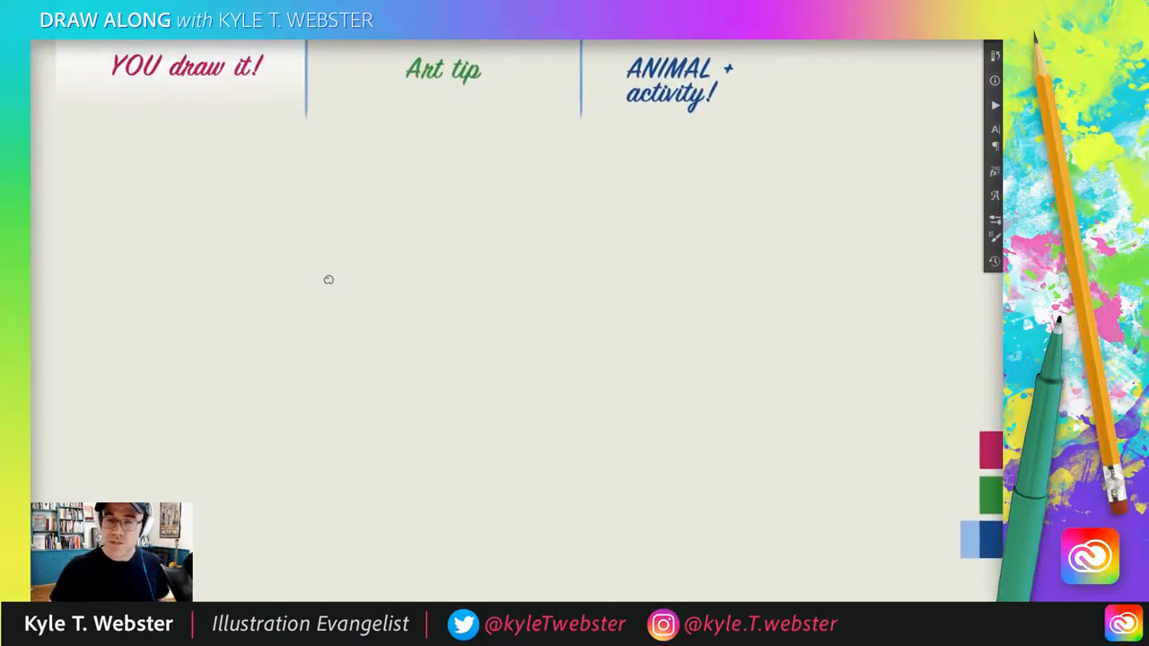
pyautogui.moveTo(555, 266)
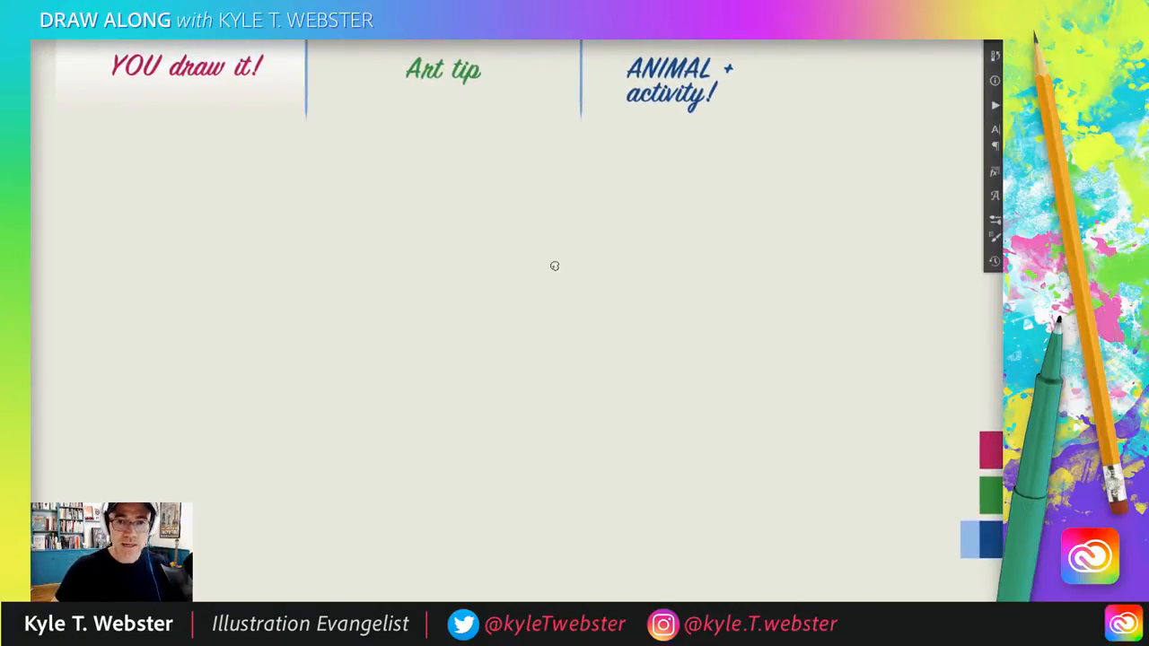
pyautogui.moveTo(548, 238)
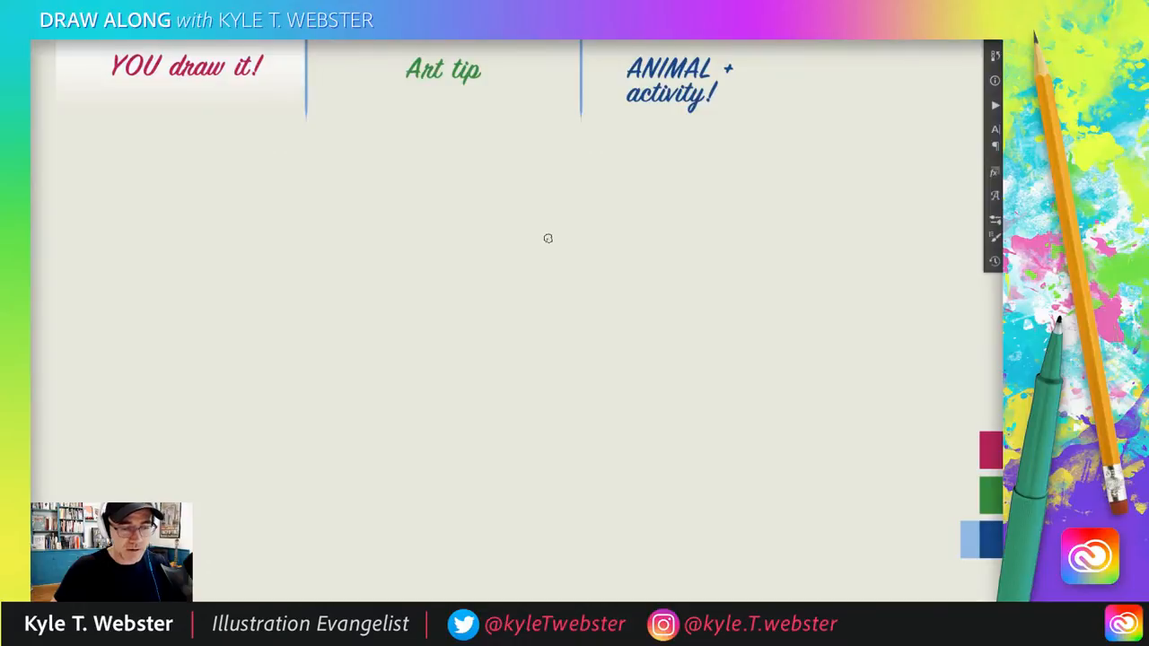
# Step: Brush one straight vertical magenta stroke down the middle of the blank cream canvas
pyautogui.moveTo(549, 238); pyautogui.dragTo(548, 337)
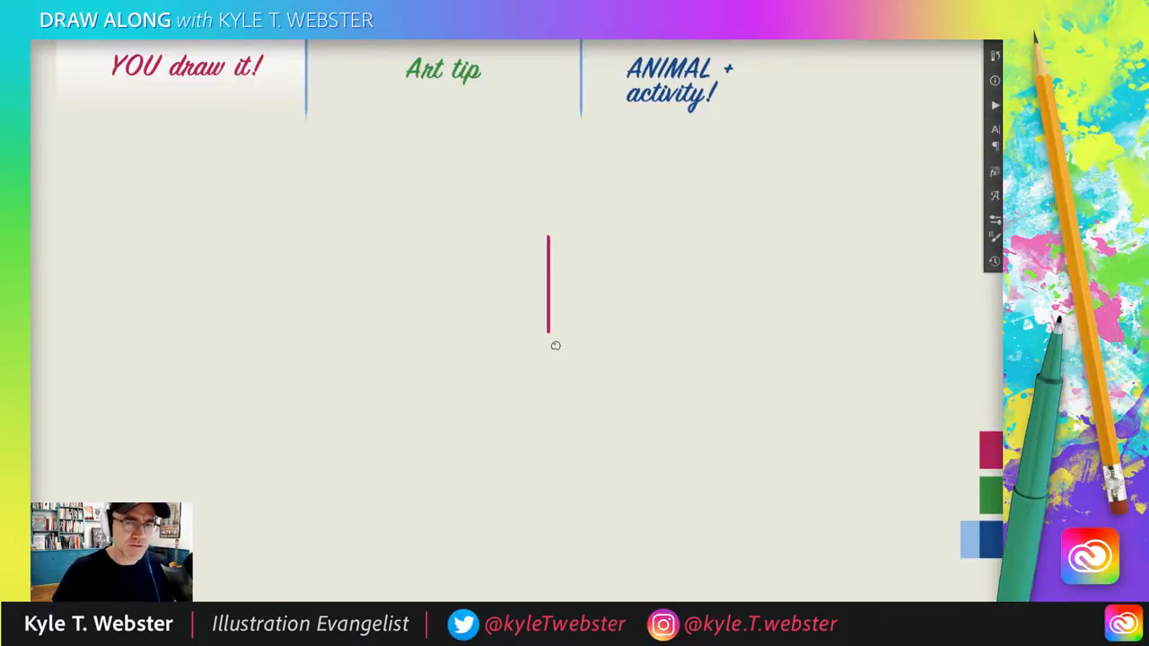
pyautogui.moveTo(483, 366)
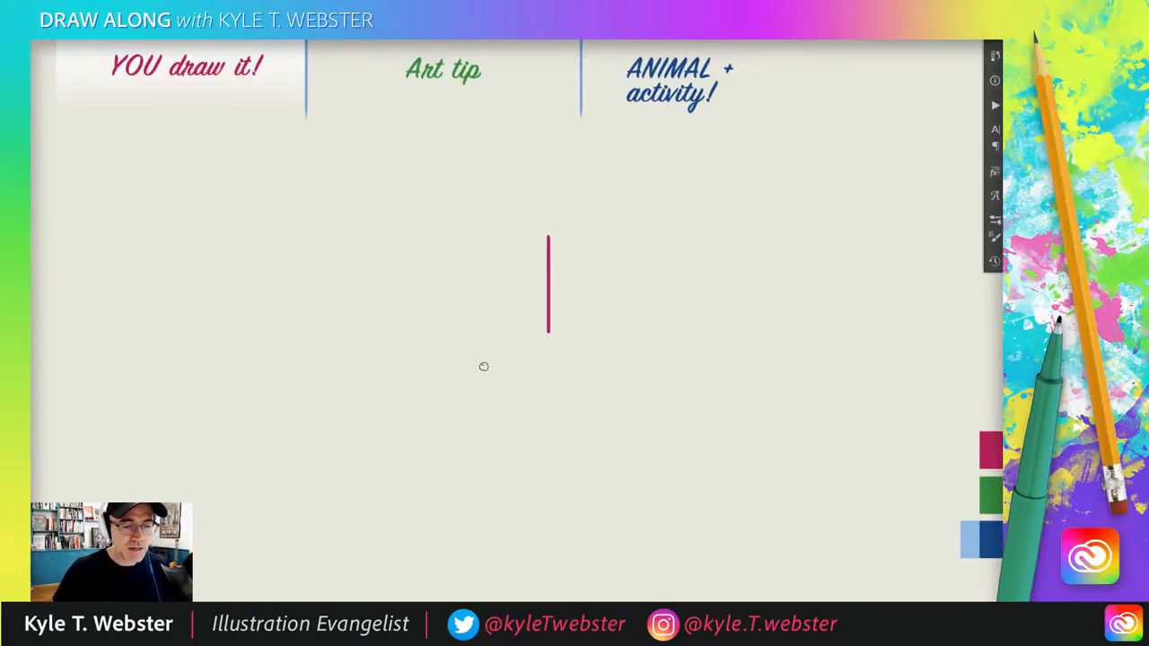
pyautogui.moveTo(570, 311)
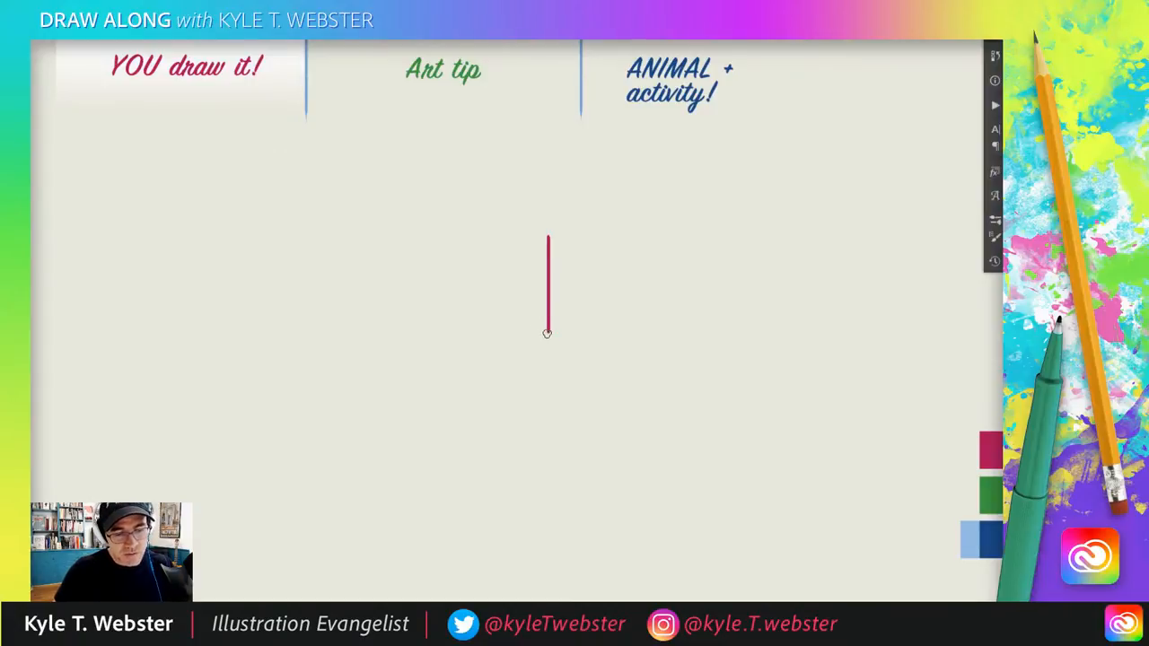
# Step: Curl the line's bottom end left into a small J-shaped hook with two short curved strokes
pyautogui.moveTo(548, 333); pyautogui.dragTo(532, 337)
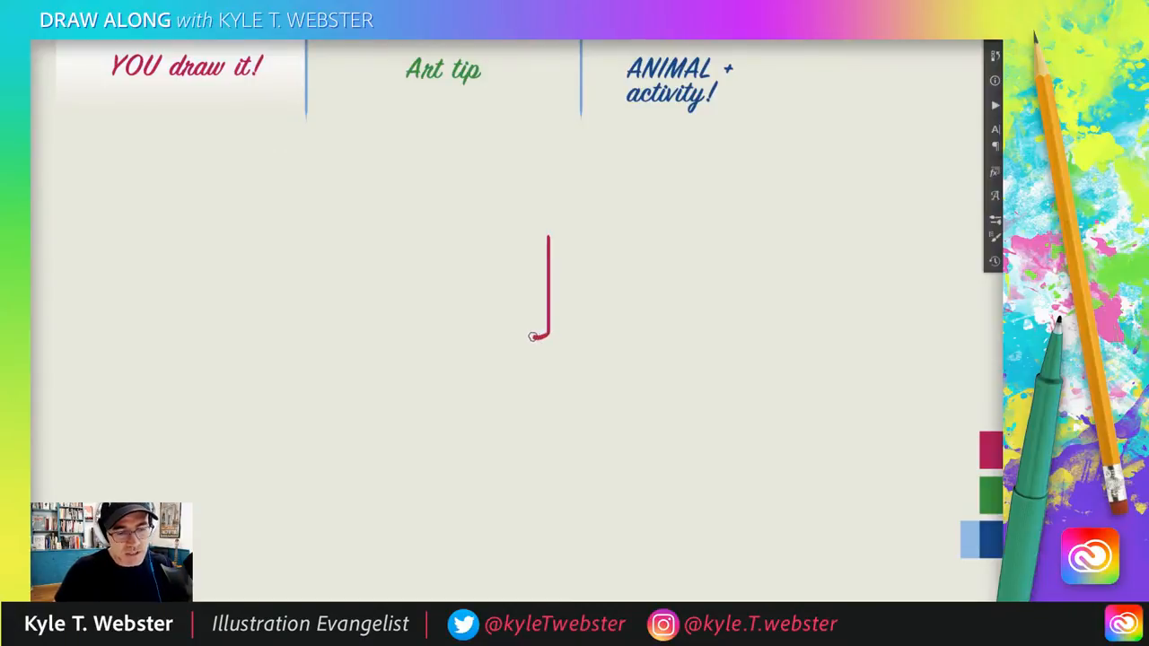
pyautogui.moveTo(533, 338); pyautogui.dragTo(539, 326)
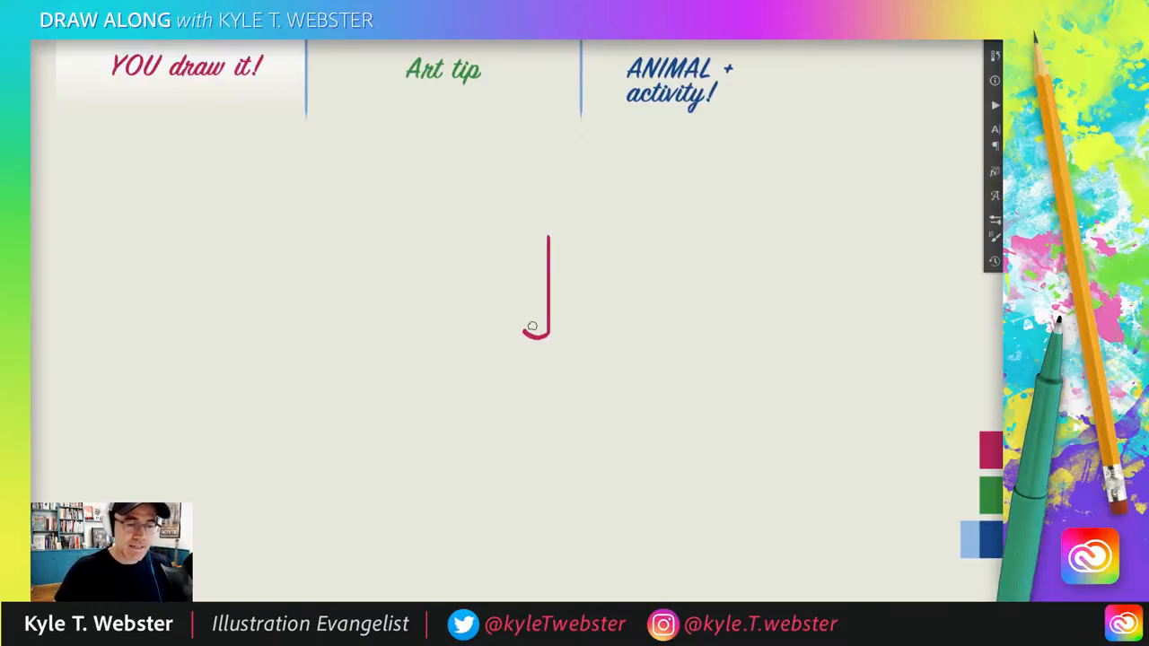
pyautogui.moveTo(525, 308)
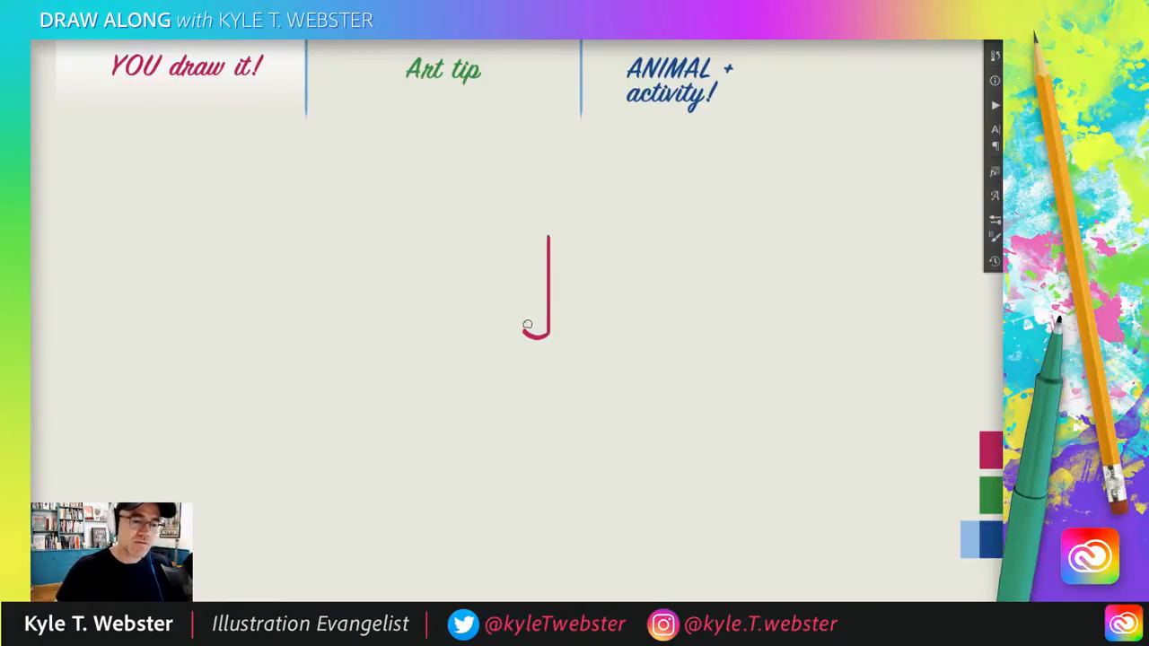
pyautogui.moveTo(474, 299)
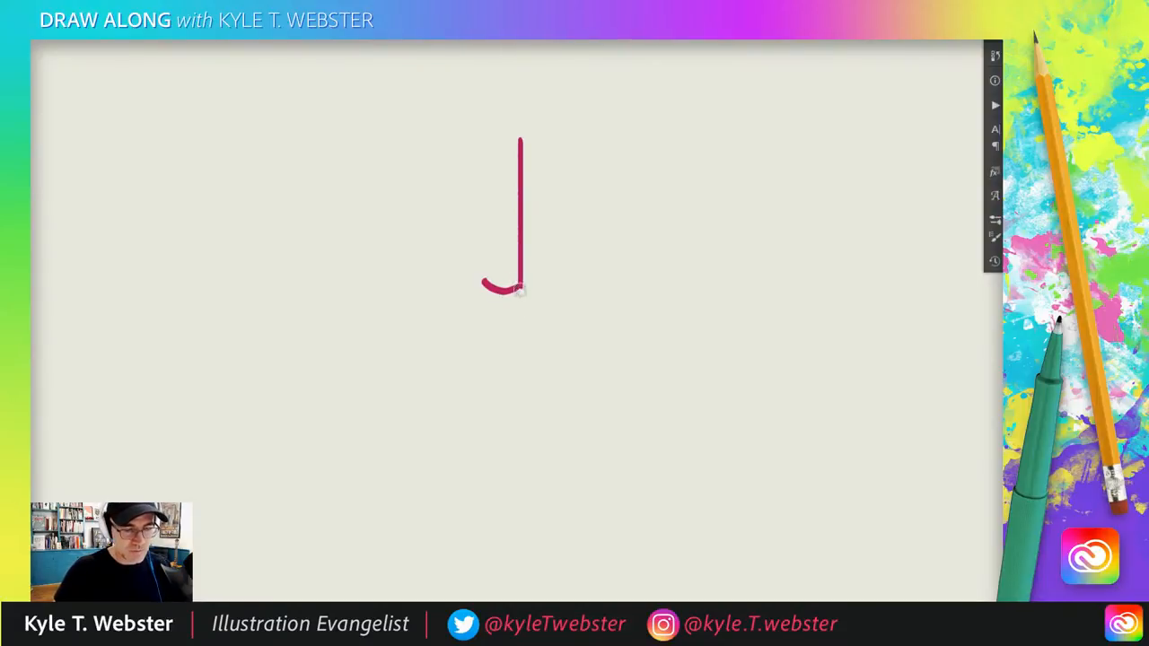
# Step: Extend the line far below the hook, then brush a few vertical test strokes on the left
pyautogui.moveTo(519, 287); pyautogui.dragTo(516, 434)
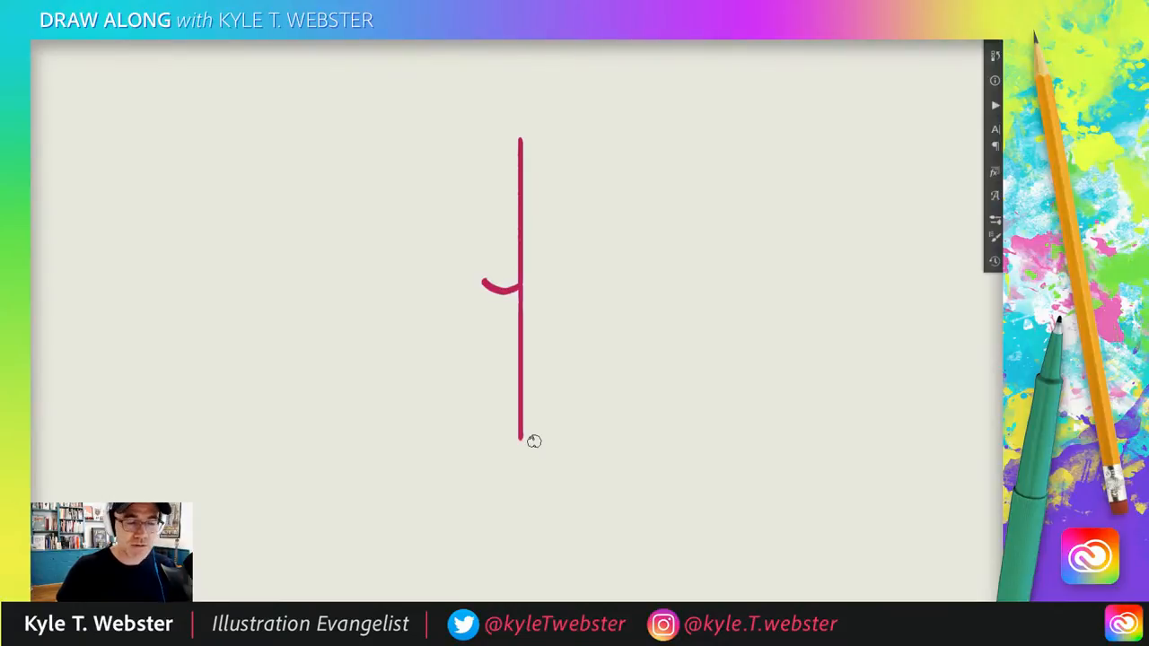
pyautogui.moveTo(355, 139); pyautogui.dragTo(353, 199)
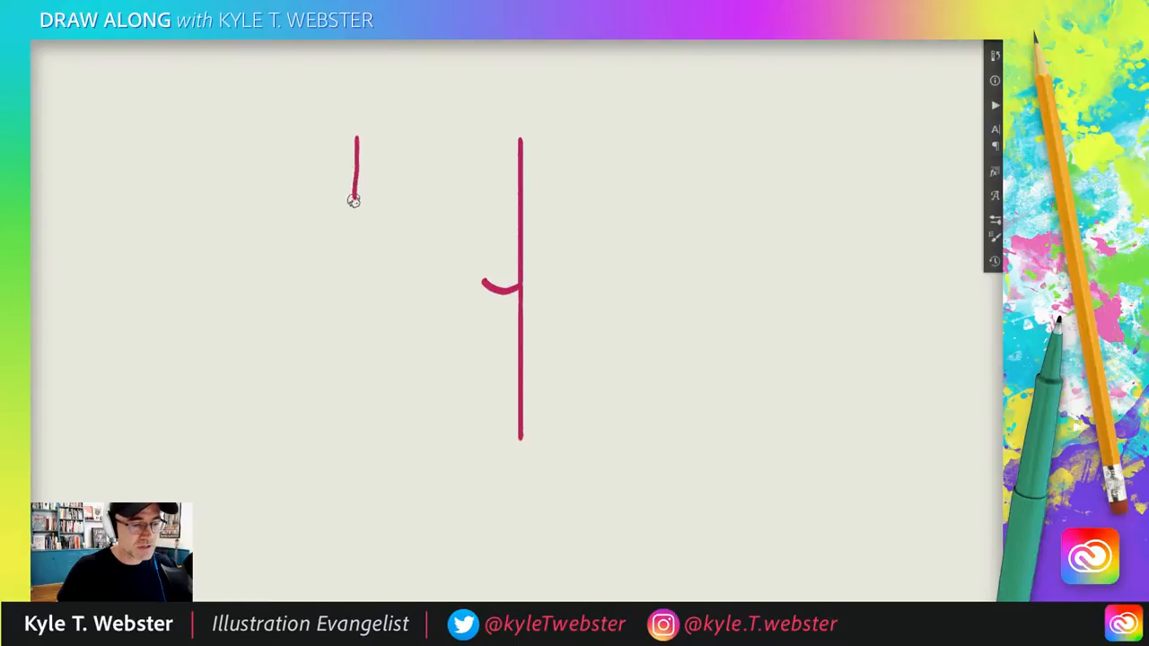
pyautogui.moveTo(355, 199); pyautogui.dragTo(354, 328)
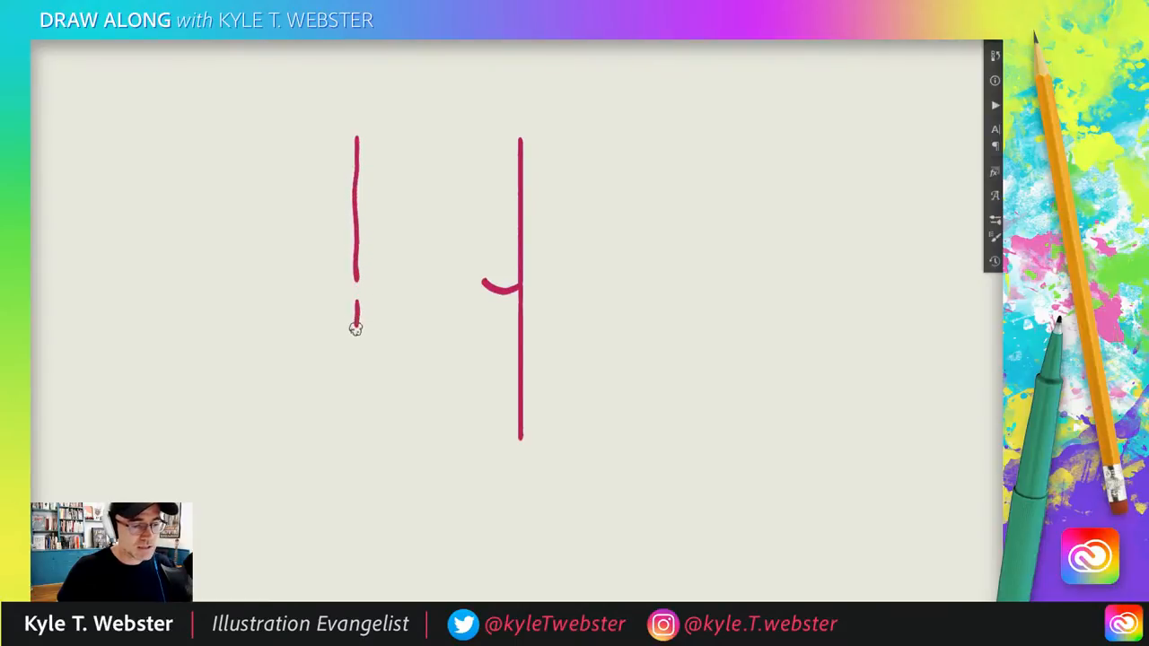
pyautogui.moveTo(358, 305); pyautogui.dragTo(357, 439)
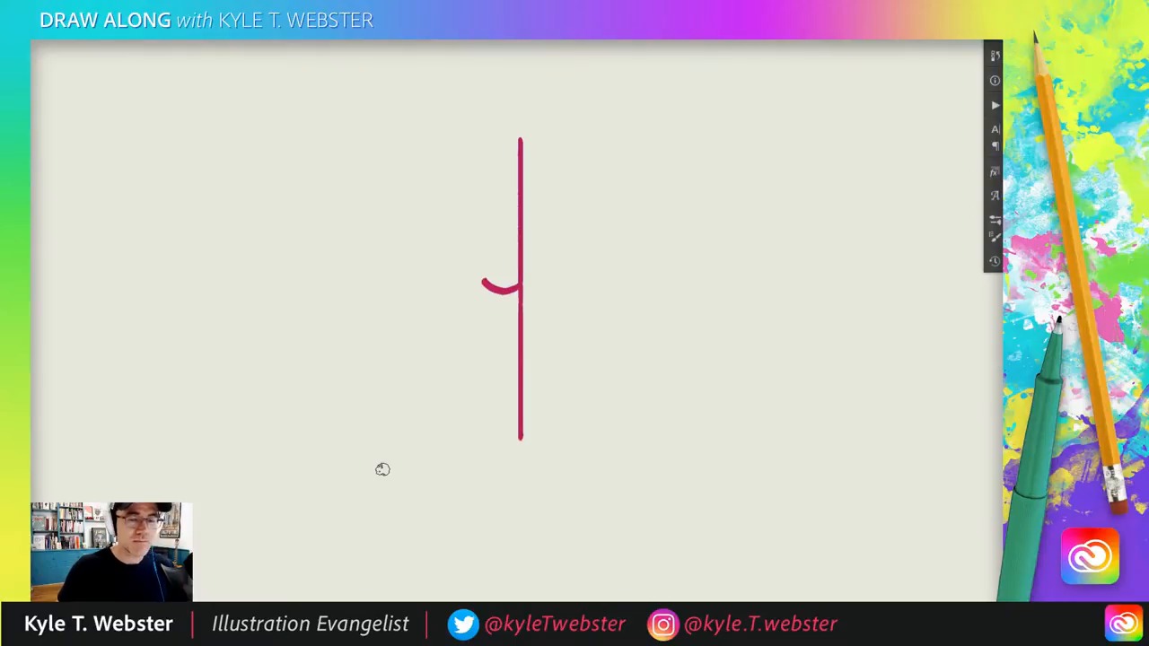
pyautogui.moveTo(519, 139)
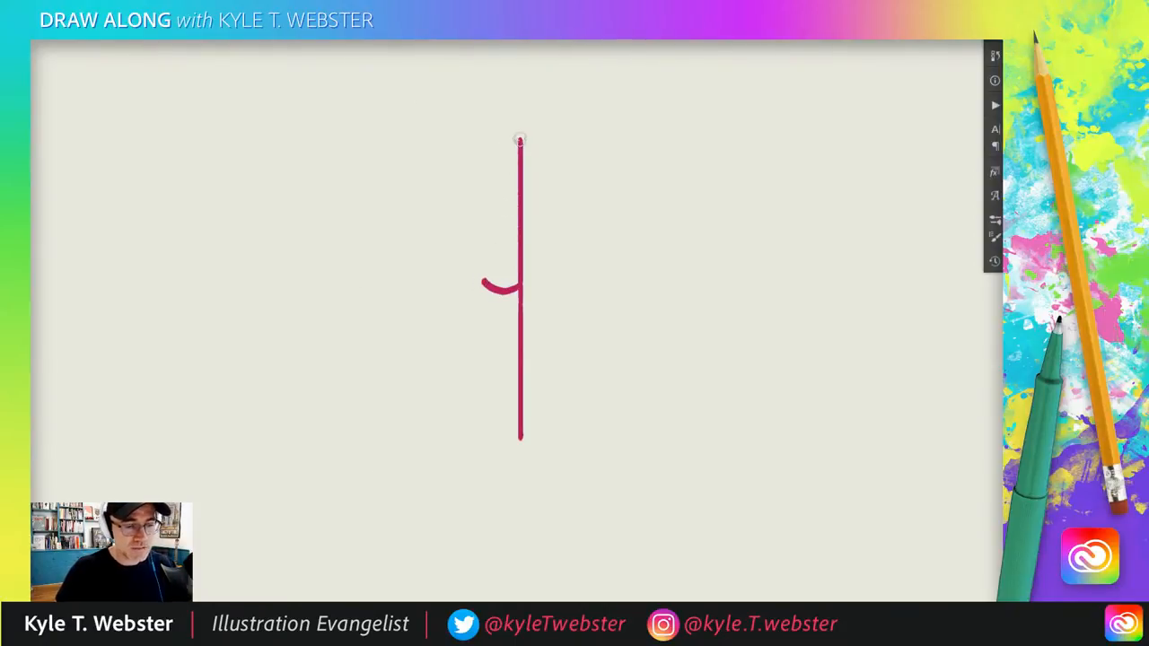
# Step: Brush a diagonal stroke from the hook's left tip up to the line's top, flicking right
pyautogui.moveTo(519, 139); pyautogui.dragTo(490, 249)
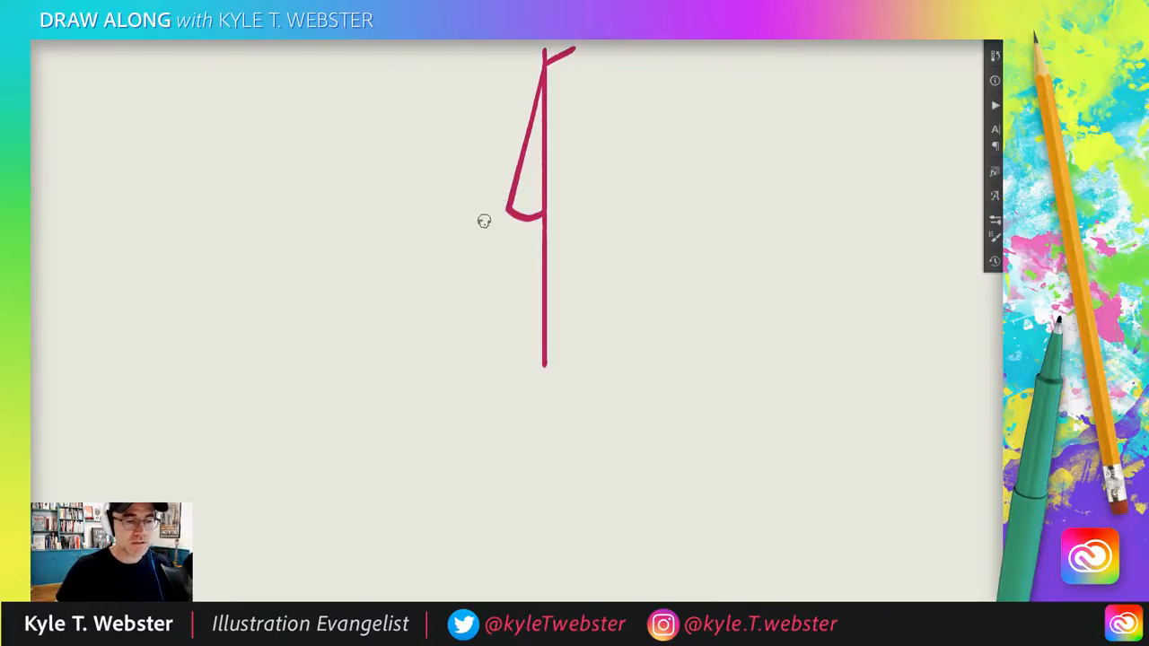
pyautogui.moveTo(490, 225)
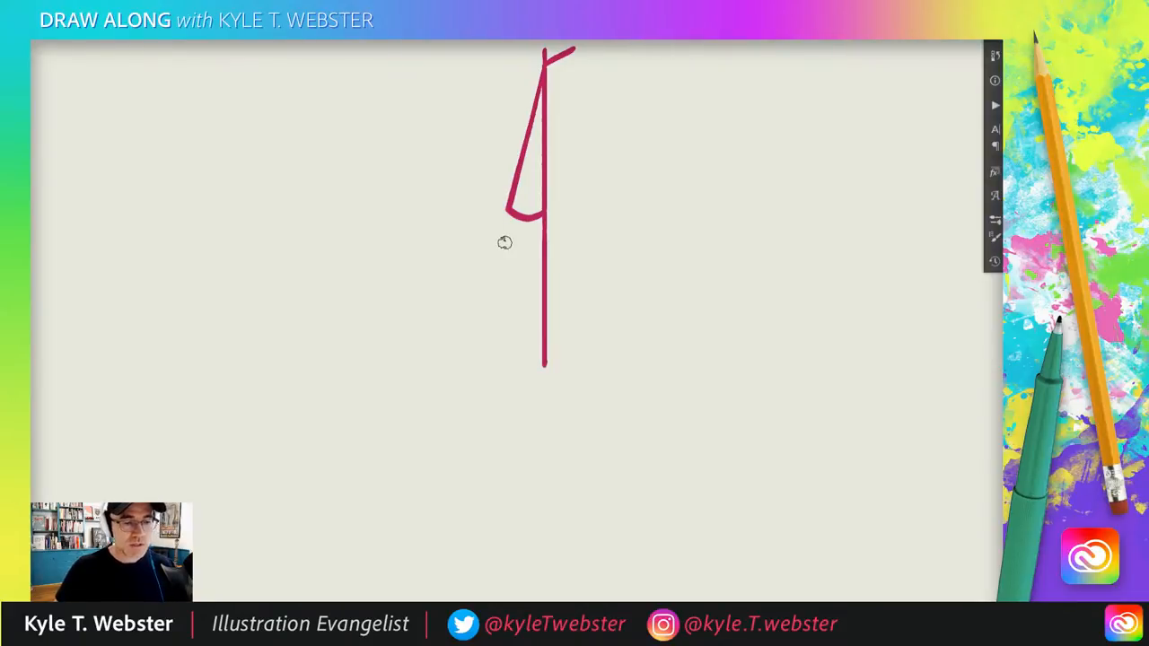
pyautogui.moveTo(509, 166)
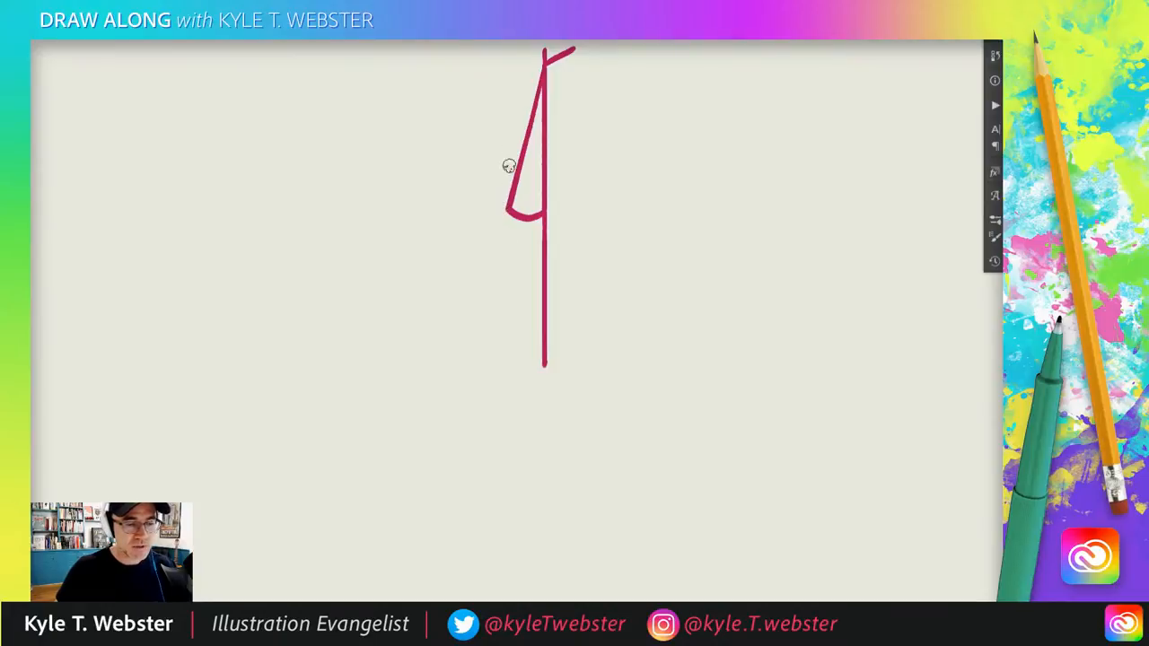
pyautogui.moveTo(503, 200)
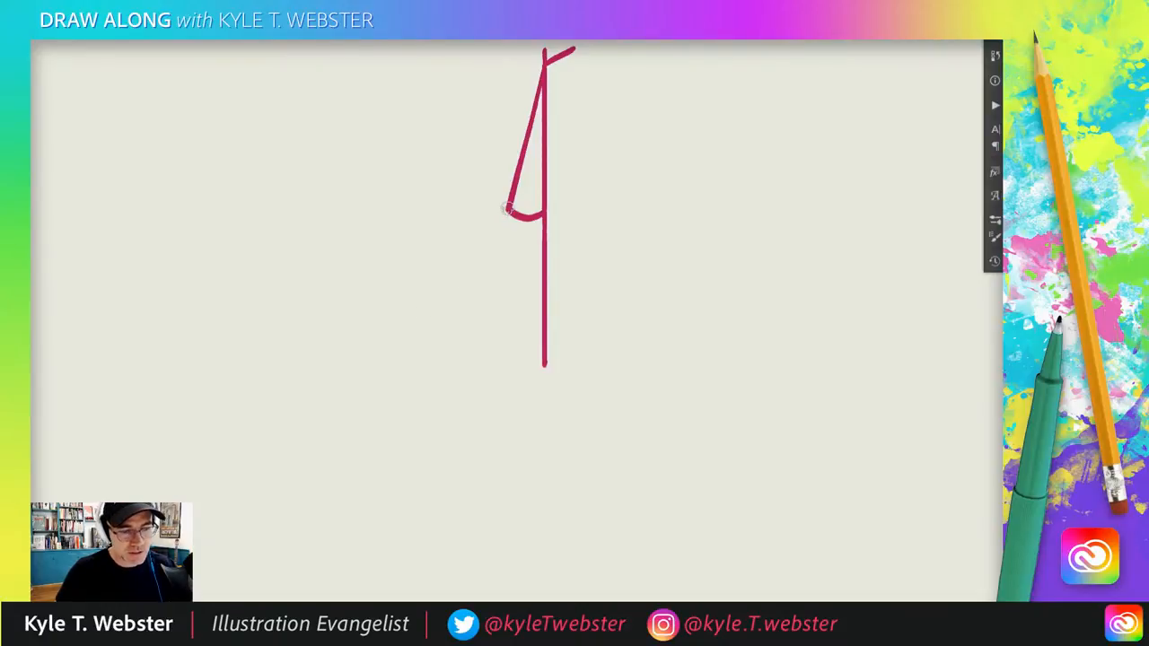
# Step: Brush a short stroke angling down-left from where the slanted stroke meets the hook
pyautogui.moveTo(534, 211); pyautogui.dragTo(471, 235)
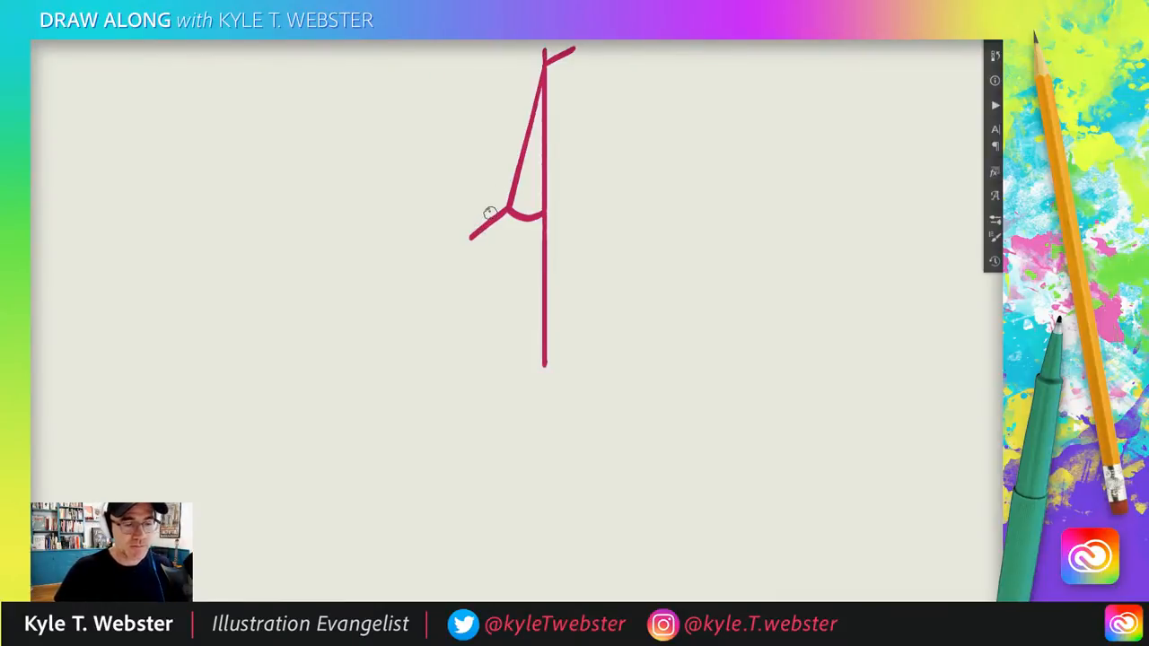
pyautogui.moveTo(548, 235)
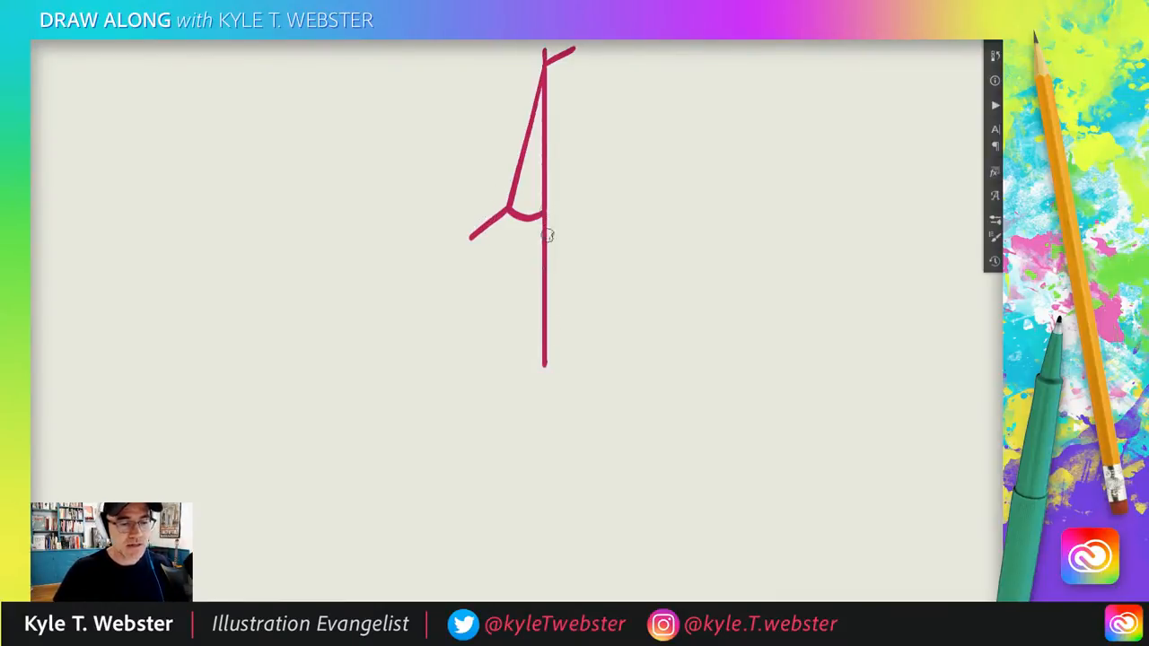
pyautogui.moveTo(505, 158)
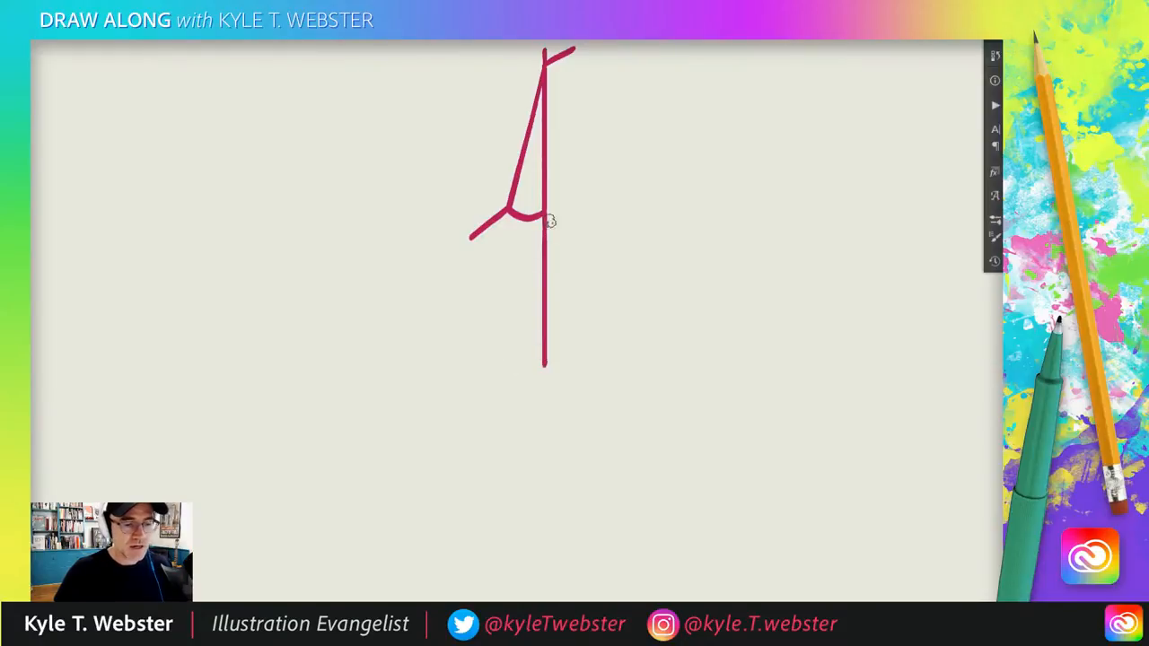
pyautogui.moveTo(552, 370)
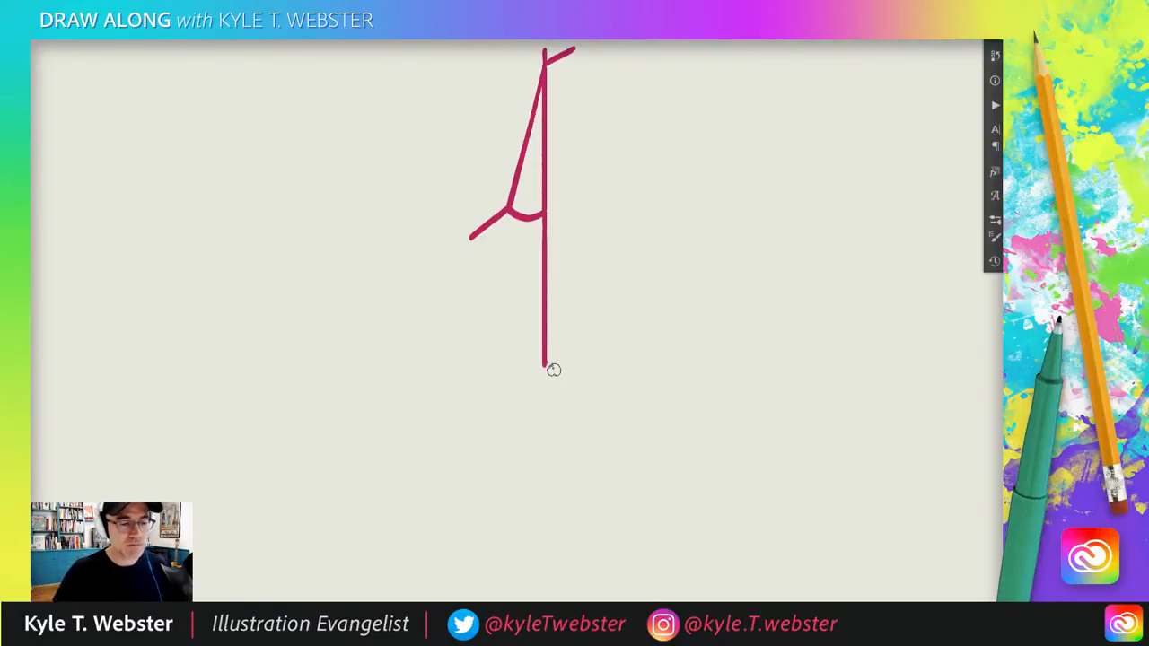
pyautogui.moveTo(472, 208)
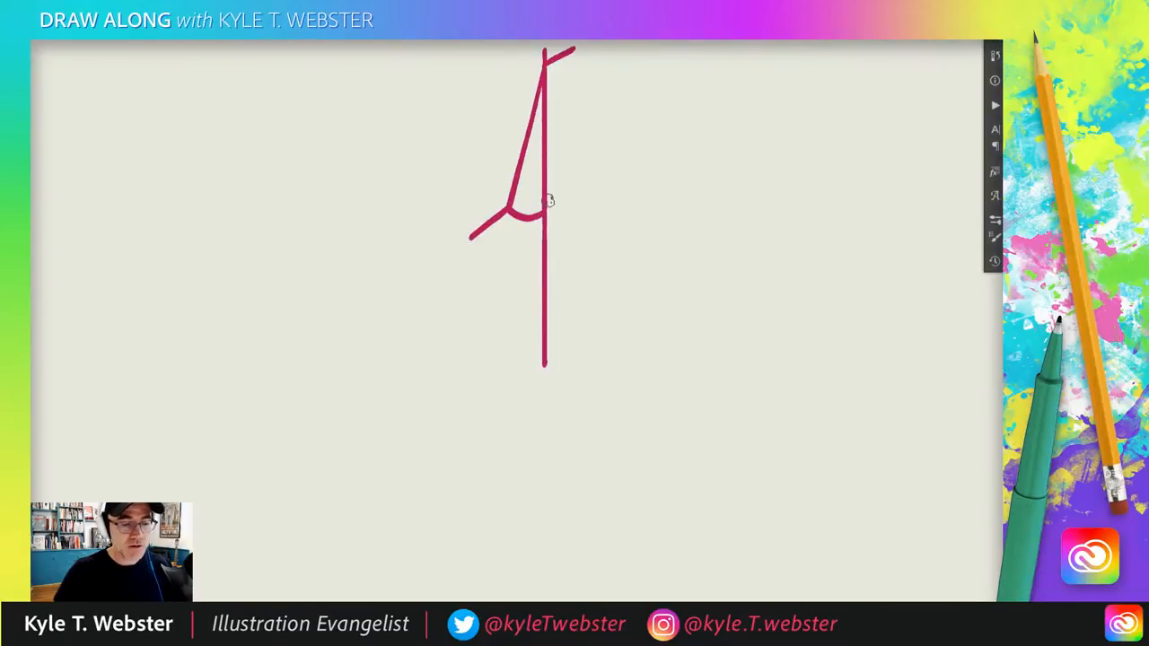
pyautogui.moveTo(523, 403)
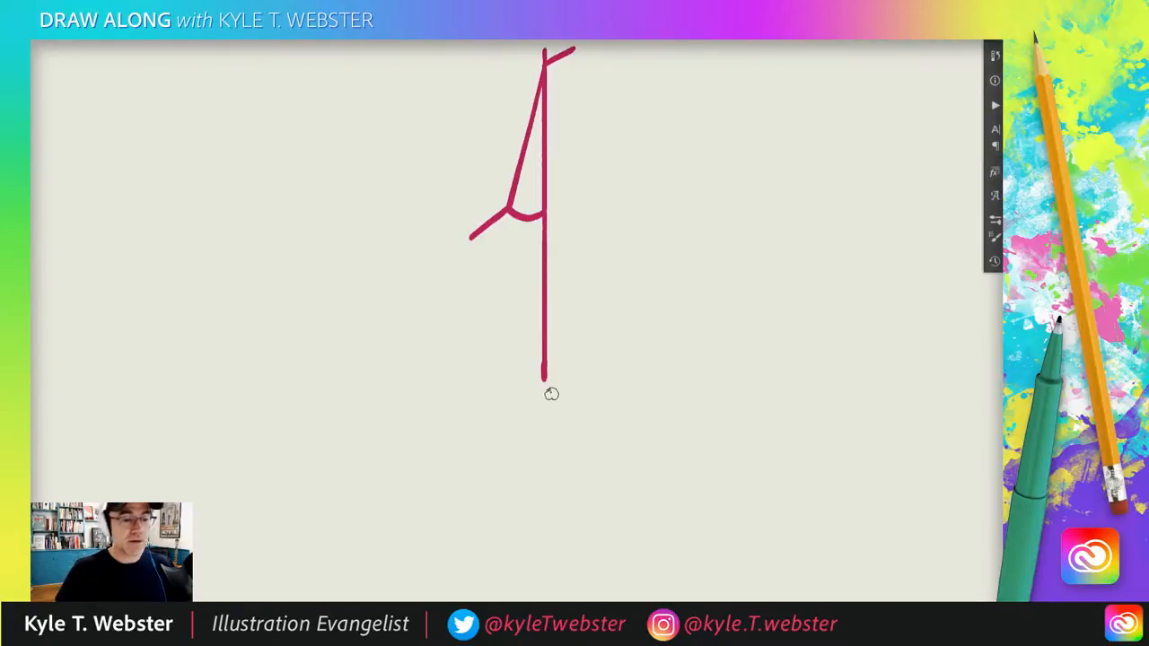
pyautogui.moveTo(542, 293)
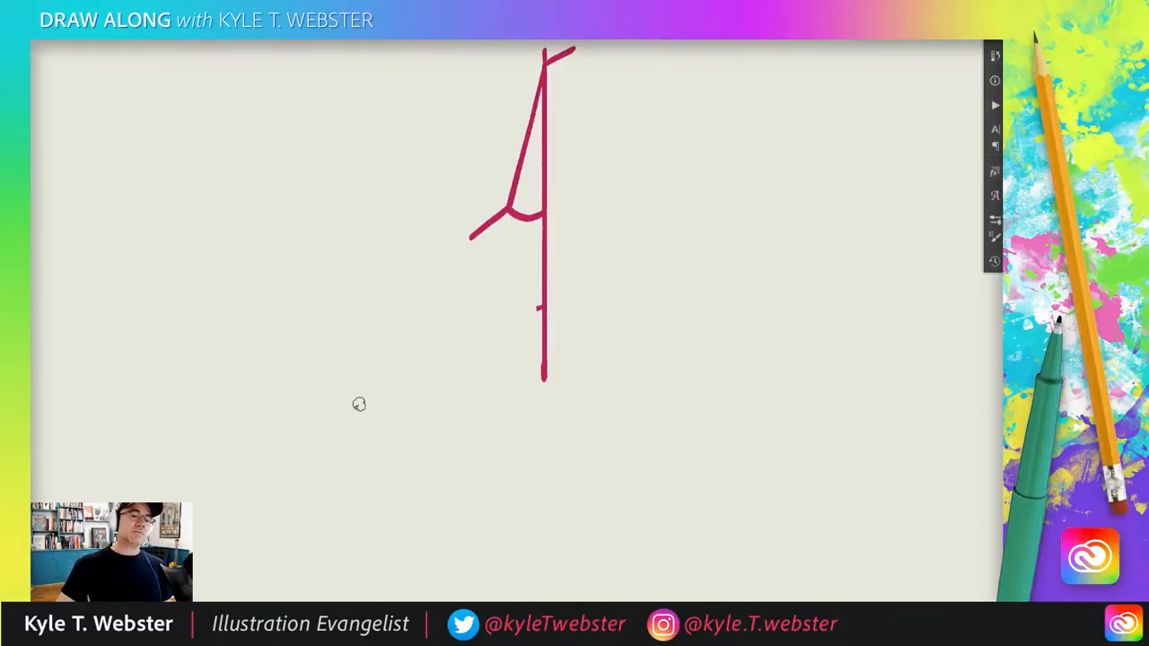
pyautogui.moveTo(365, 379)
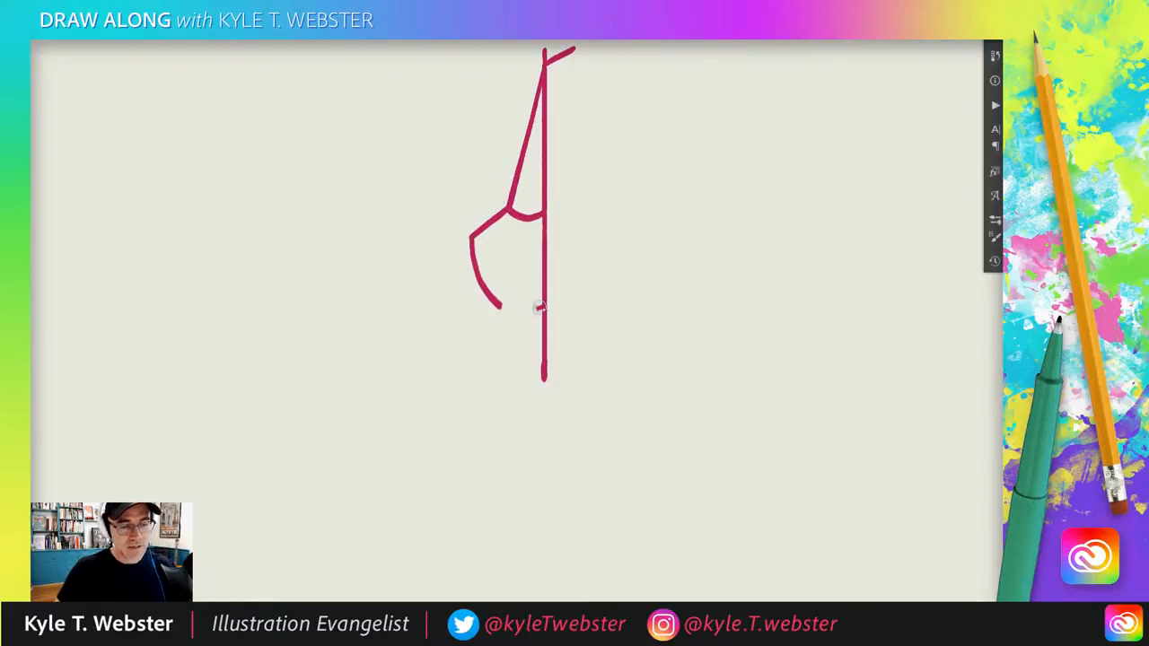
# Step: Draw a horizontal waistline joining the curved chest to the vertical centre line
pyautogui.moveTo(492, 306); pyautogui.dragTo(539, 305)
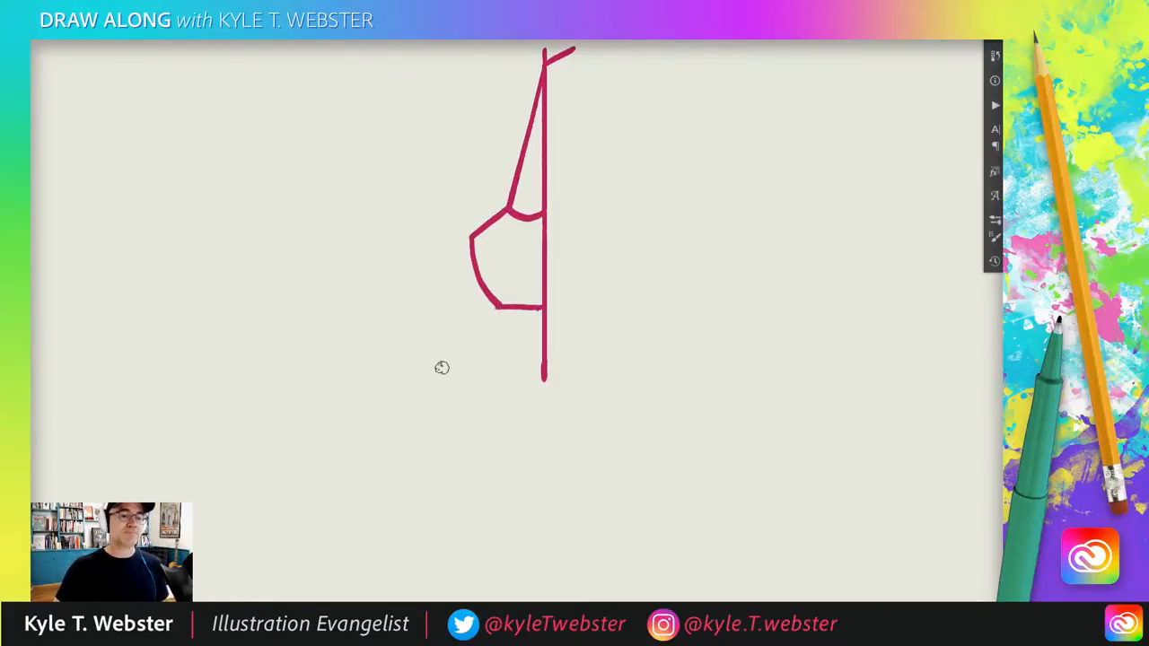
pyautogui.moveTo(481, 347)
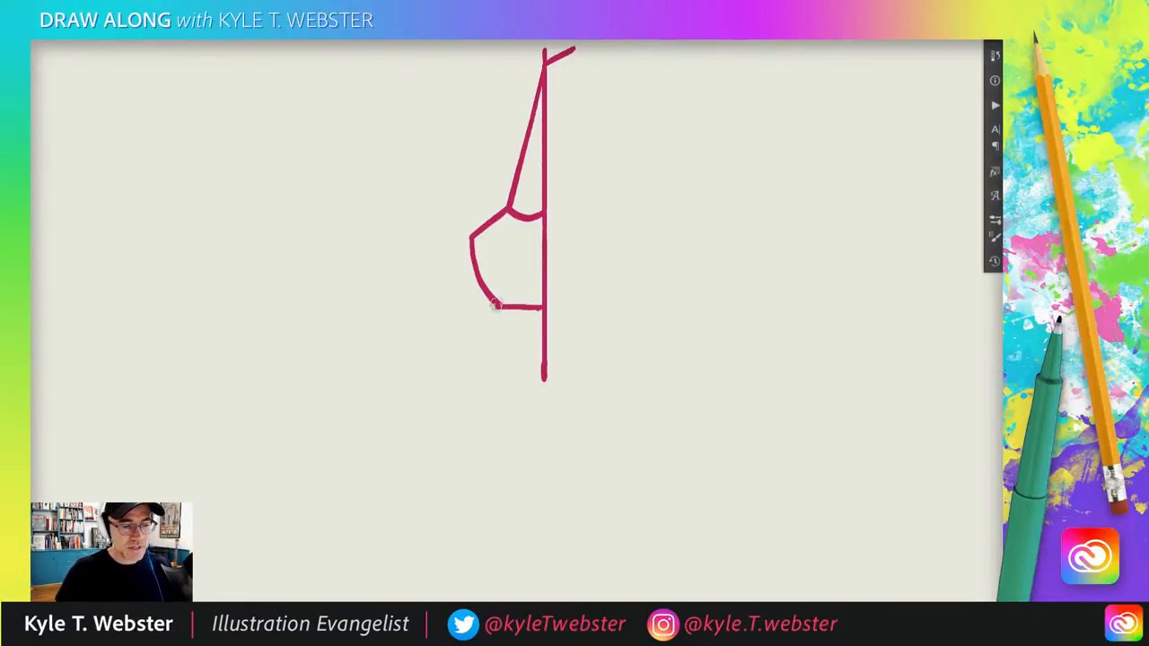
pyautogui.moveTo(465, 363)
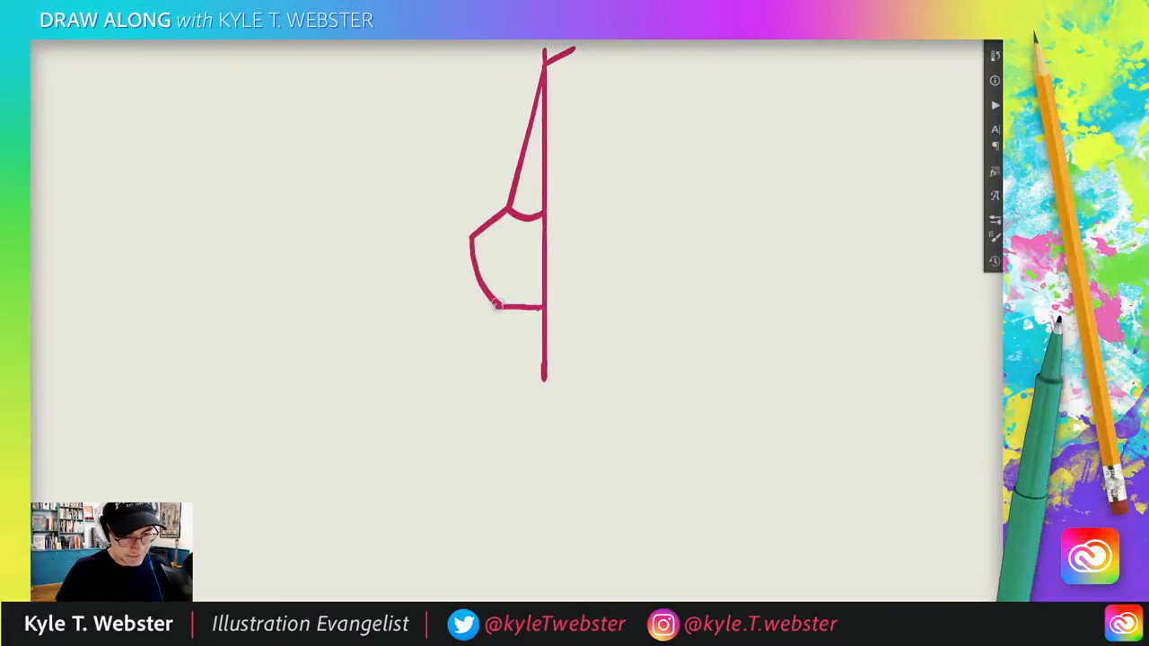
# Step: Brush the slanted front hip edge, a stroke on the left, and the curved bottom hip edge
pyautogui.moveTo(498, 301); pyautogui.dragTo(458, 377)
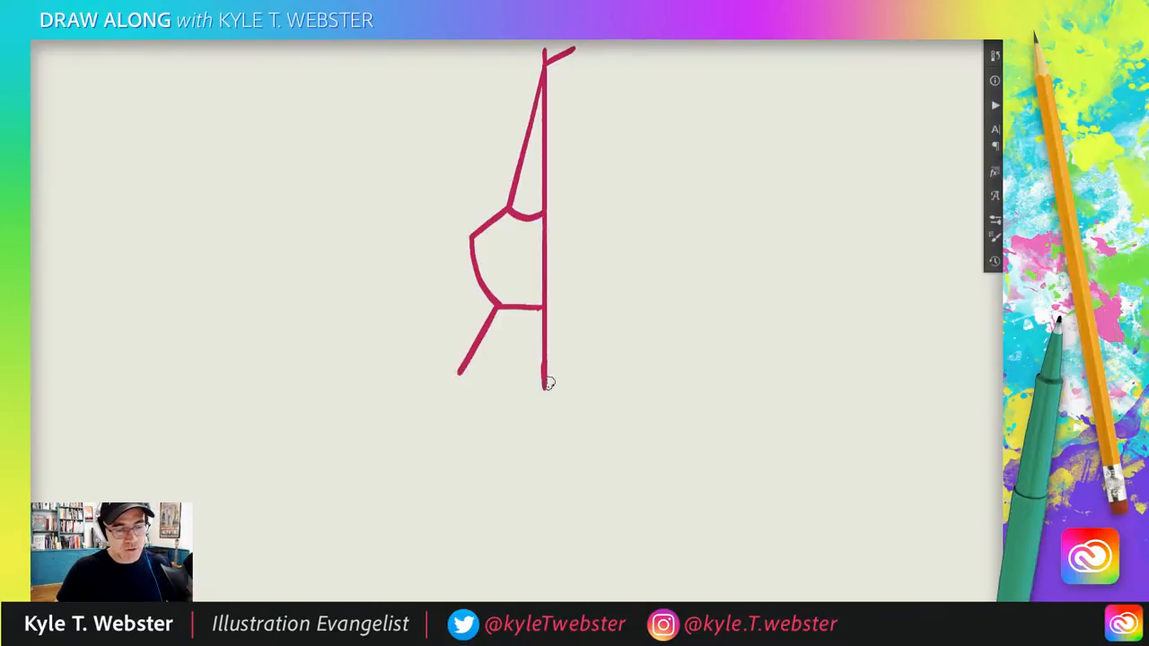
pyautogui.moveTo(566, 359)
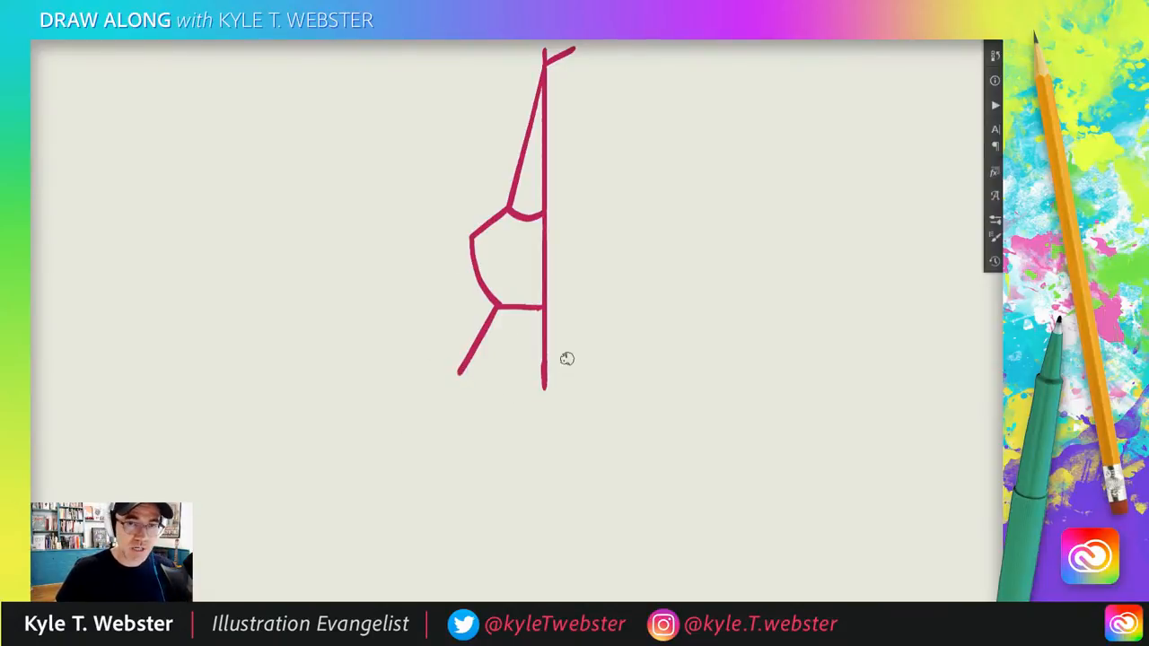
pyautogui.moveTo(298, 199)
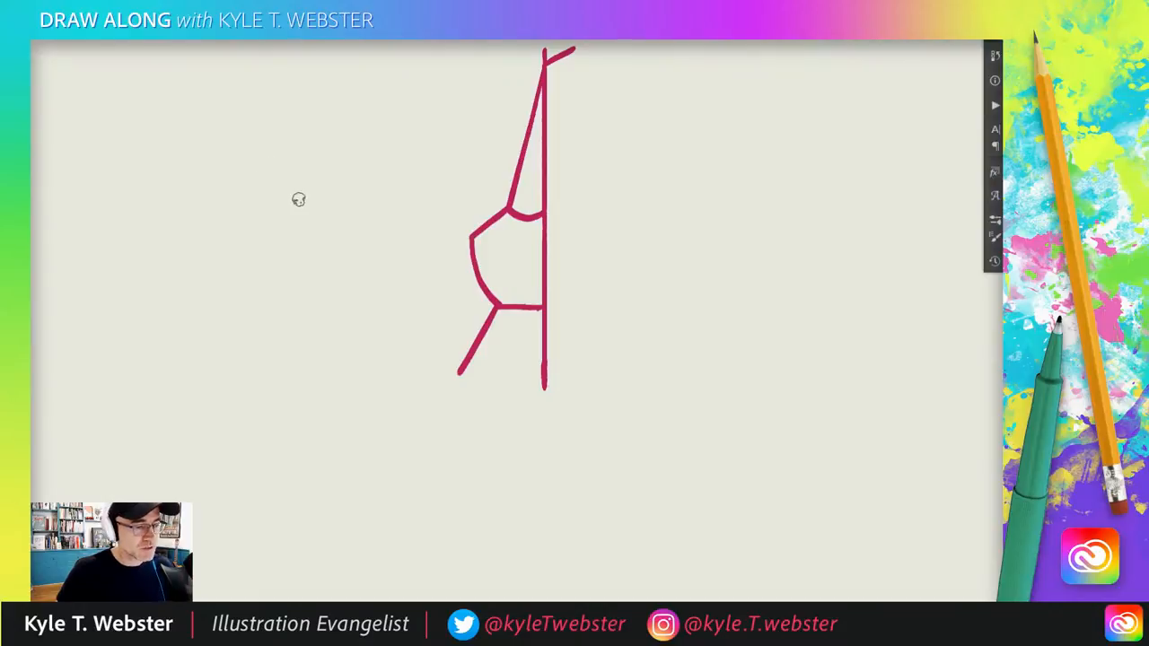
pyautogui.moveTo(296, 211)
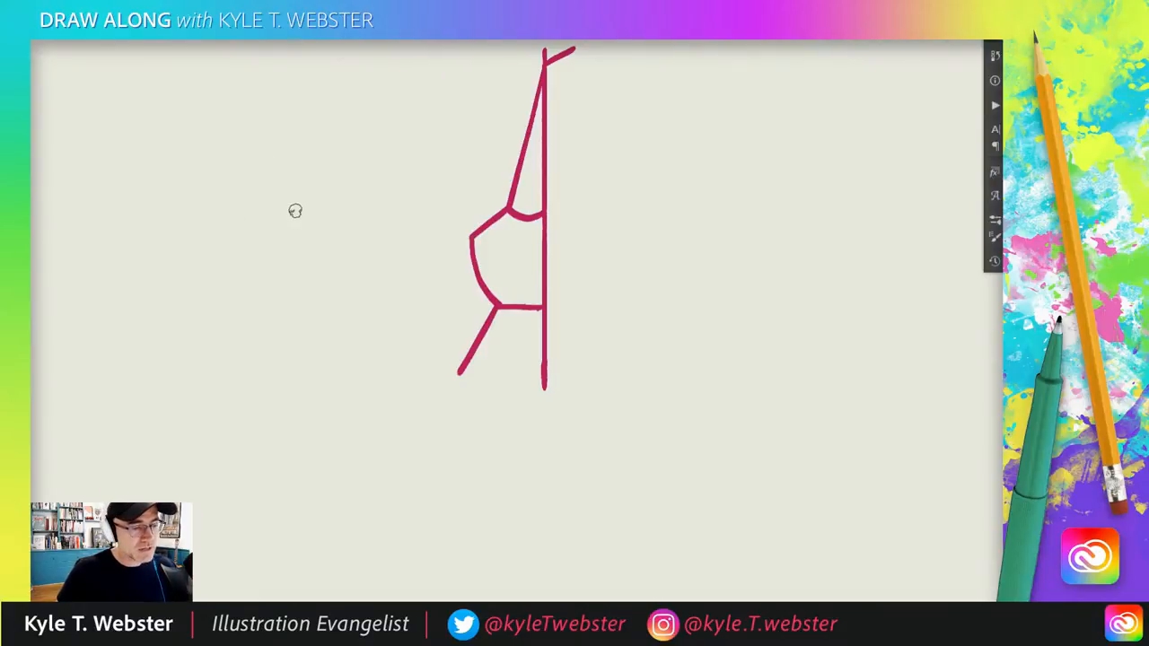
pyautogui.moveTo(291, 211); pyautogui.dragTo(287, 309)
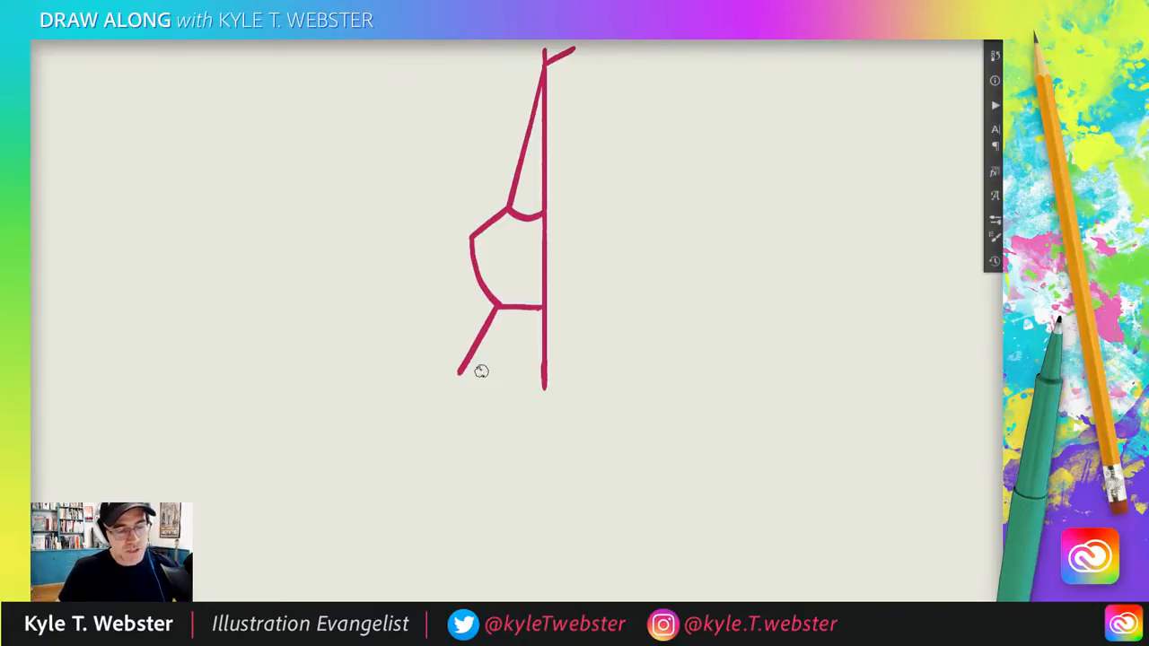
pyautogui.moveTo(462, 372); pyautogui.dragTo(543, 388)
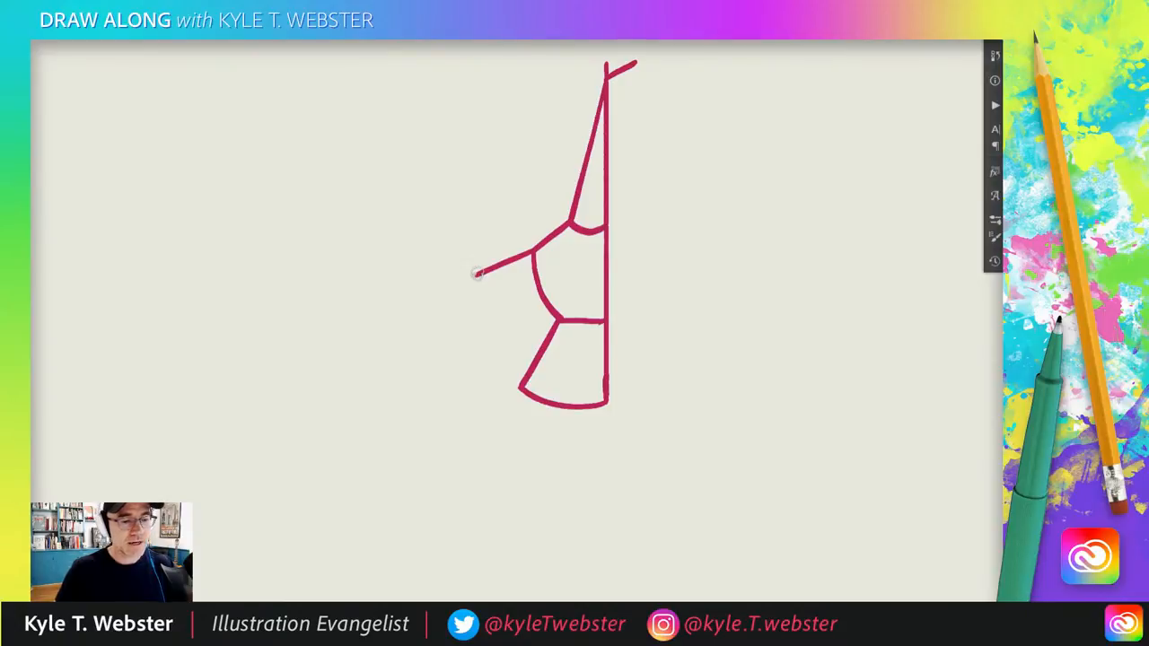
pyautogui.moveTo(463, 210)
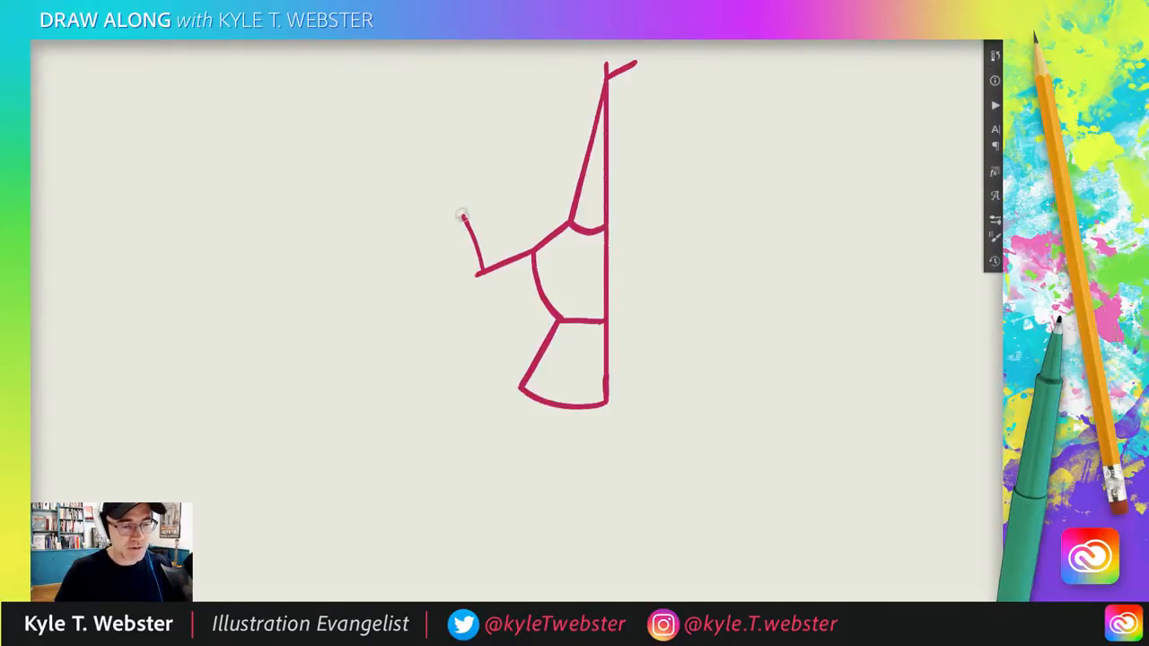
# Step: Draw the second side of the raised forearm, narrowing it into a pointed shape
pyautogui.moveTo(463, 215); pyautogui.dragTo(476, 296)
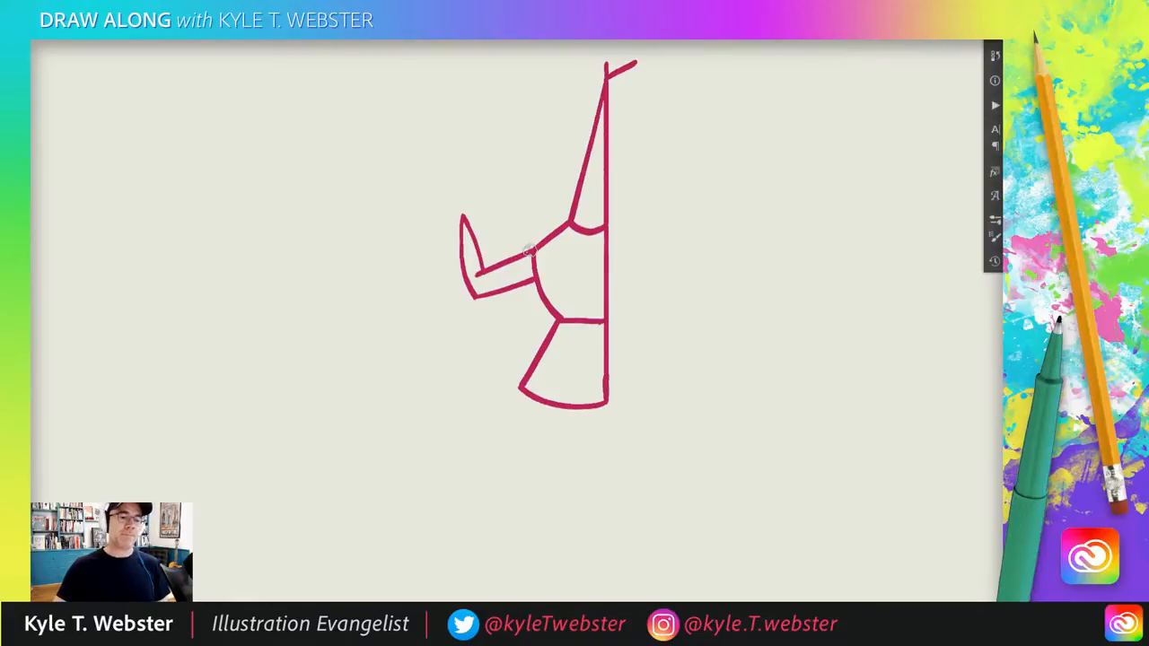
pyautogui.moveTo(396, 252)
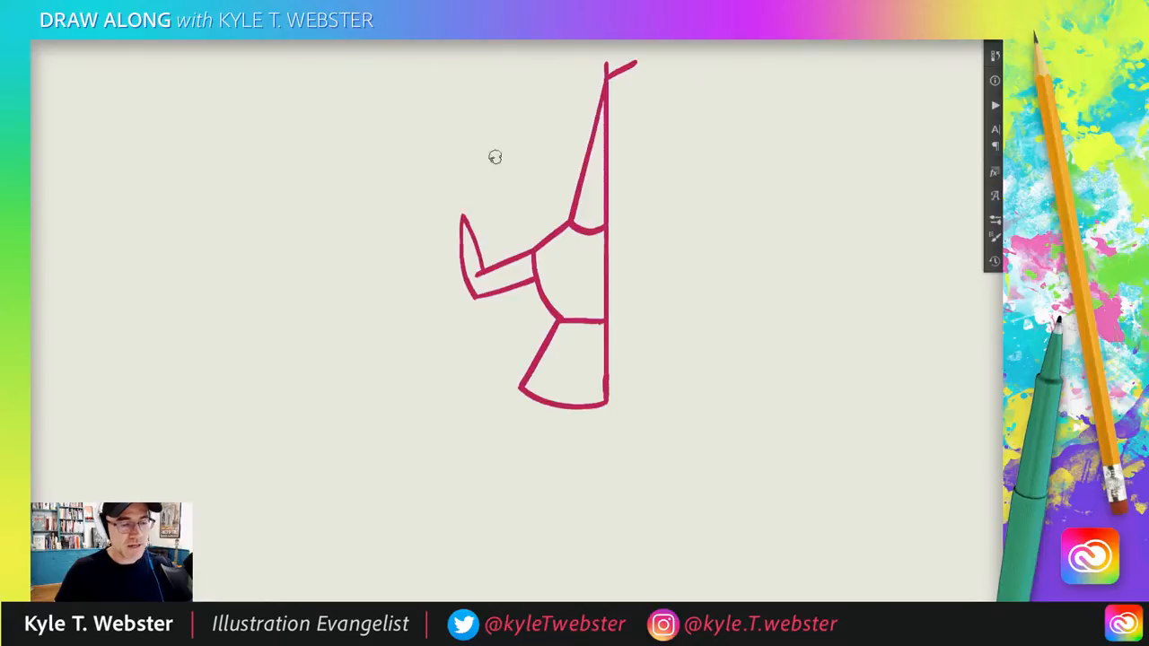
pyautogui.moveTo(440, 224)
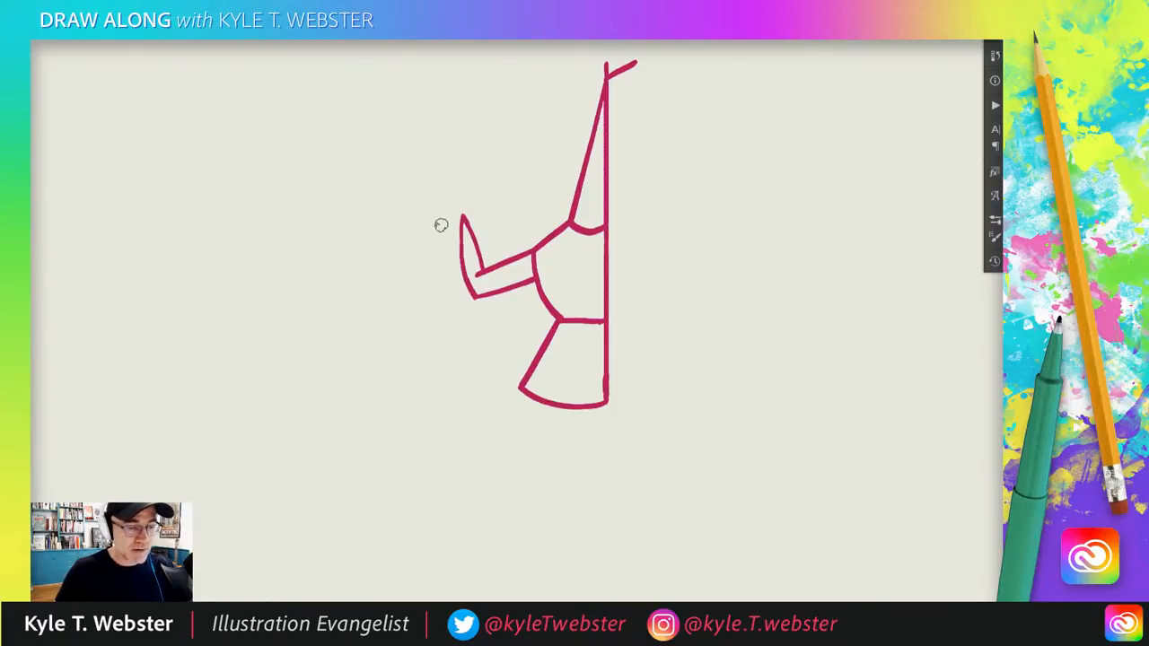
# Step: Draw a small oval hand at the tip of the raised forearm
pyautogui.moveTo(440, 225); pyautogui.dragTo(476, 189)
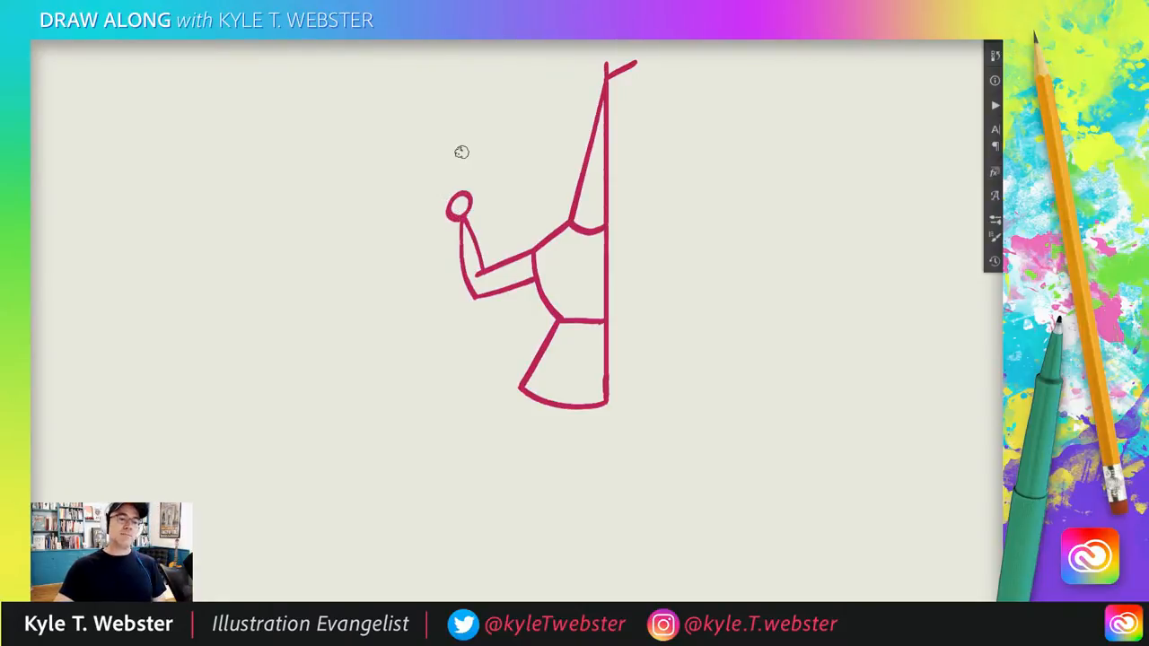
pyautogui.moveTo(405, 222)
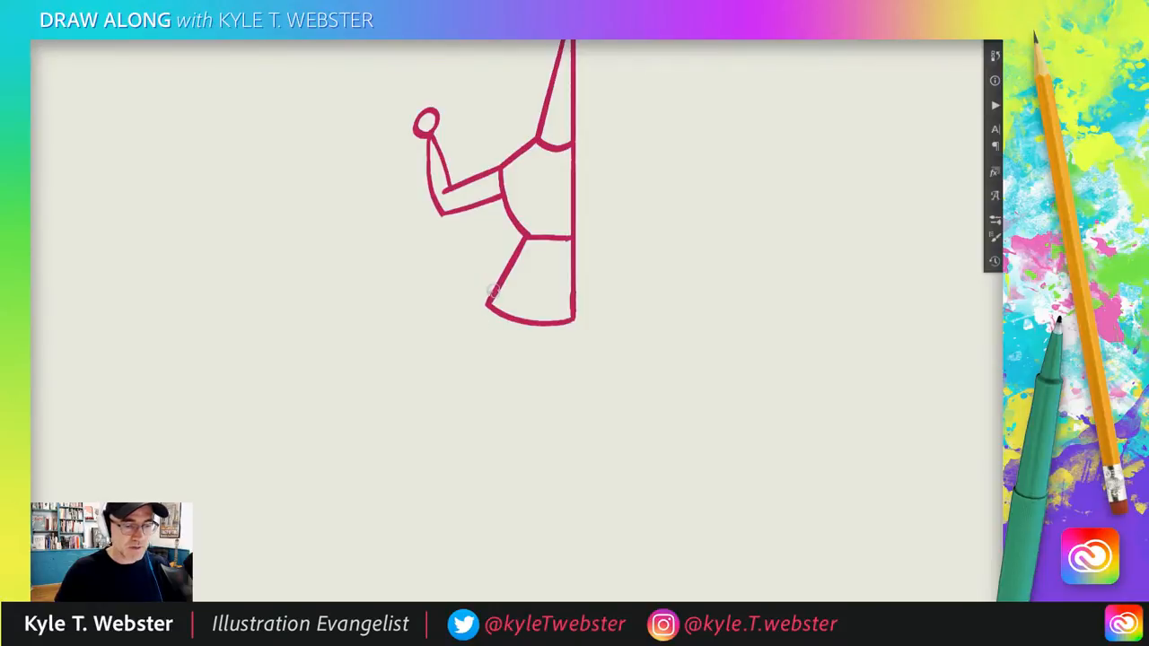
# Step: Brush leg strokes below the hips and a bent lower leg reaching down to the ankle
pyautogui.moveTo(492, 287); pyautogui.dragTo(472, 352)
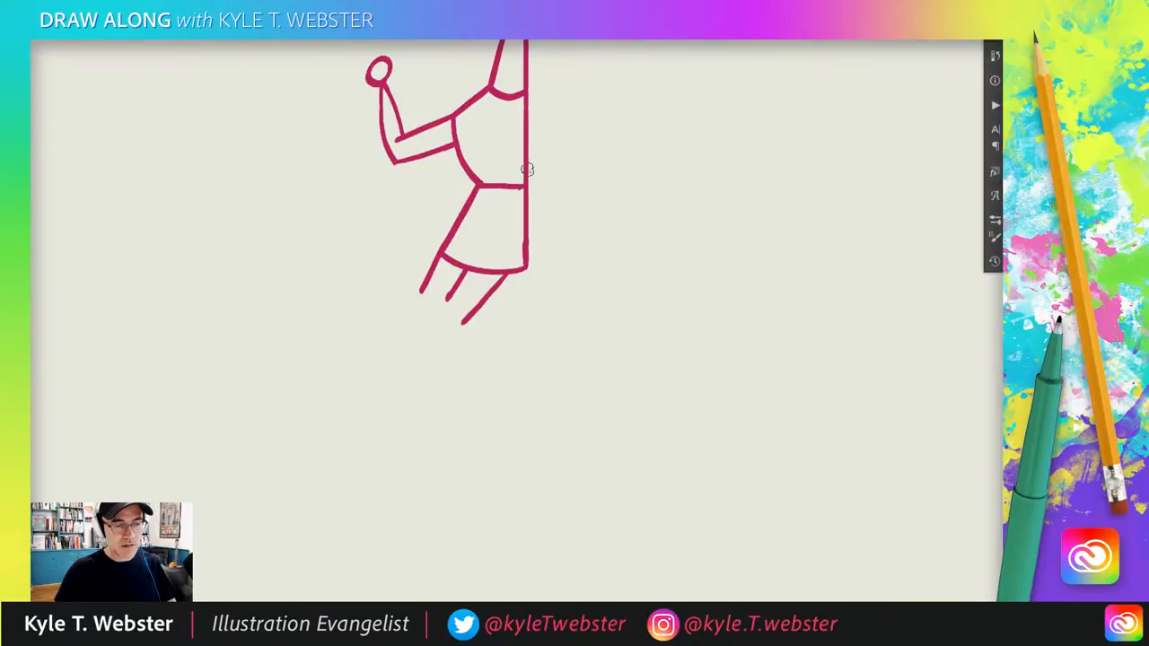
pyautogui.moveTo(480, 365)
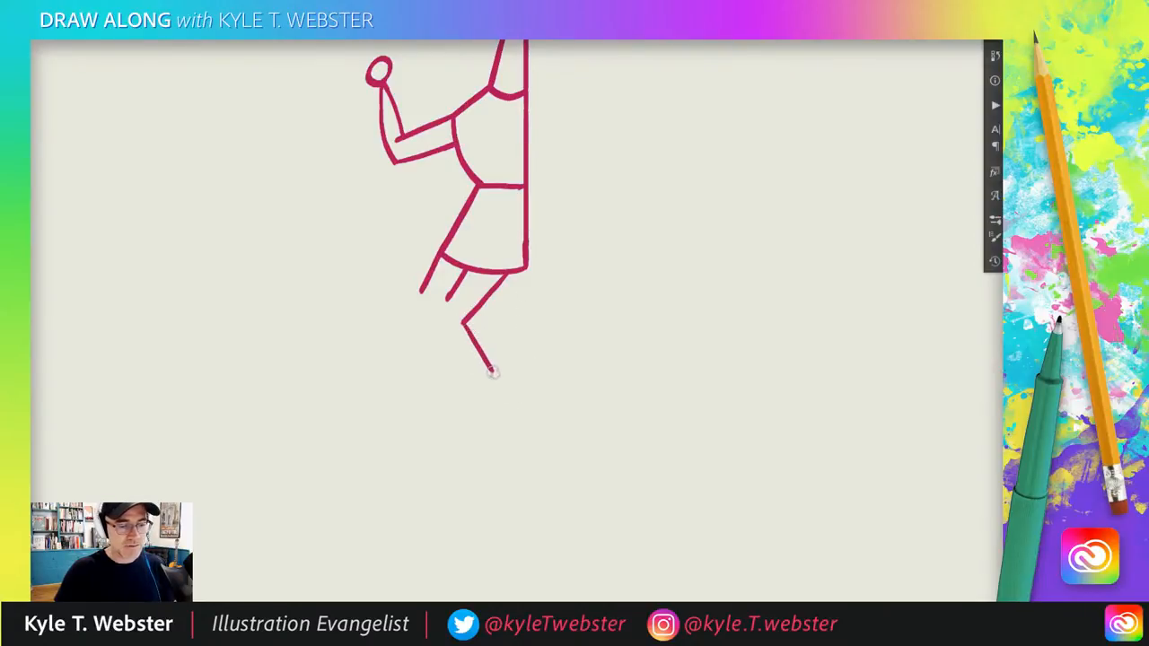
pyautogui.moveTo(492, 373); pyautogui.dragTo(521, 427)
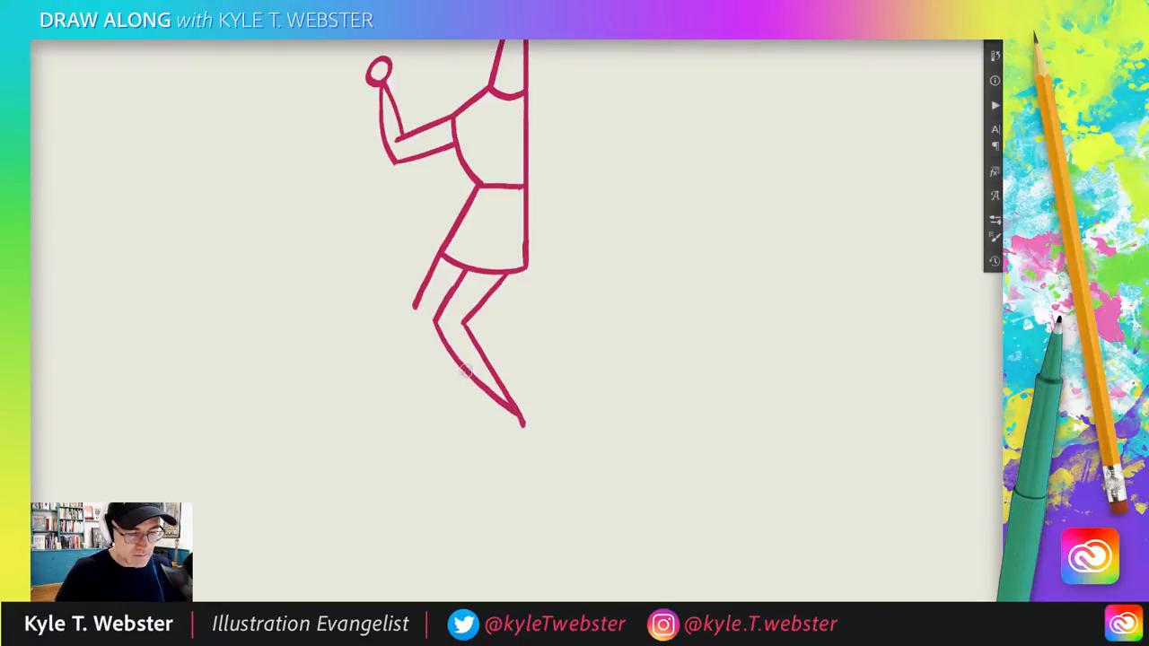
# Step: Draw the bent leg's remaining outer and inner lines tapering to one pointed ankle
pyautogui.moveTo(422, 310); pyautogui.dragTo(476, 377)
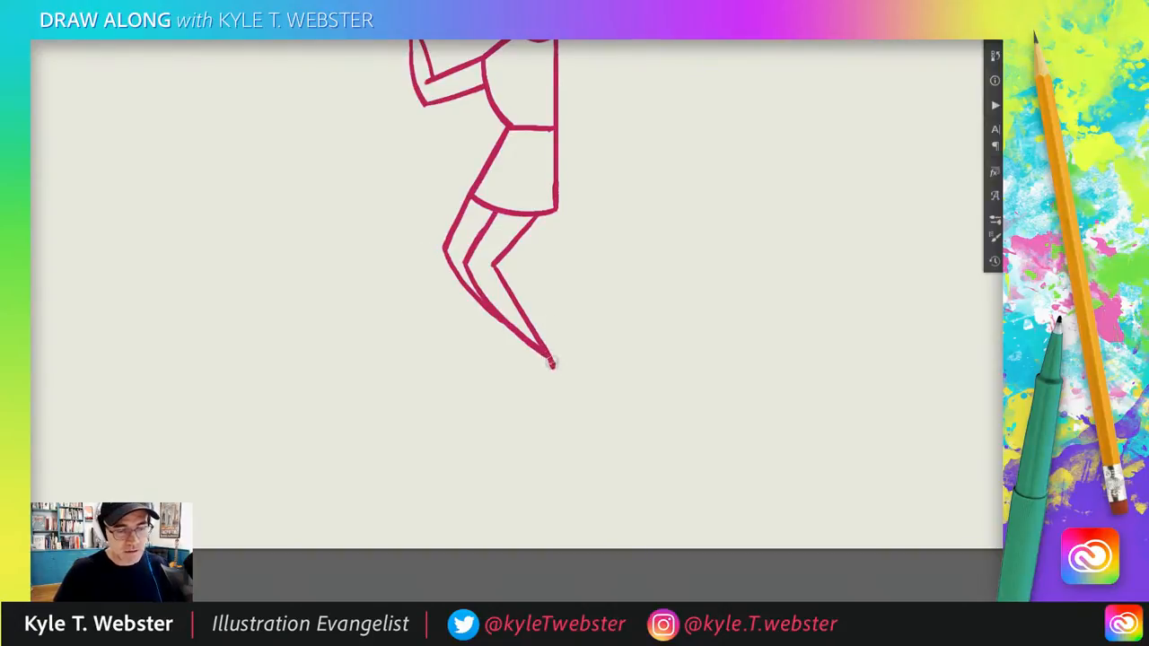
# Step: Draw a wedge-shaped foot with a flat sole and top stroke, plus a second foot below
pyautogui.moveTo(545, 359); pyautogui.dragTo(555, 377)
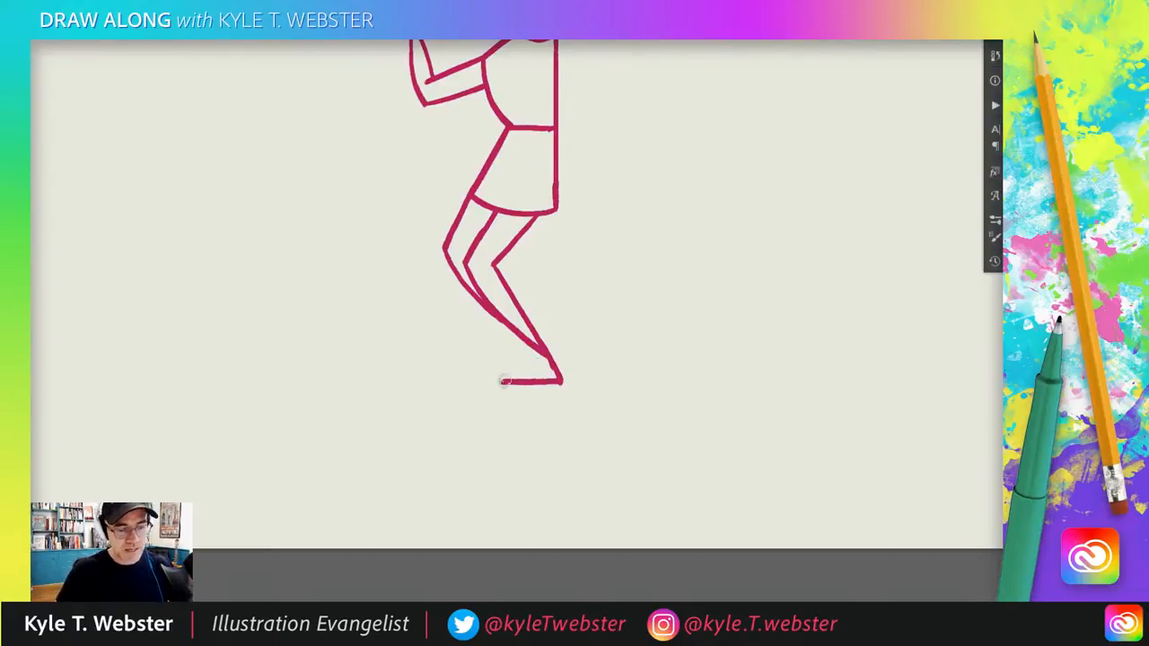
pyautogui.moveTo(502, 381); pyautogui.dragTo(556, 377)
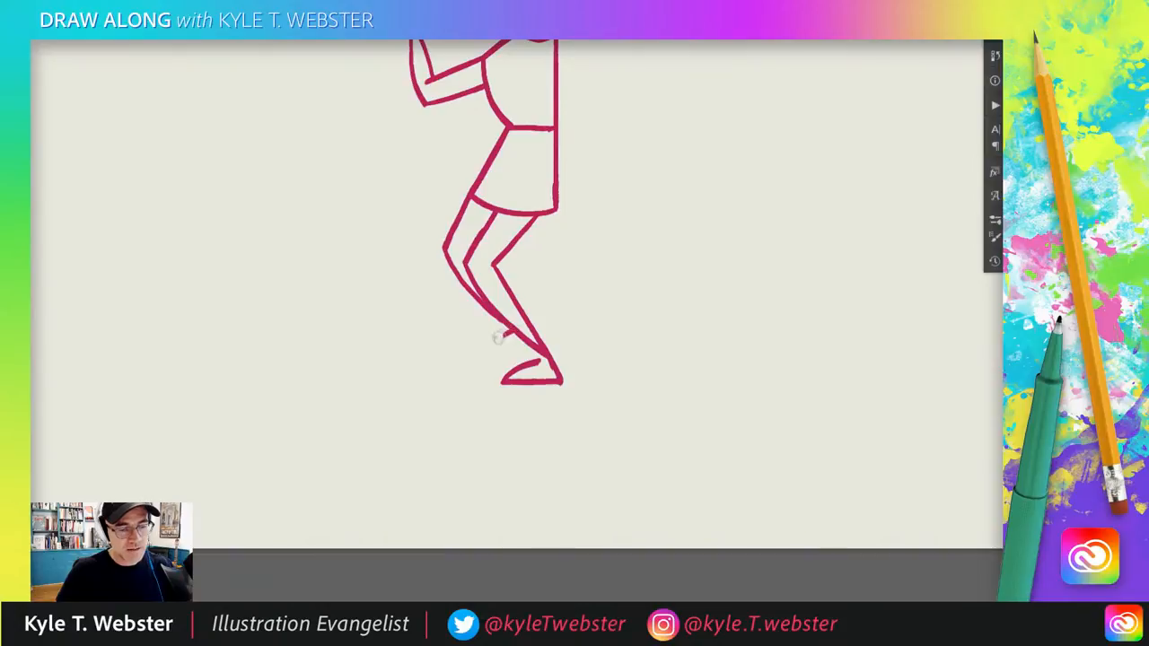
pyautogui.moveTo(490, 359); pyautogui.dragTo(517, 345)
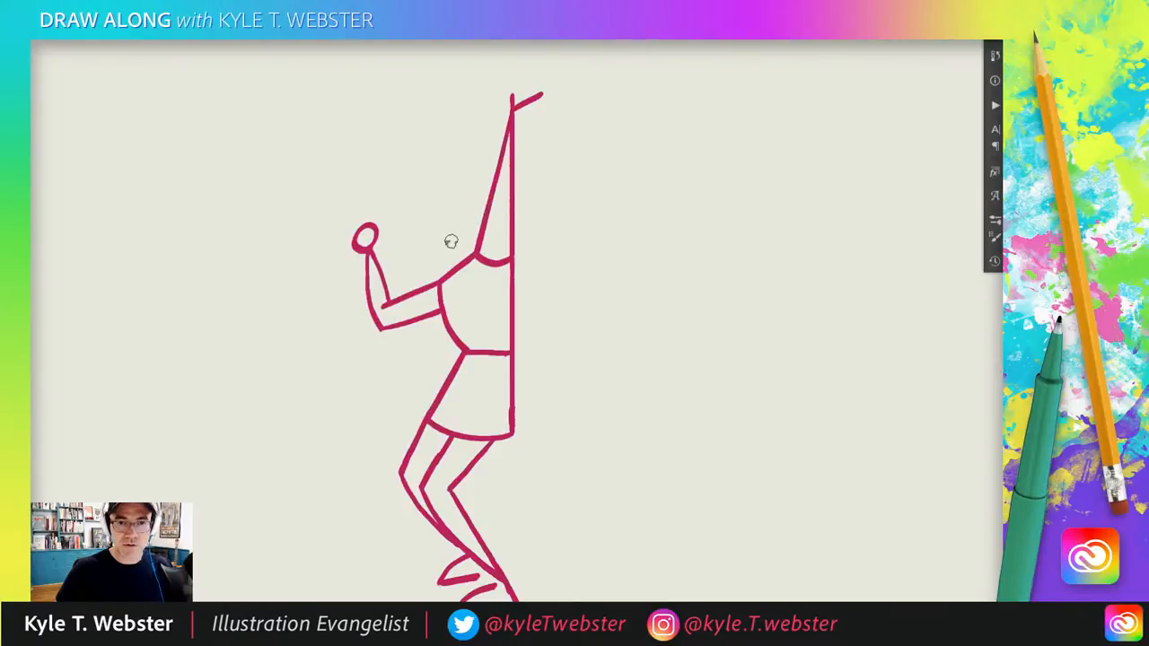
pyautogui.moveTo(452, 201)
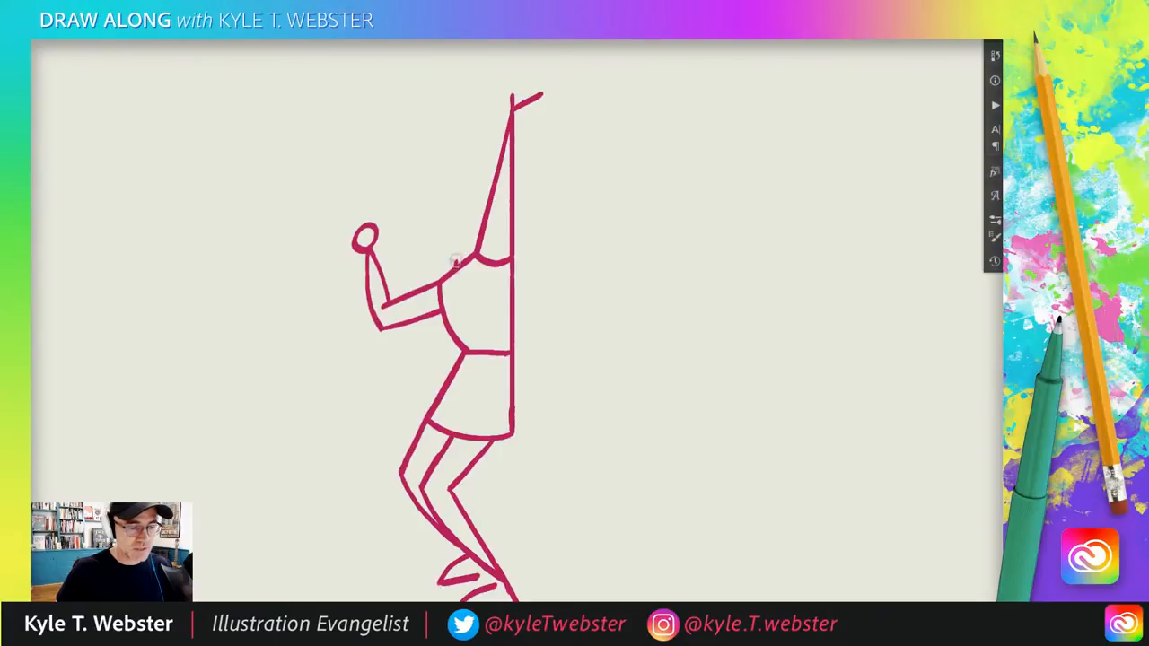
# Step: Sketch a rounded head on the player's chest against the slanted stroke
pyautogui.moveTo(444, 260); pyautogui.dragTo(446, 211)
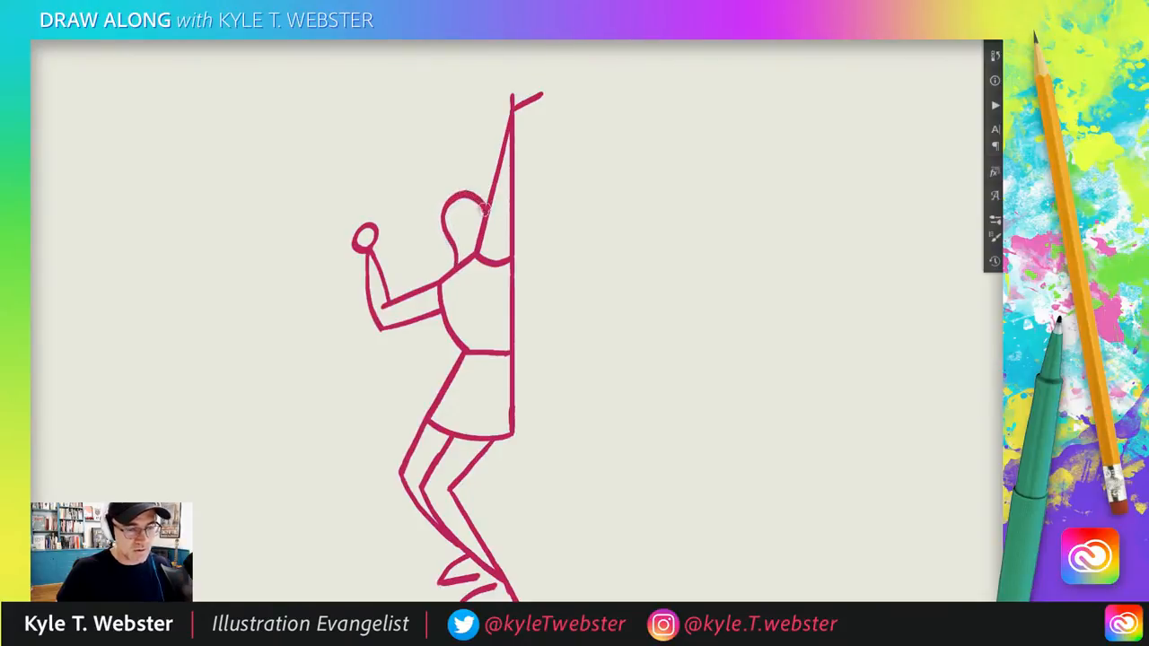
pyautogui.moveTo(465, 174)
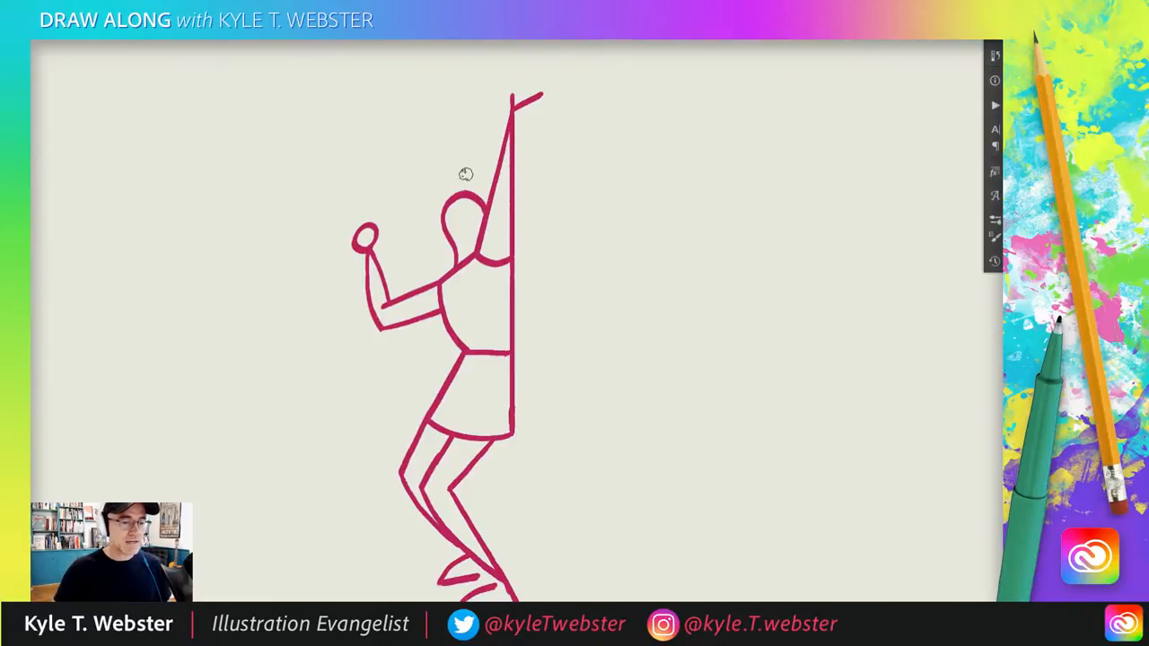
pyautogui.moveTo(397, 182)
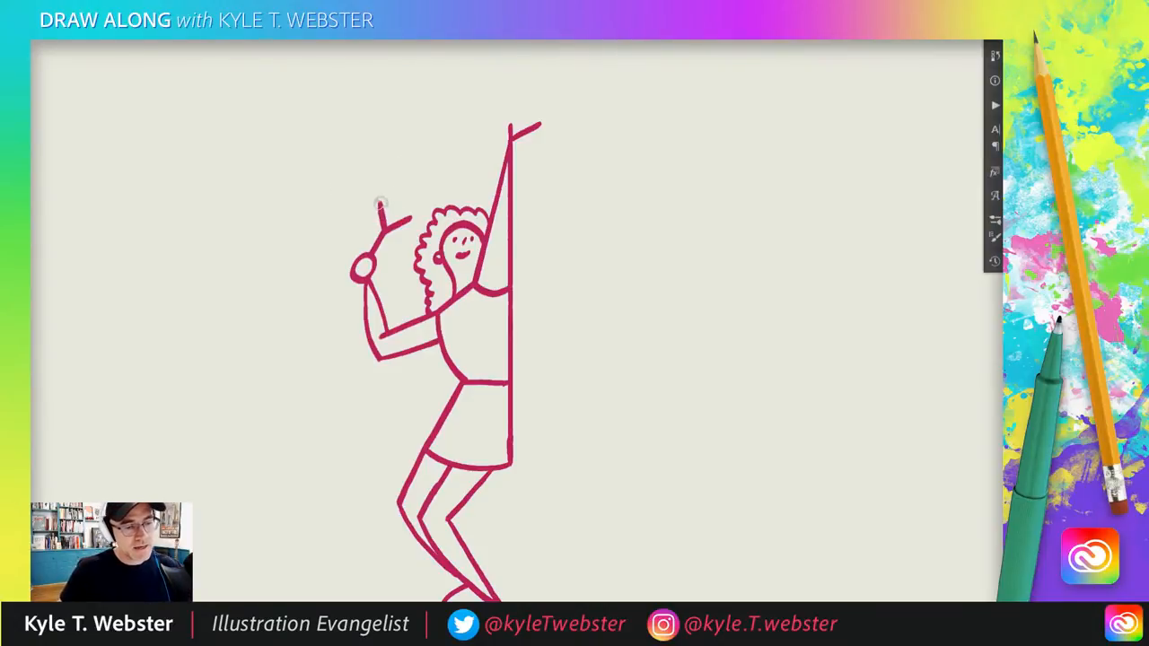
# Step: Draw the racket frame outline above the player's hand with strings across its head
pyautogui.moveTo(377, 202); pyautogui.dragTo(448, 175)
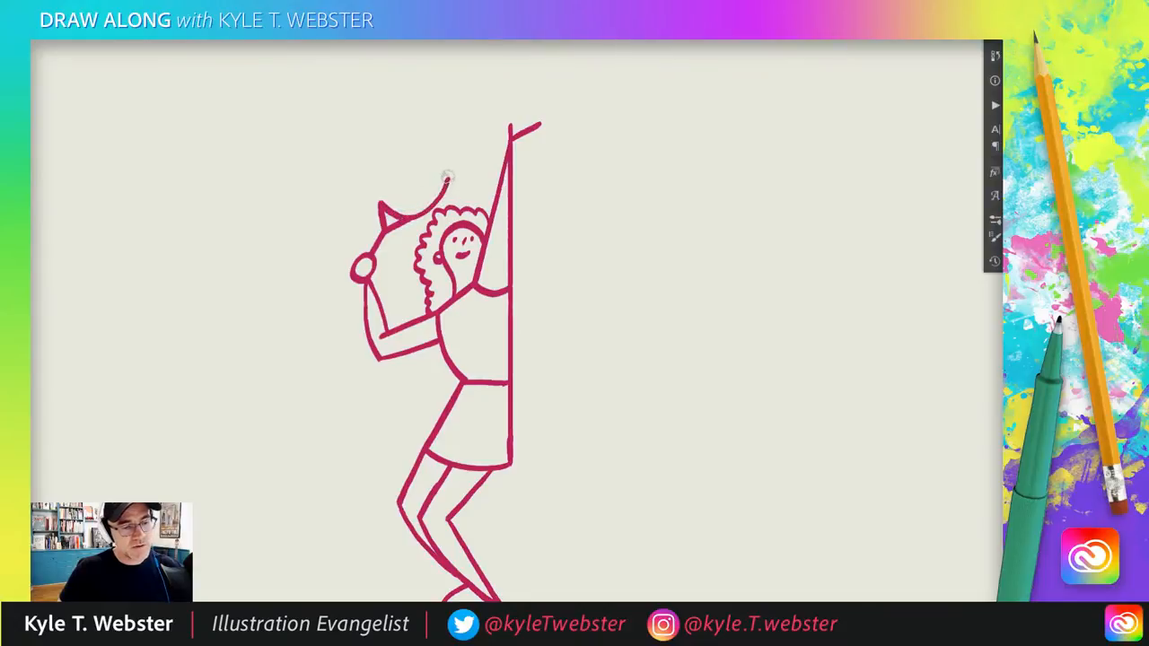
pyautogui.moveTo(377, 207); pyautogui.dragTo(449, 179)
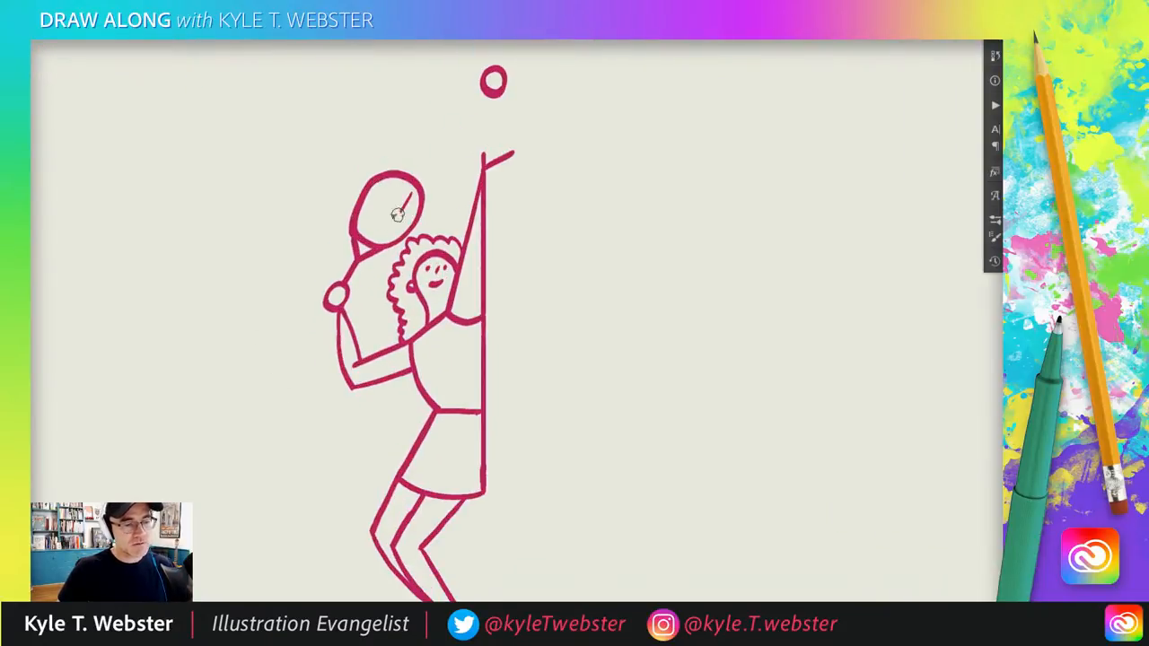
pyautogui.moveTo(402, 180); pyautogui.dragTo(377, 211)
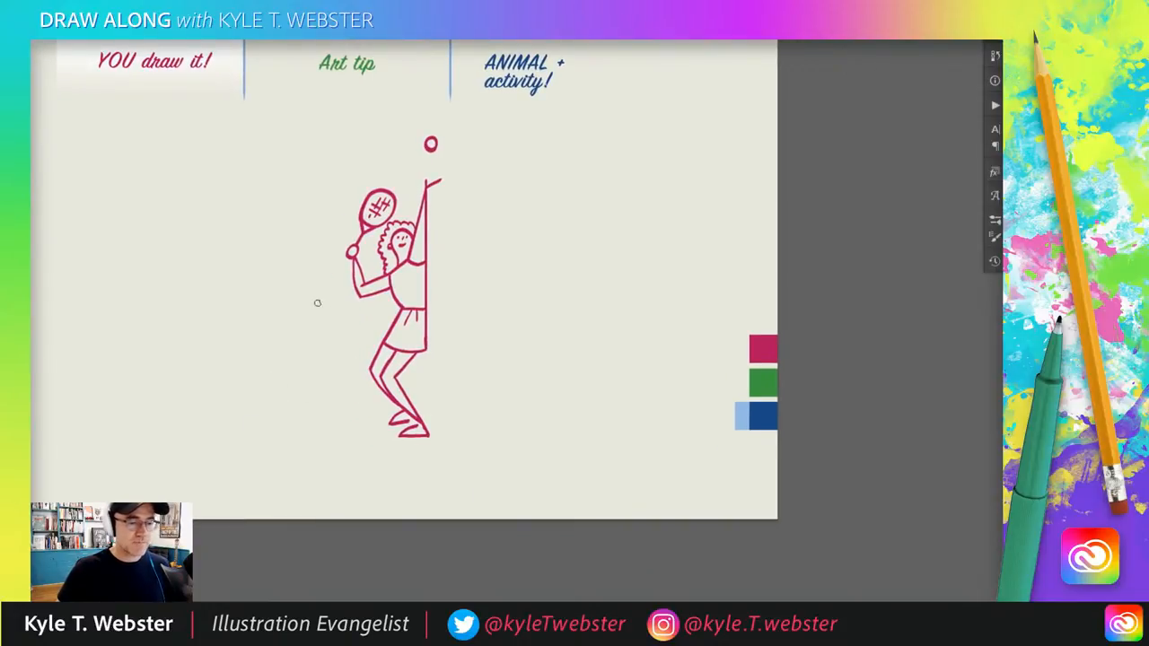
# Step: Pan the canvas so the player sits right, then zoom into the blank left area
pyautogui.moveTo(386, 287); pyautogui.dragTo(646, 296)
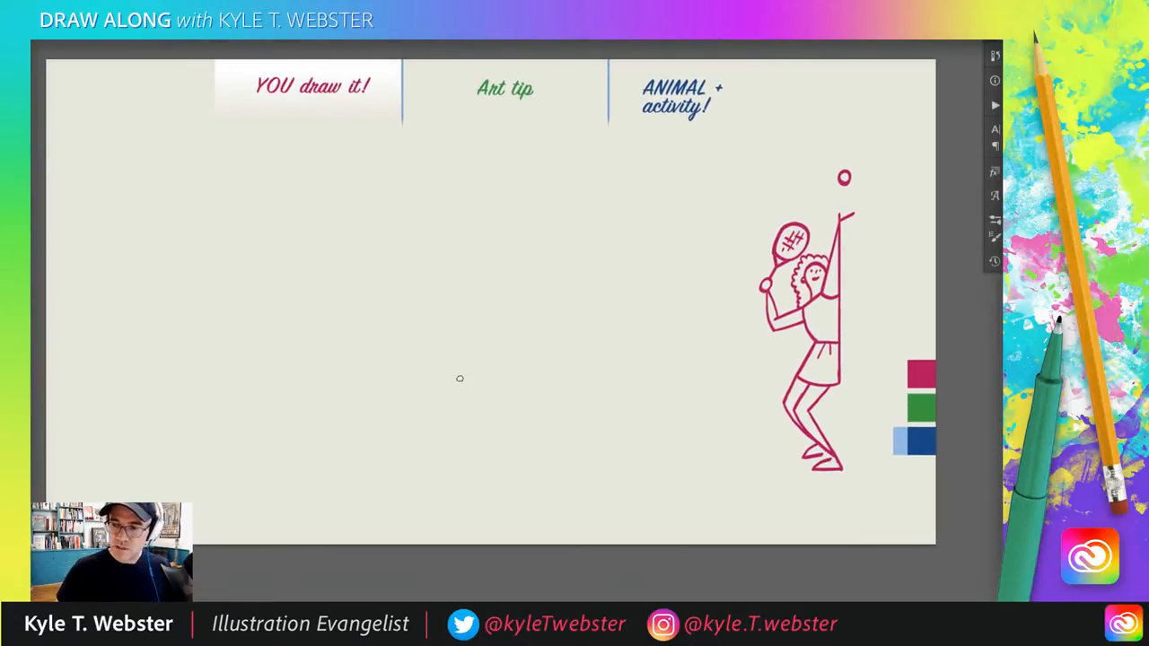
pyautogui.moveTo(938, 408)
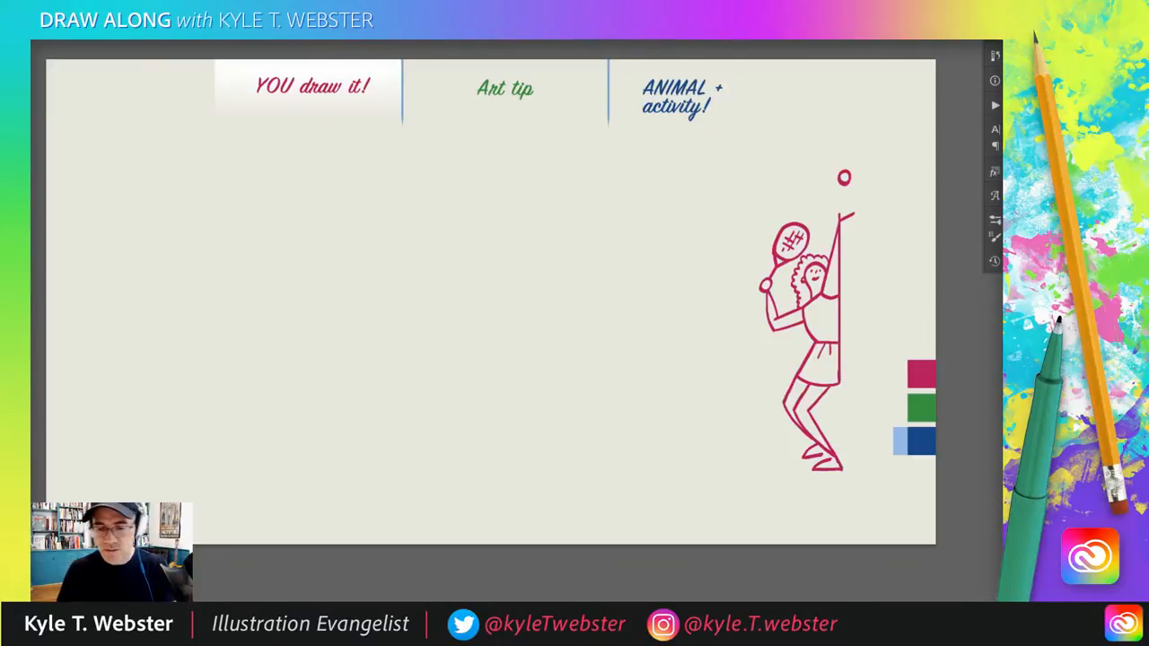
pyautogui.click(504, 88)
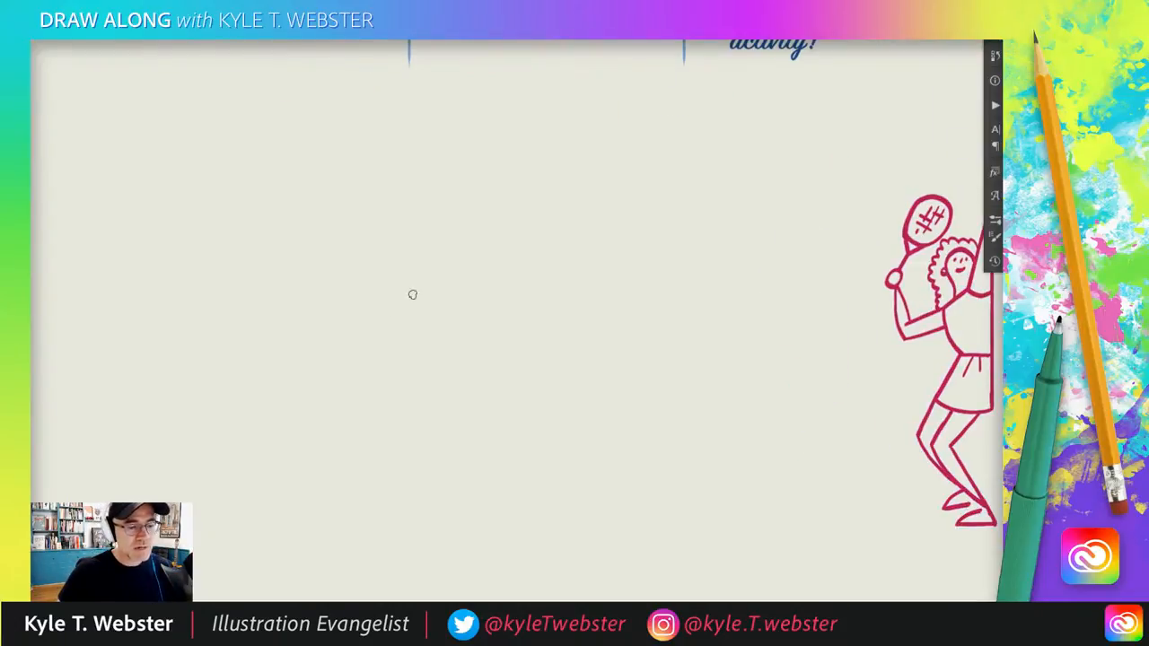
# Step: Draw a green figure with a cup-shaped torso, two raised arms and arm details
pyautogui.moveTo(372, 282); pyautogui.dragTo(422, 355)
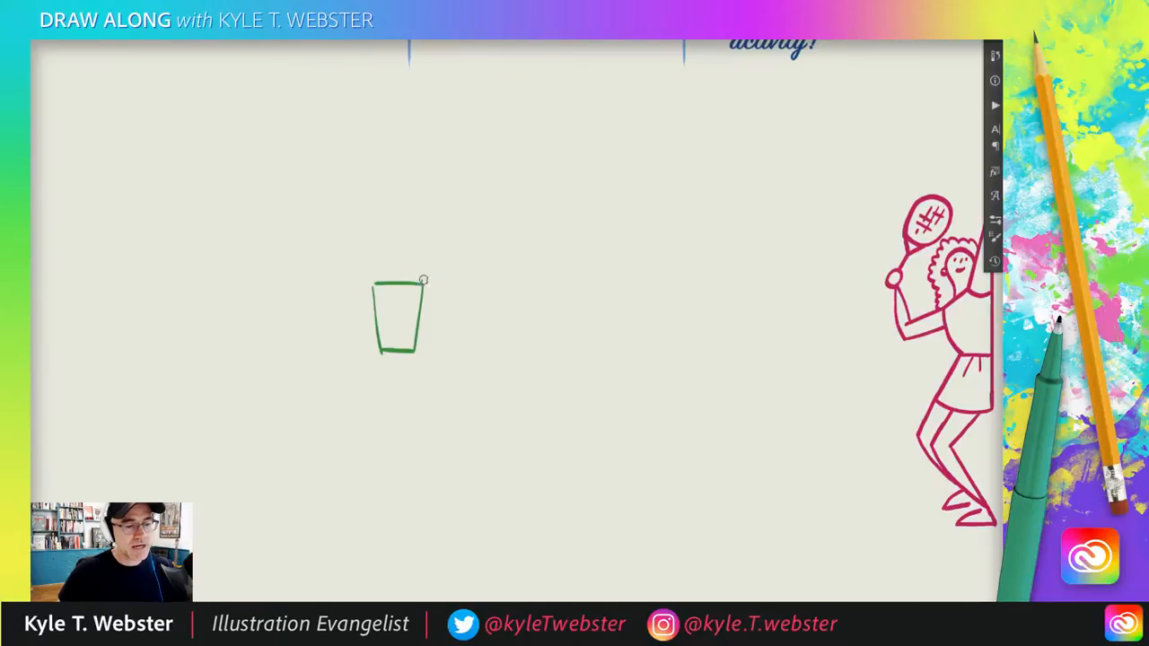
pyautogui.moveTo(422, 283); pyautogui.dragTo(435, 210)
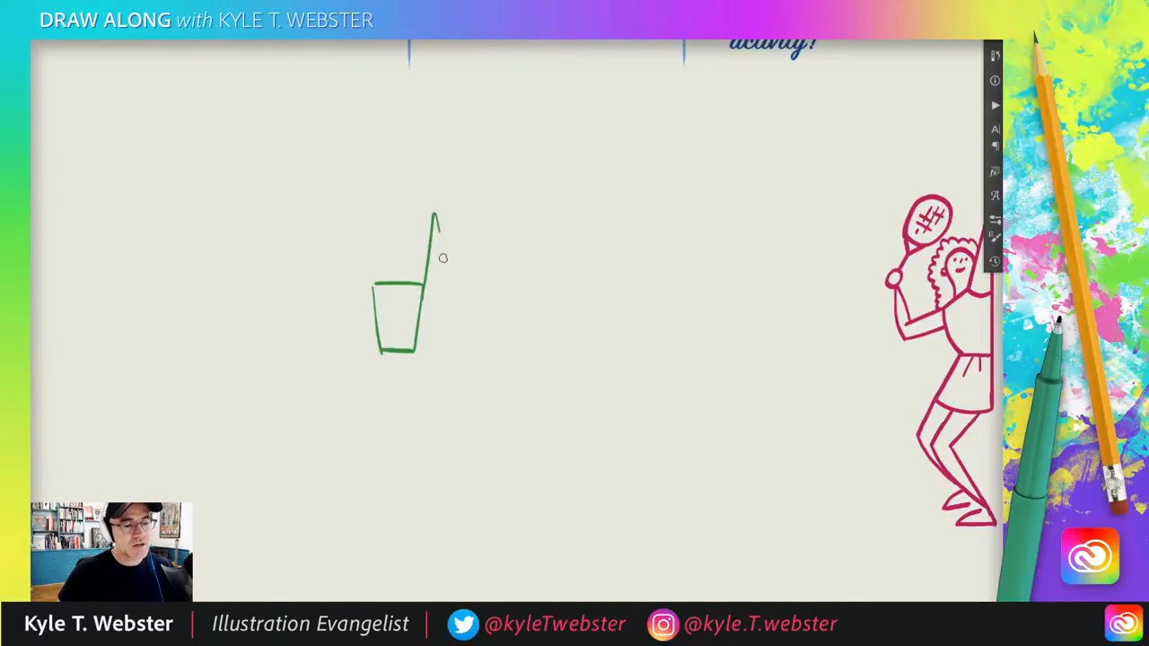
pyautogui.moveTo(440, 233); pyautogui.dragTo(346, 306)
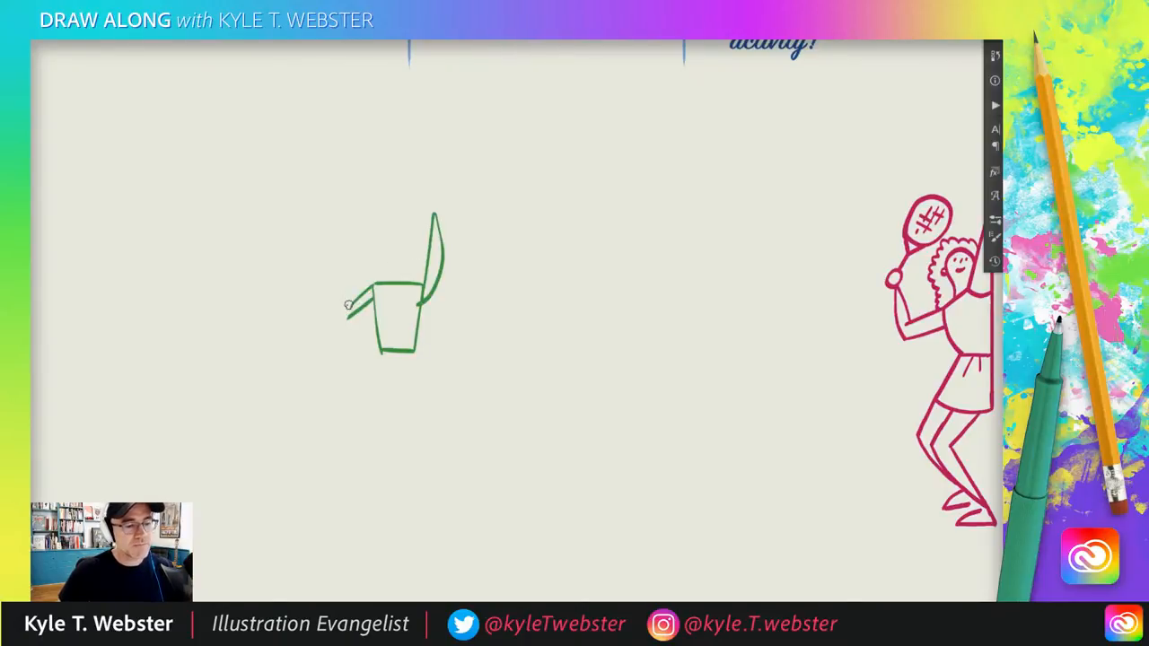
pyautogui.moveTo(349, 303); pyautogui.dragTo(318, 274)
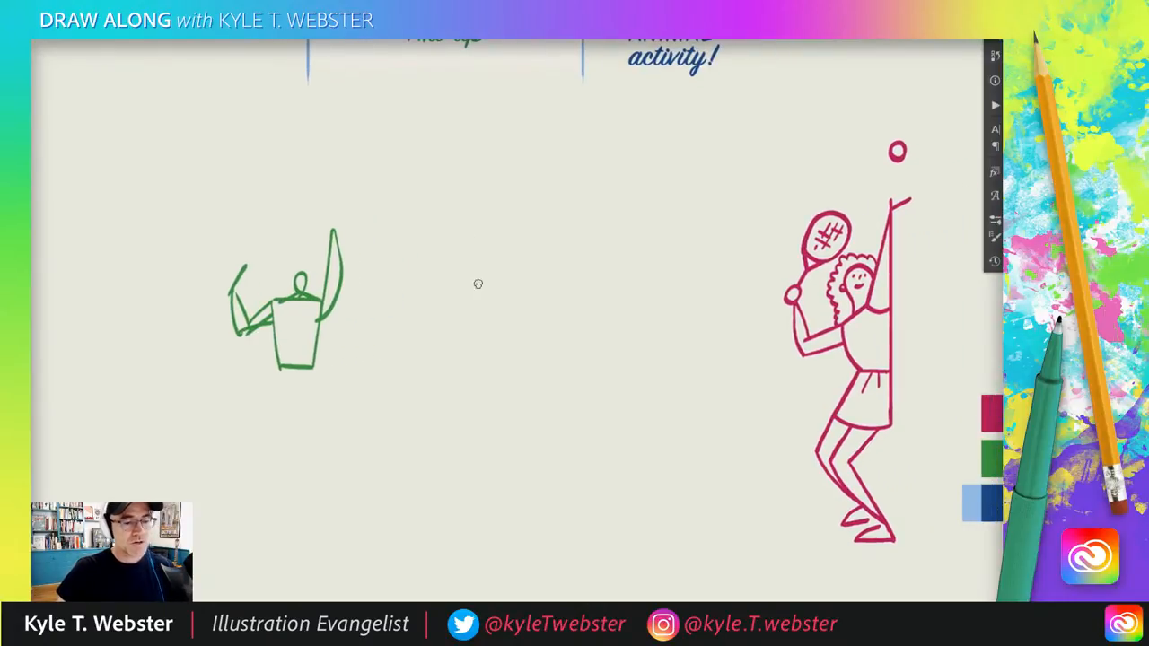
# Step: Draw a second green figure's shoulders, body side and long leg beside the first
pyautogui.click(467, 287)
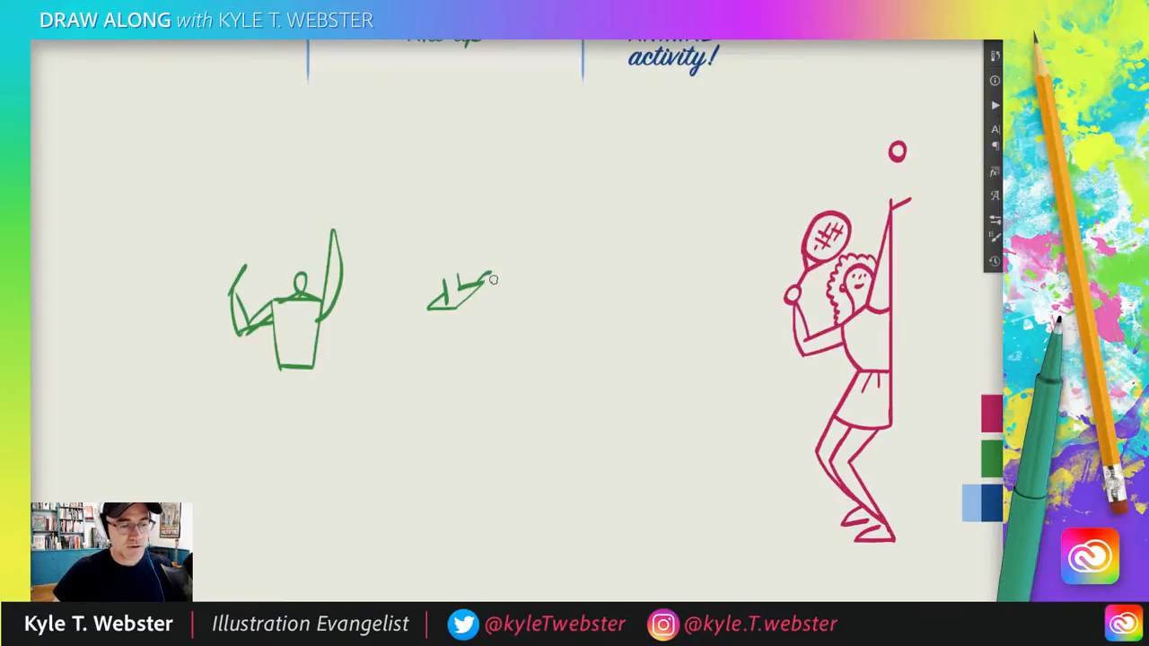
pyautogui.moveTo(492, 275); pyautogui.dragTo(478, 328)
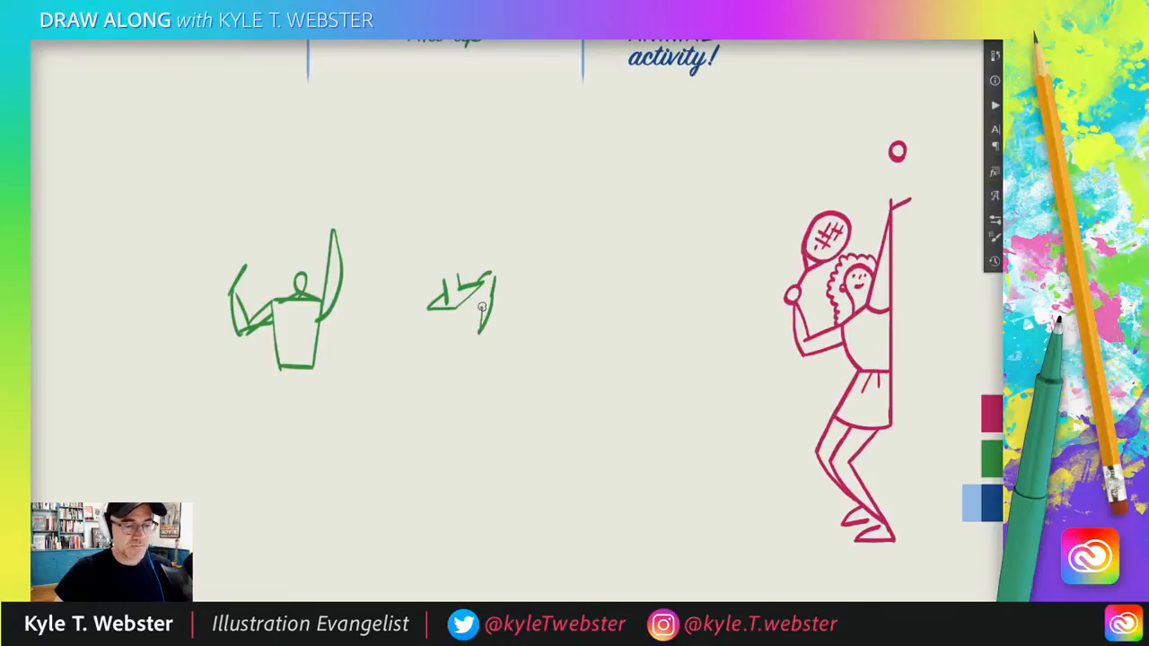
pyautogui.moveTo(483, 308); pyautogui.dragTo(465, 374)
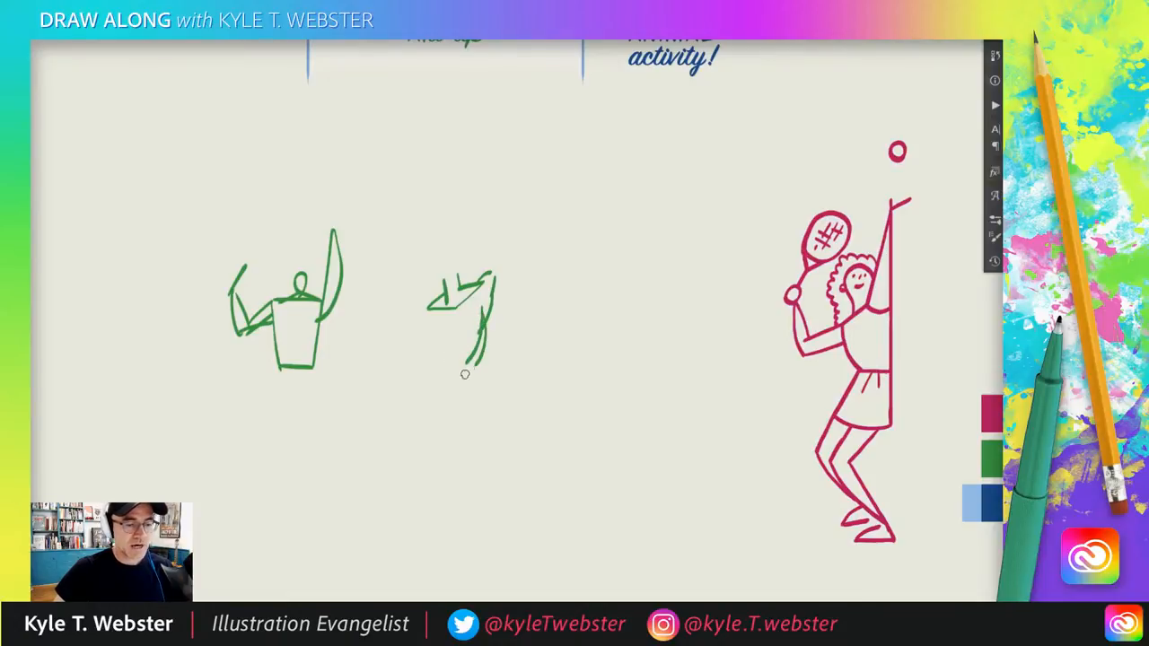
pyautogui.moveTo(440, 287); pyautogui.dragTo(449, 395)
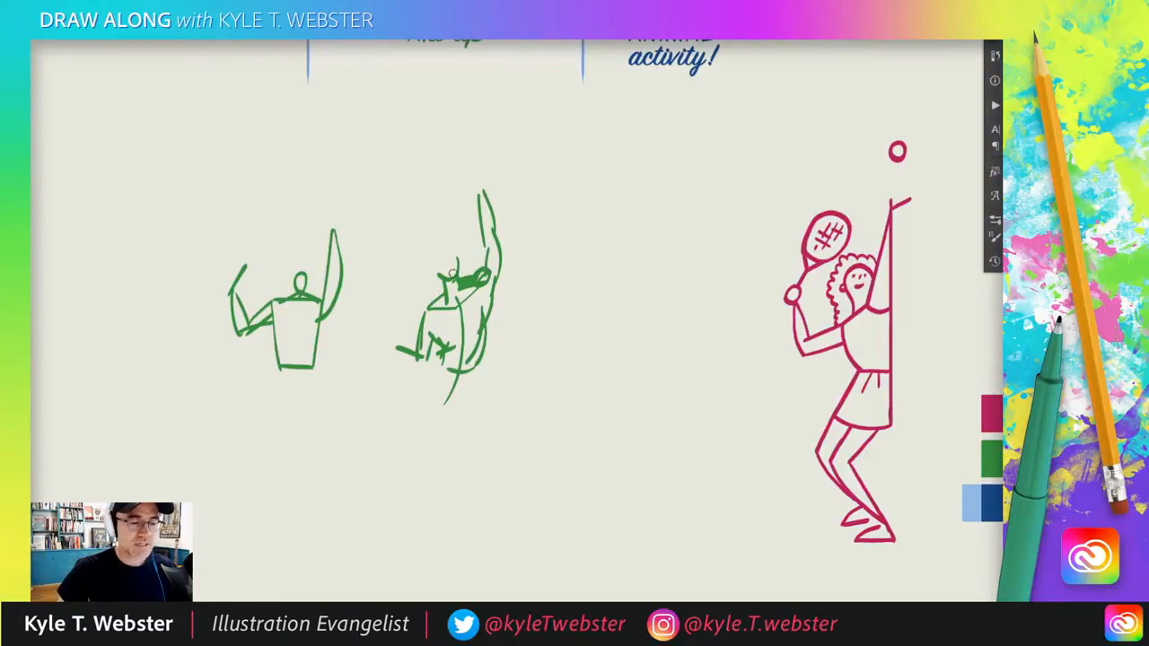
pyautogui.moveTo(465, 225)
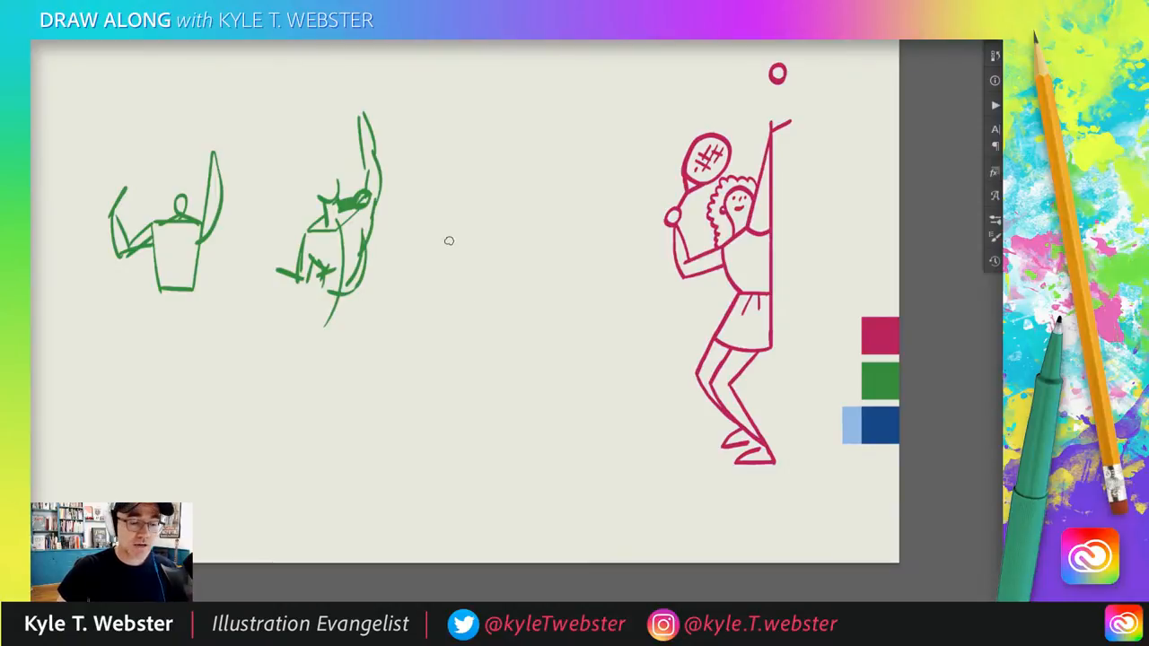
# Step: Draw a third green figure's legs and bent-over upper body below the first pair
pyautogui.moveTo(485, 306); pyautogui.dragTo(514, 364)
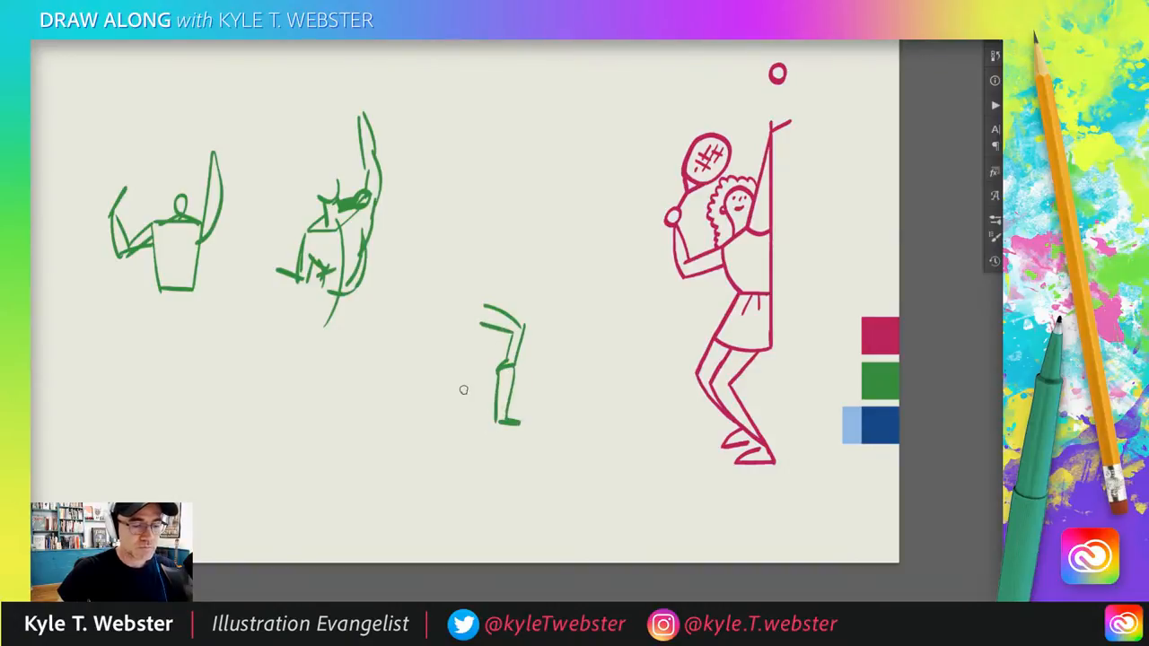
pyautogui.moveTo(506, 356)
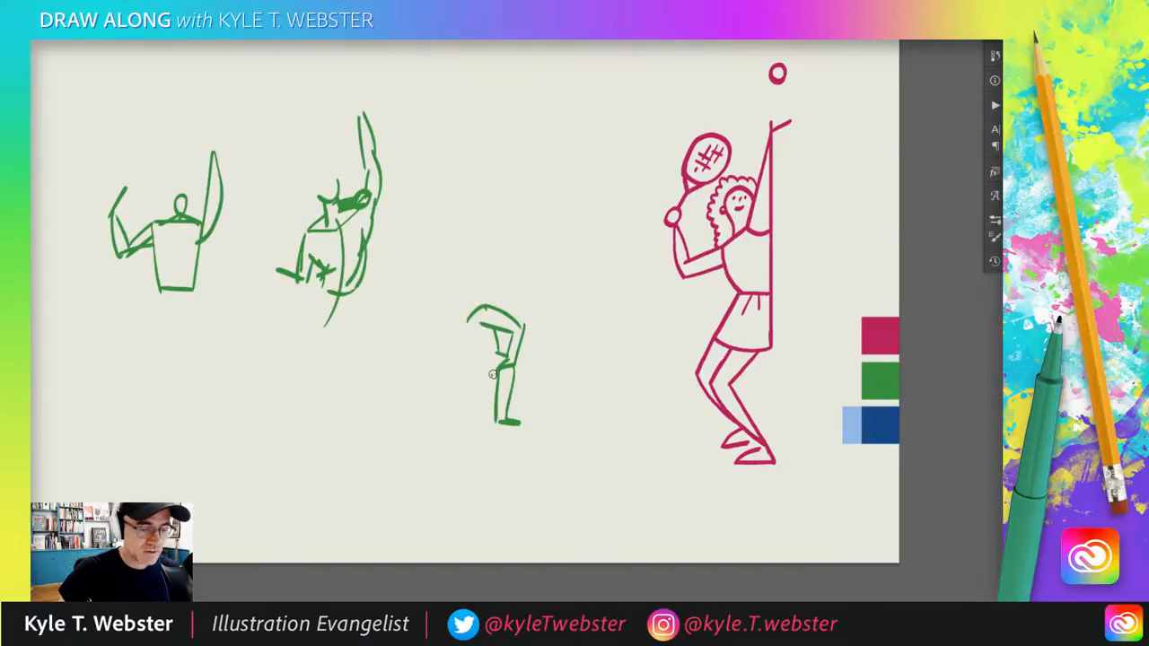
pyautogui.moveTo(492, 376); pyautogui.dragTo(441, 422)
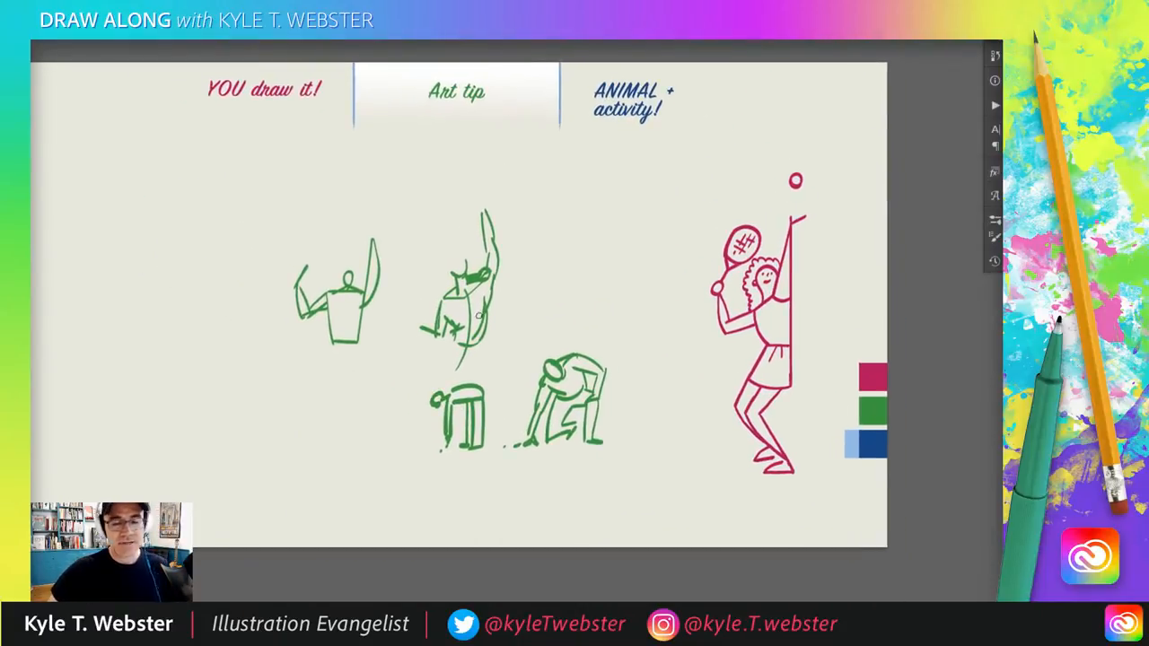
pyautogui.click(630, 100)
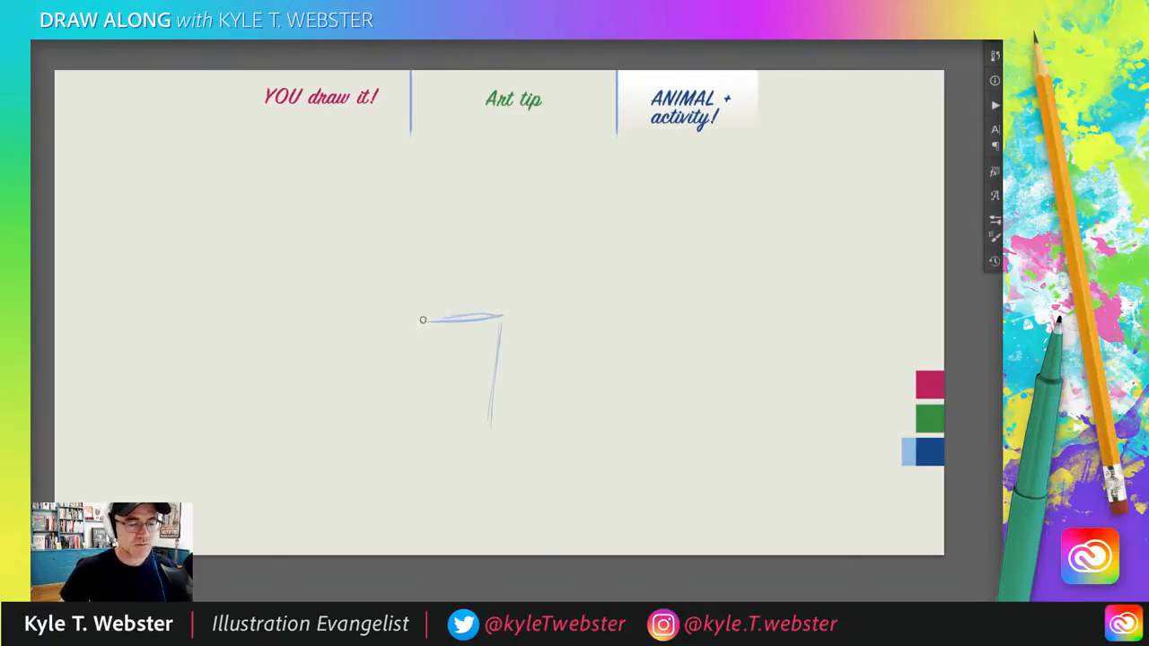
# Step: Sketch the cup's base, domed lid and straw, the reaching arm, and the zebra's lips and jaw
pyautogui.moveTo(422, 320); pyautogui.dragTo(448, 426)
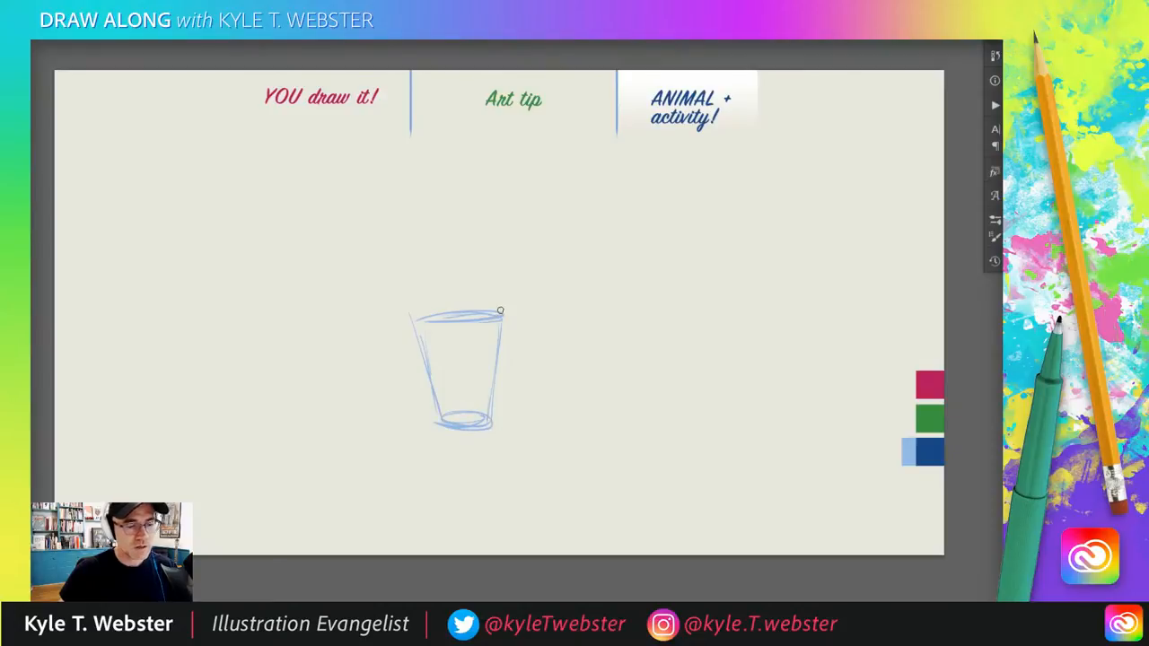
pyautogui.moveTo(500, 309); pyautogui.dragTo(425, 308)
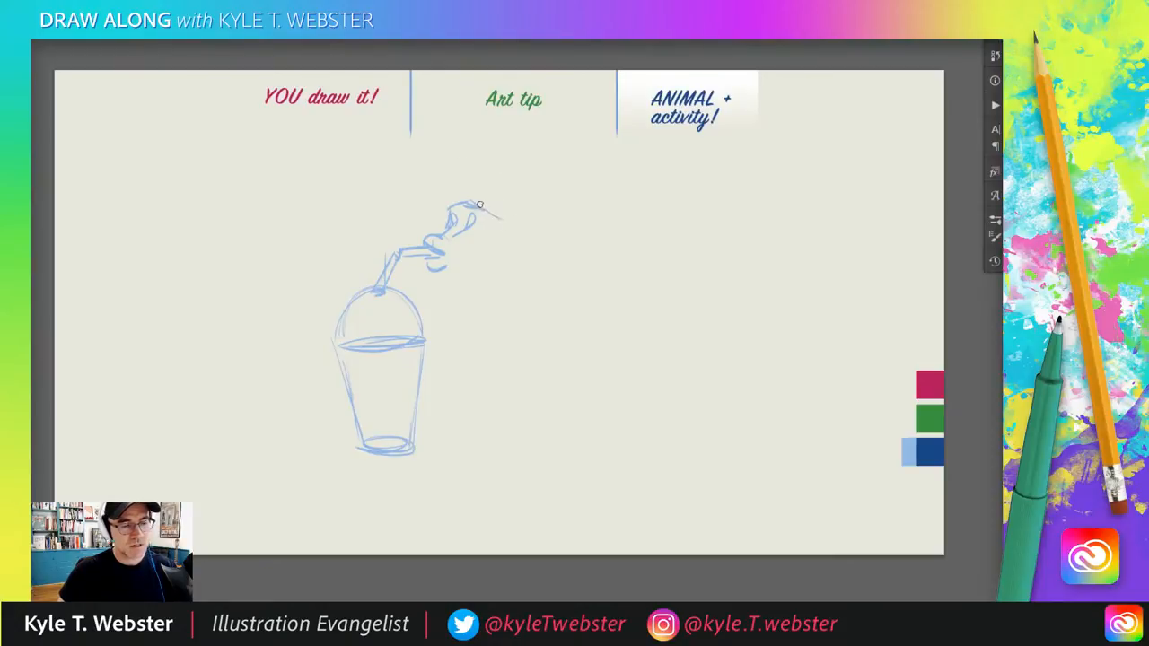
pyautogui.moveTo(480, 206); pyautogui.dragTo(548, 220)
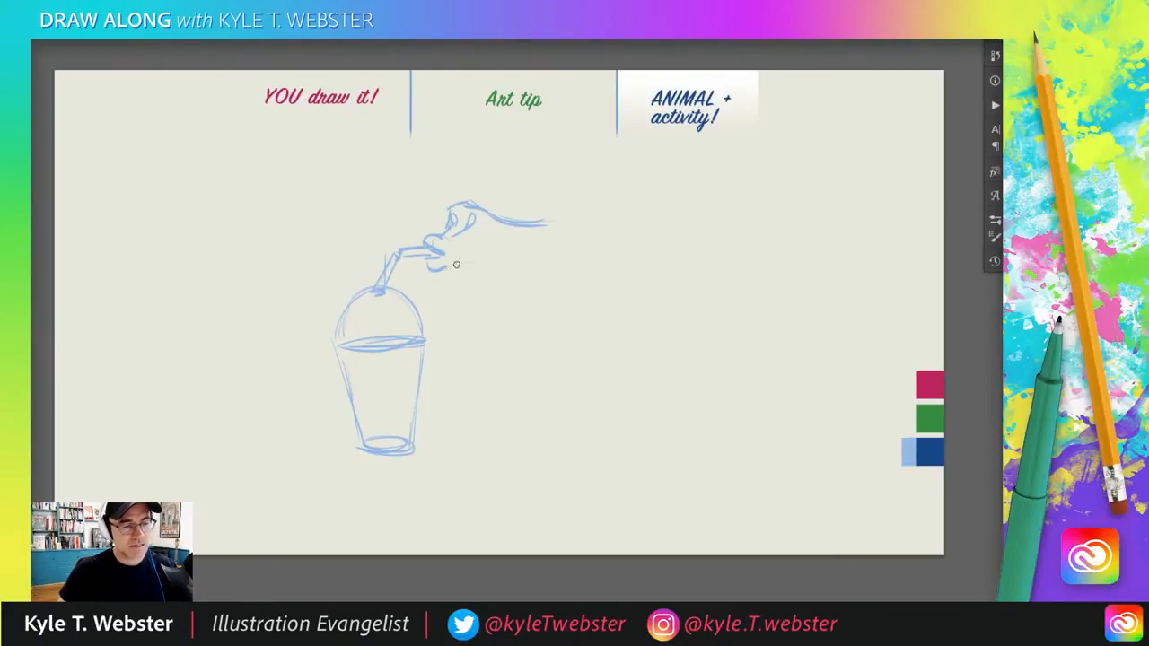
pyautogui.moveTo(456, 265); pyautogui.dragTo(538, 257)
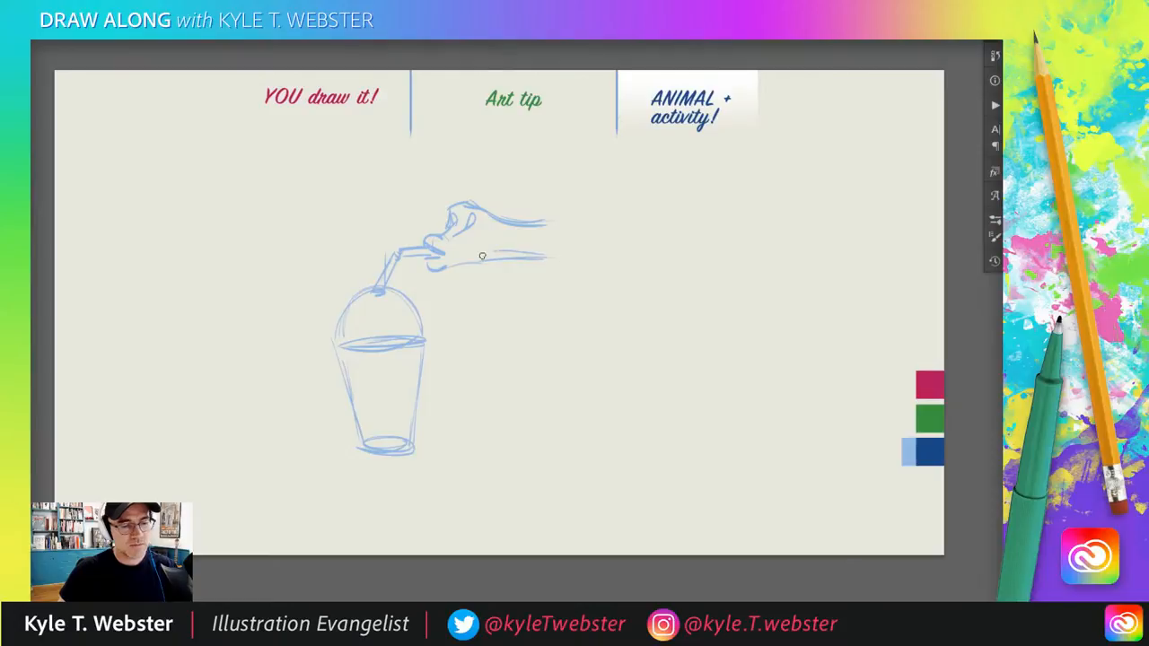
pyautogui.moveTo(480, 261); pyautogui.dragTo(531, 278)
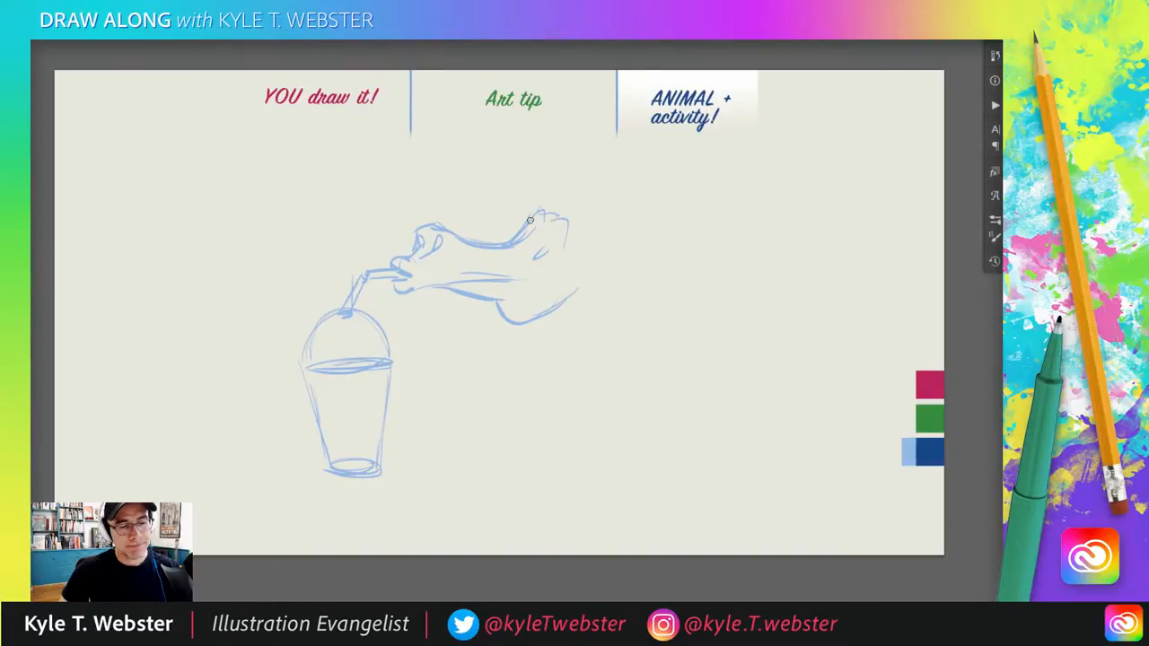
# Step: Sketch the underside of the zebra's head, its pointed ears and its eye
pyautogui.moveTo(530, 220); pyautogui.dragTo(604, 232)
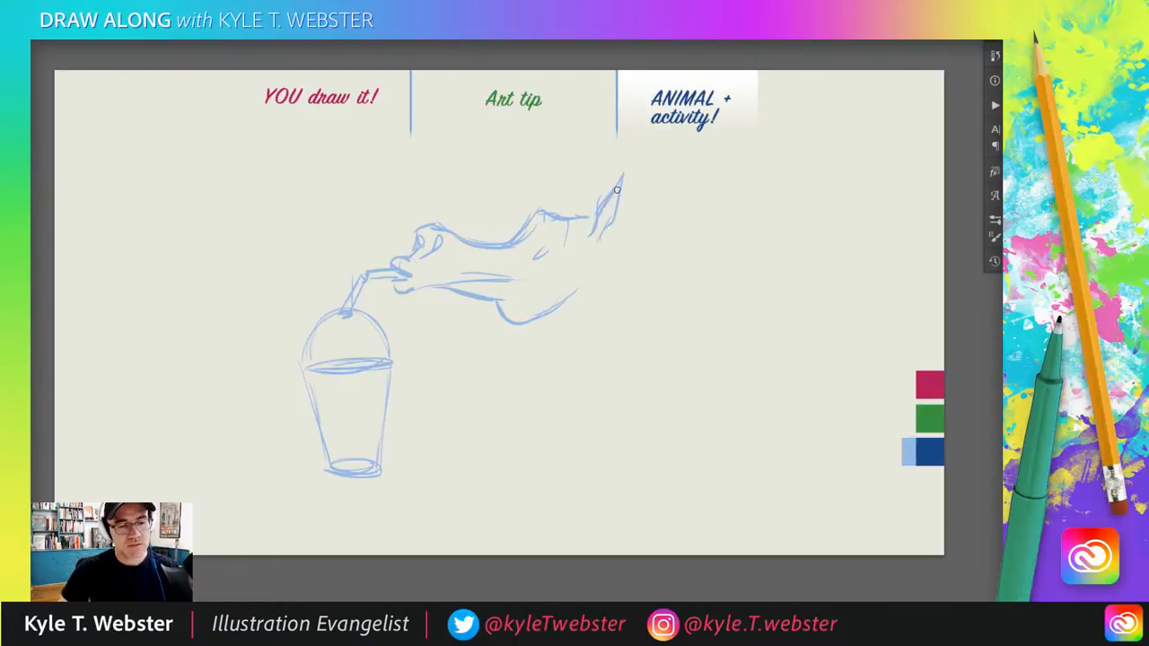
pyautogui.moveTo(617, 189); pyautogui.dragTo(581, 212)
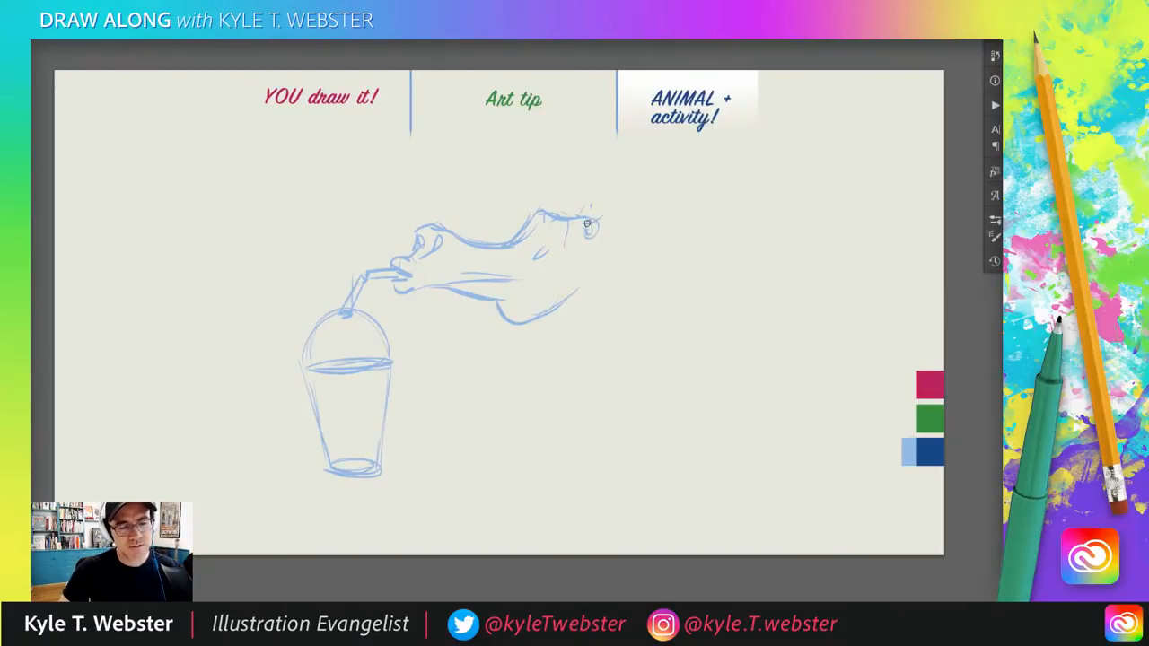
pyautogui.moveTo(587, 229); pyautogui.dragTo(655, 193)
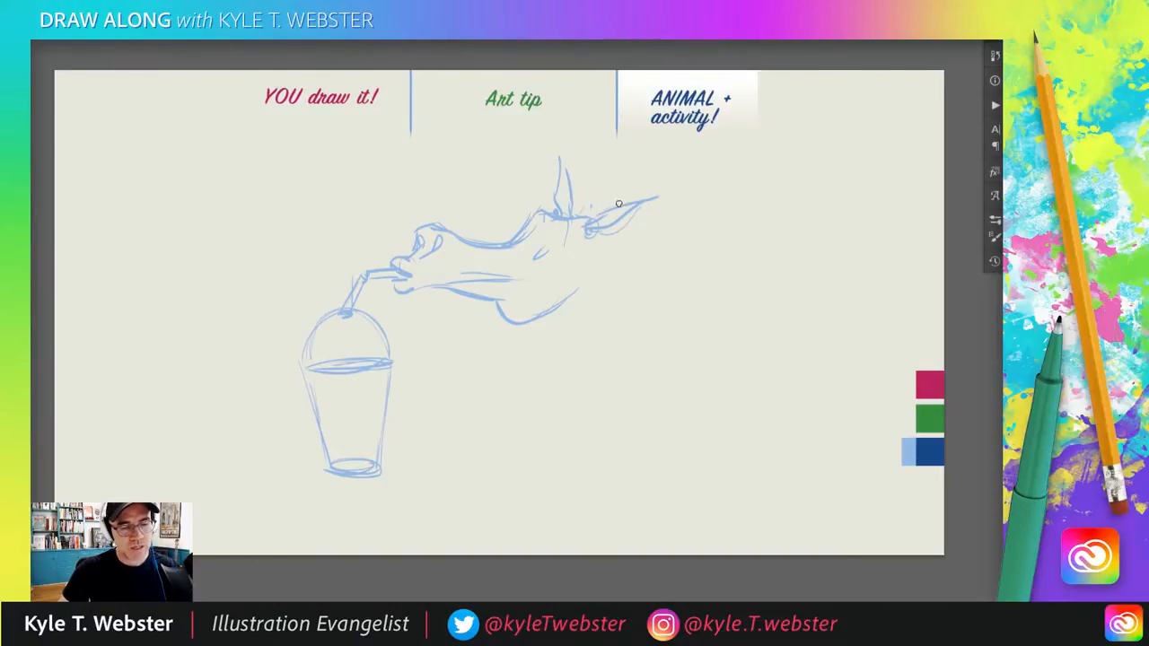
pyautogui.moveTo(556, 188); pyautogui.dragTo(620, 202)
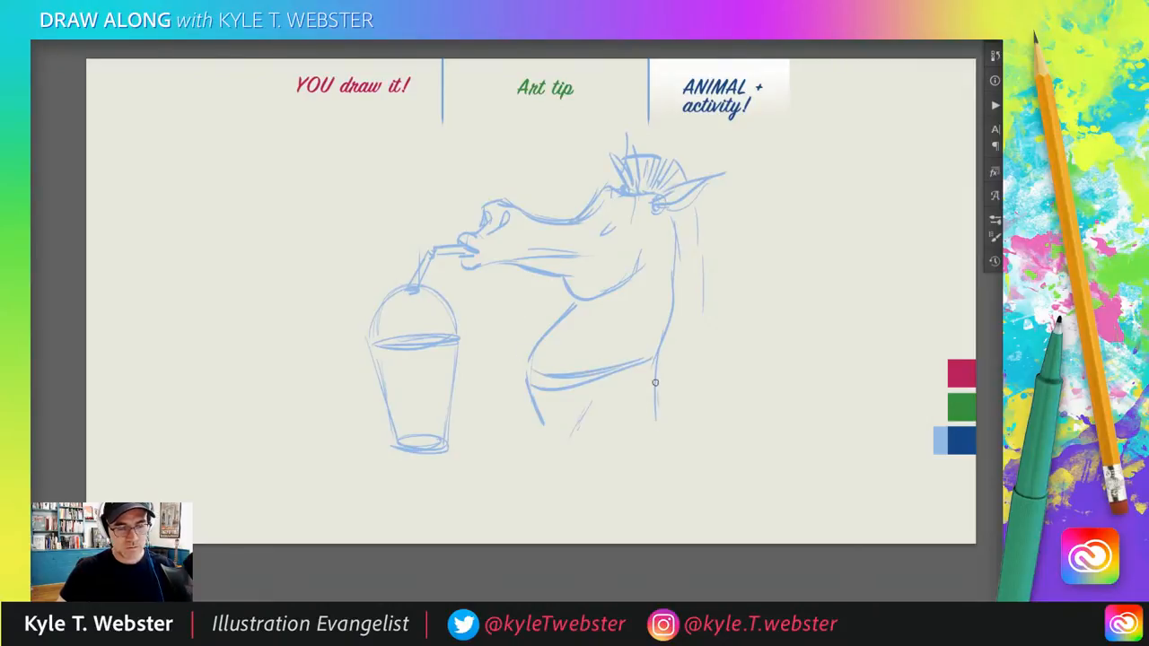
# Step: Sketch the arm wrapping around the cup and the t-shirt sleeve
pyautogui.moveTo(655, 382); pyautogui.dragTo(598, 435)
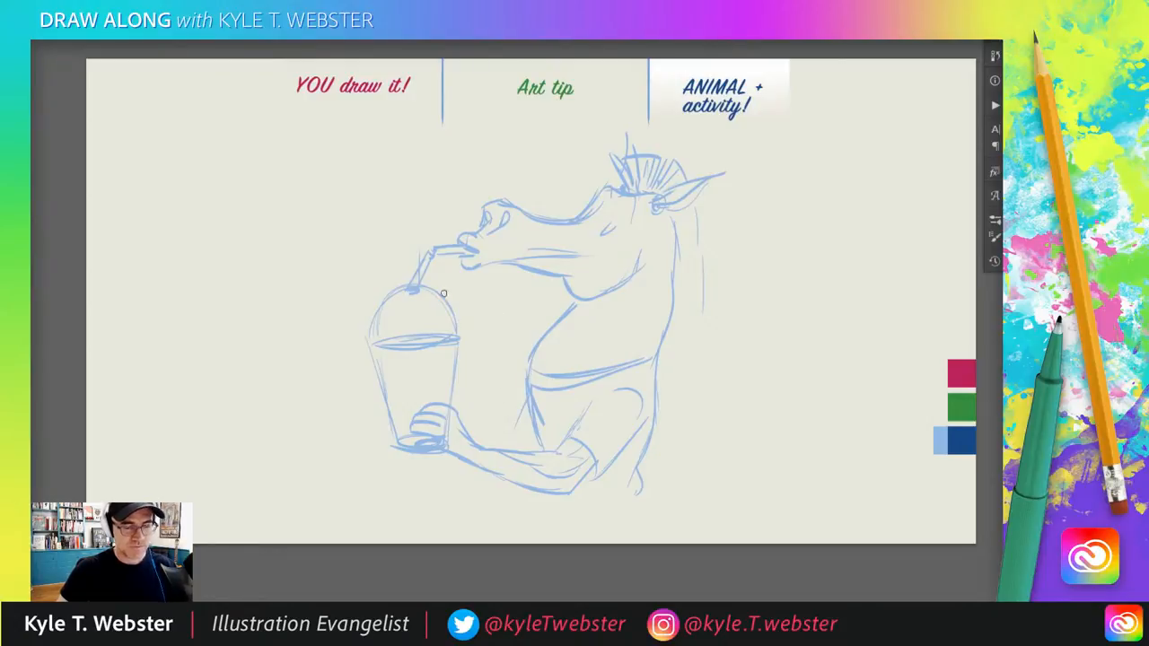
pyautogui.moveTo(381, 375)
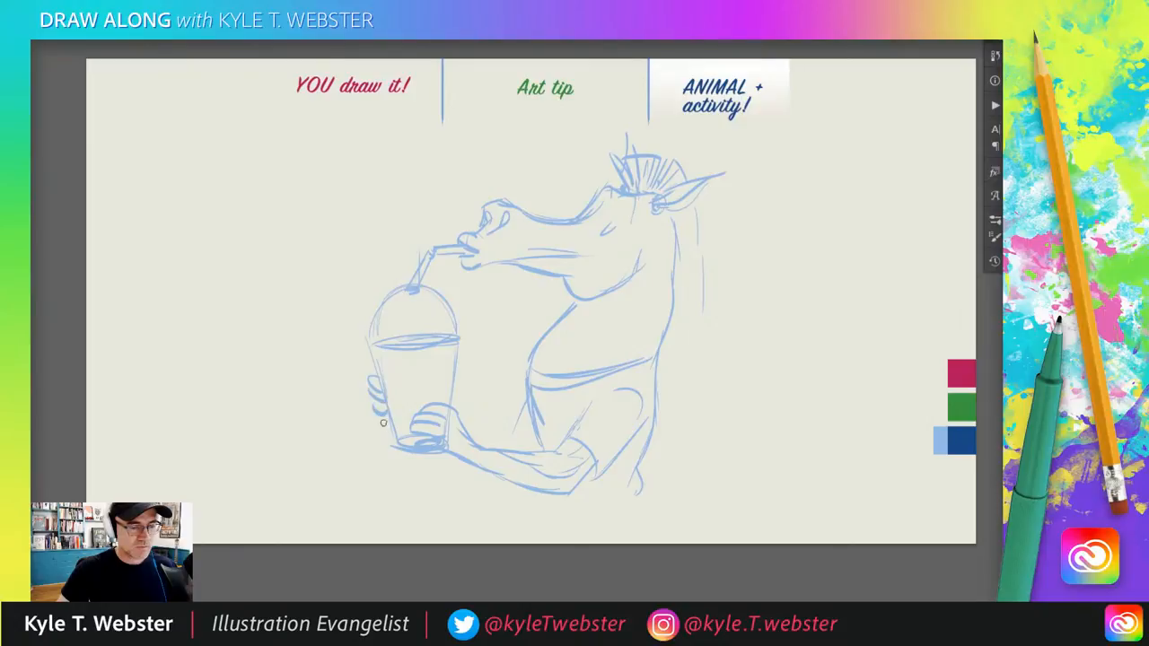
pyautogui.moveTo(531, 374)
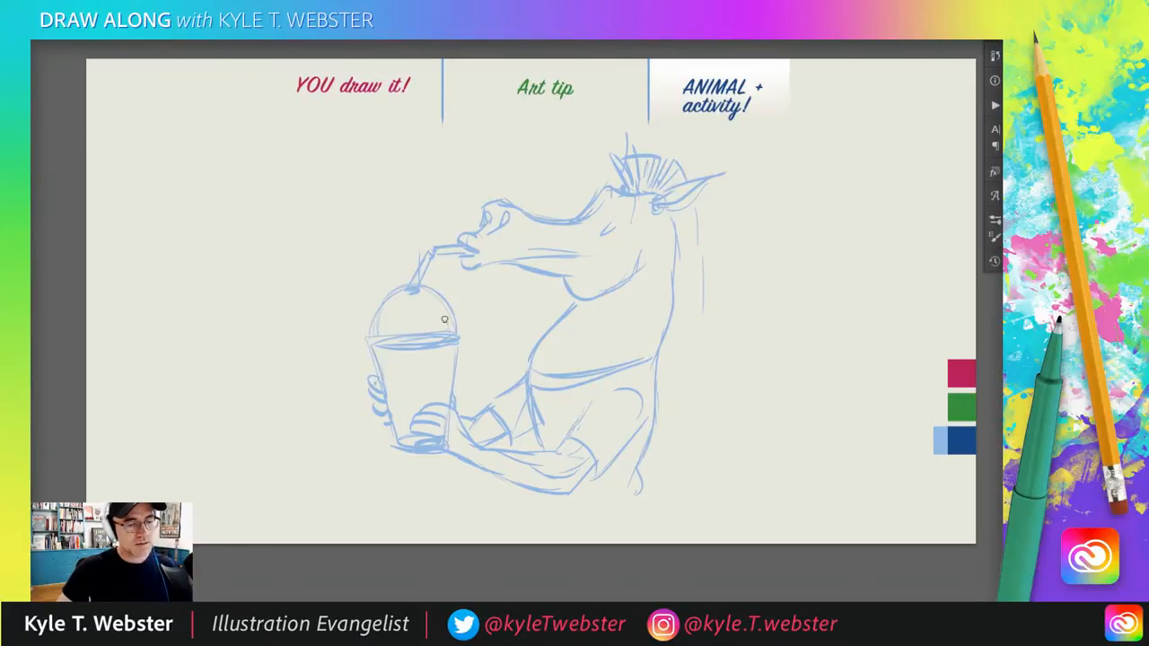
pyautogui.moveTo(440, 319); pyautogui.dragTo(399, 321)
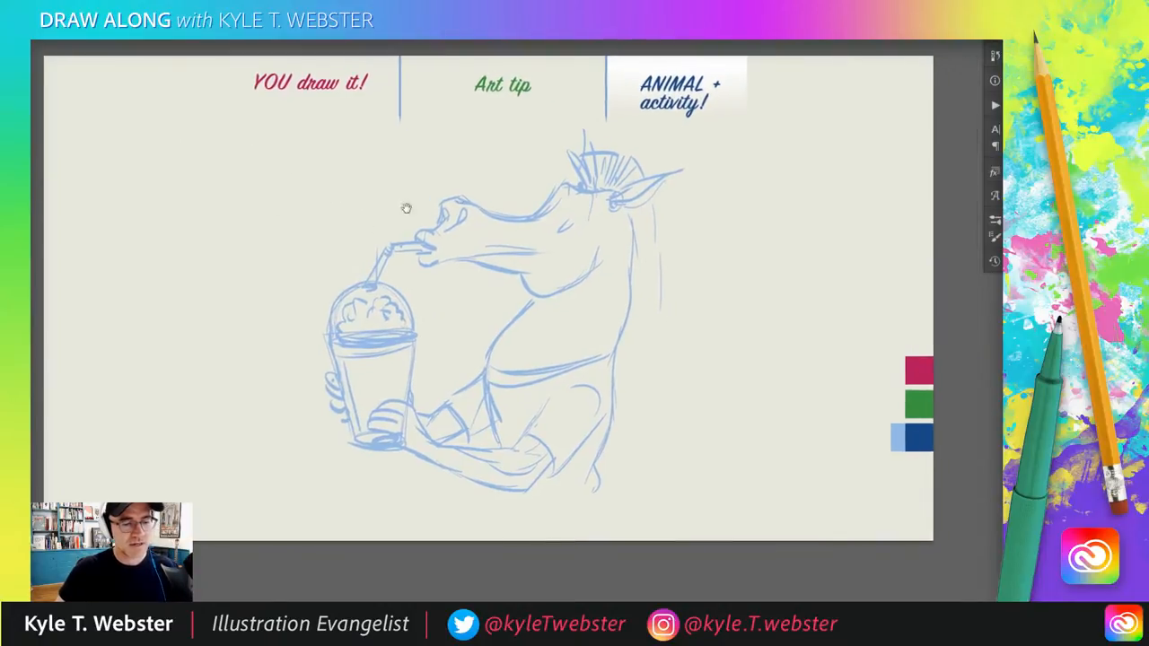
# Step: Sketch curved light-blue stripes across the zebra's neck and chest
pyautogui.moveTo(538, 346); pyautogui.dragTo(628, 310)
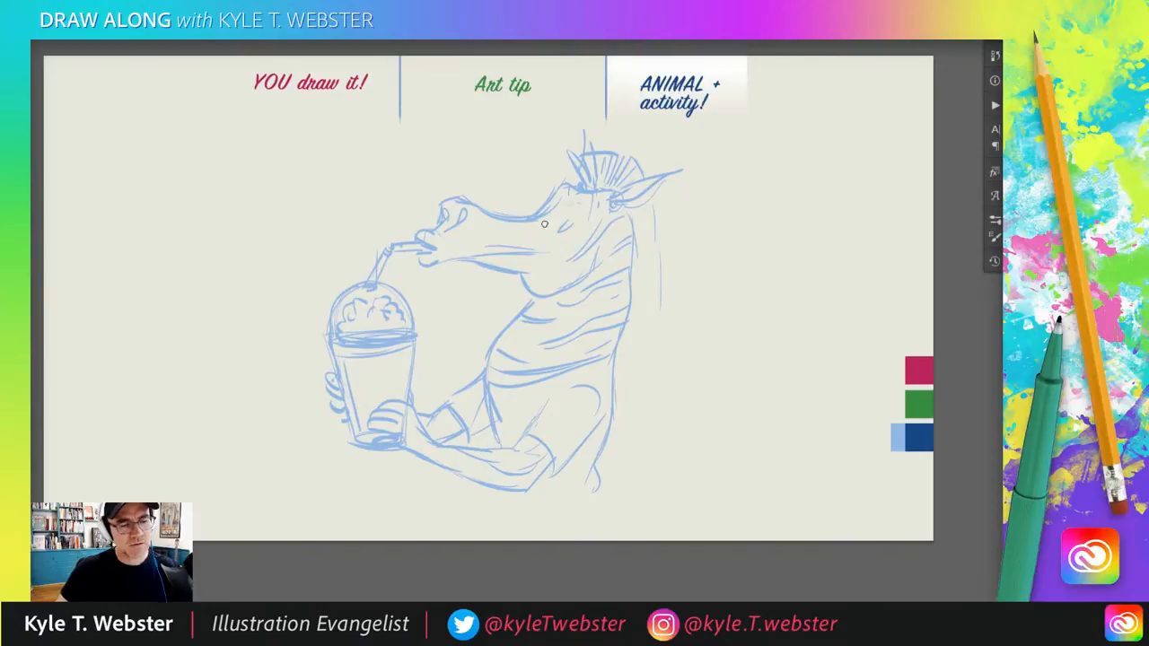
pyautogui.moveTo(559, 189)
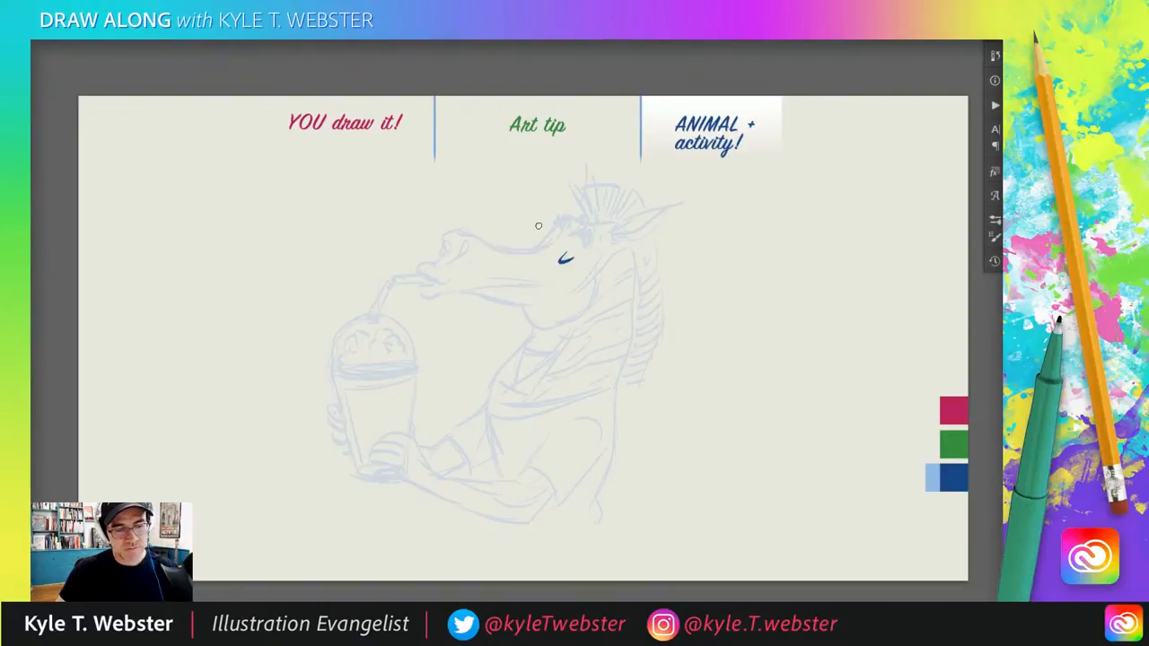
# Step: Ink the closed eye, muzzle, snout, straw, lips, mane, ear and back-of-neck stripes in dark blue
pyautogui.moveTo(539, 226); pyautogui.dragTo(489, 243)
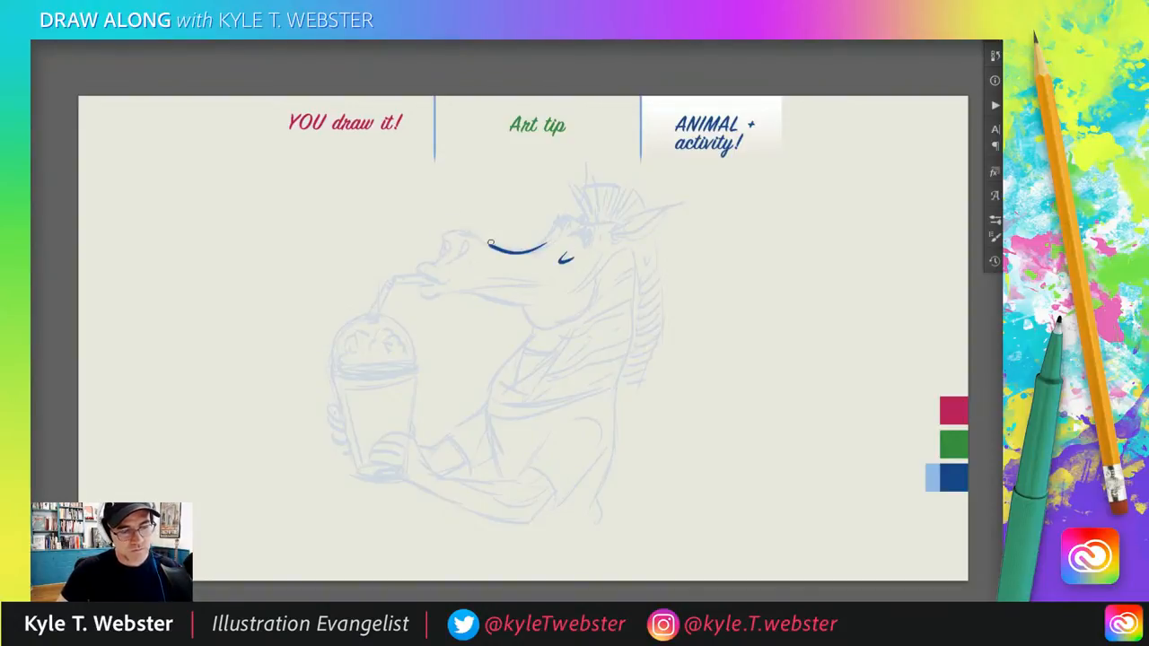
pyautogui.moveTo(489, 244); pyautogui.dragTo(440, 242)
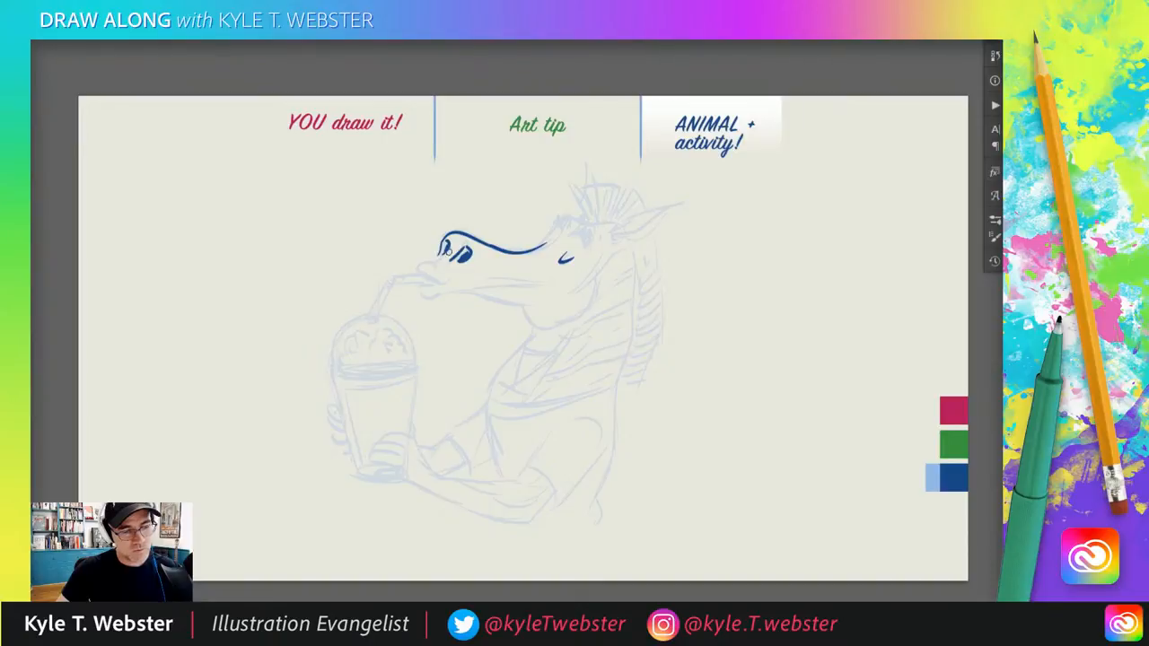
pyautogui.moveTo(457, 250); pyautogui.dragTo(442, 273)
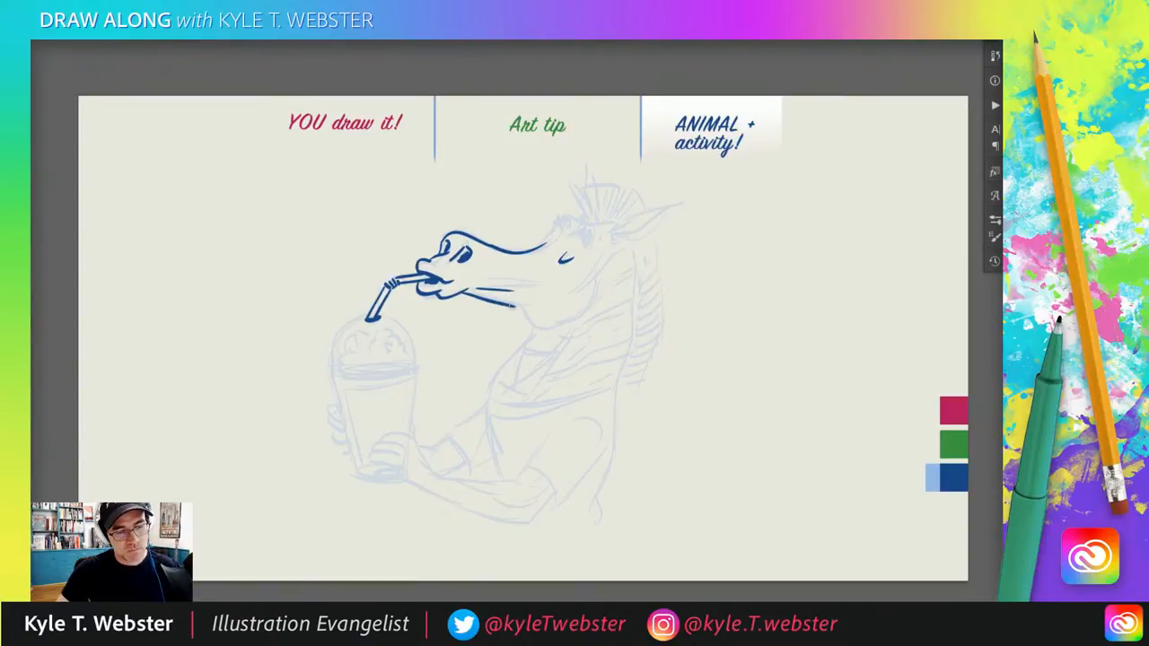
pyautogui.moveTo(517, 310); pyautogui.dragTo(579, 314)
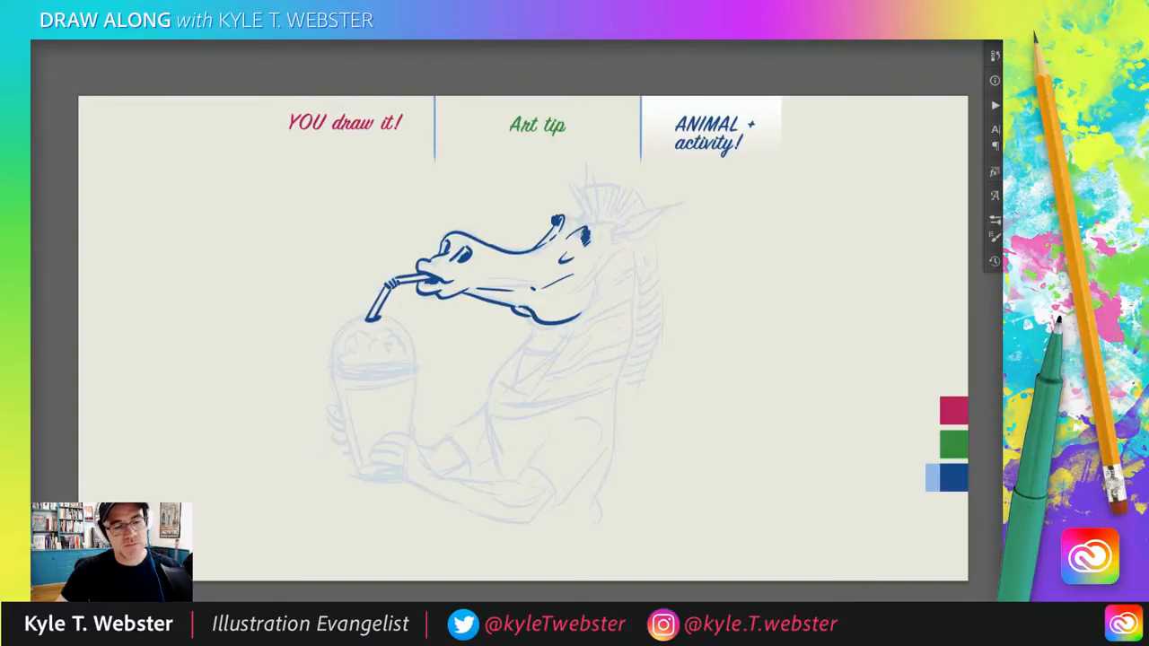
pyautogui.moveTo(532, 221)
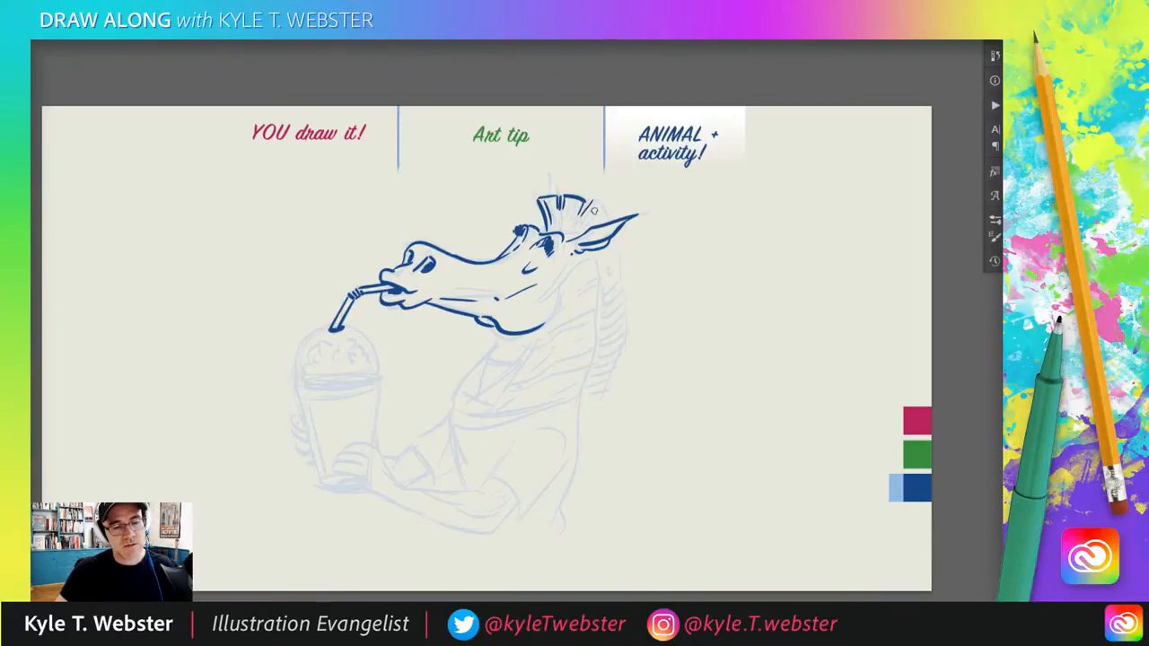
pyautogui.moveTo(593, 207); pyautogui.dragTo(619, 296)
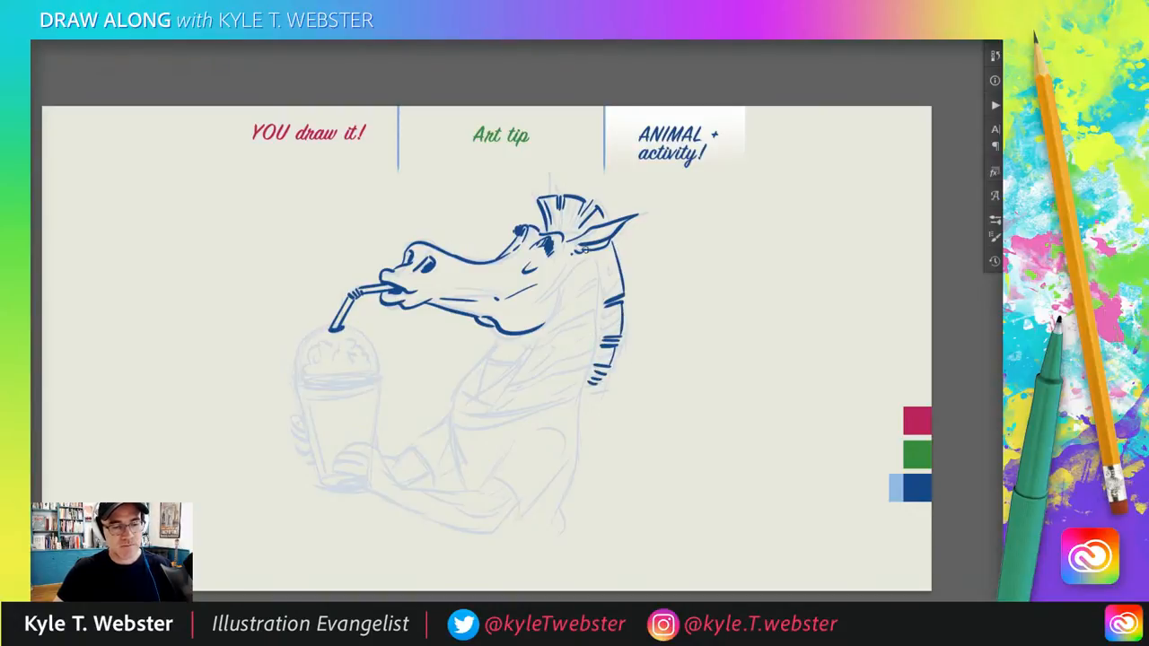
pyautogui.moveTo(582, 247); pyautogui.dragTo(583, 366)
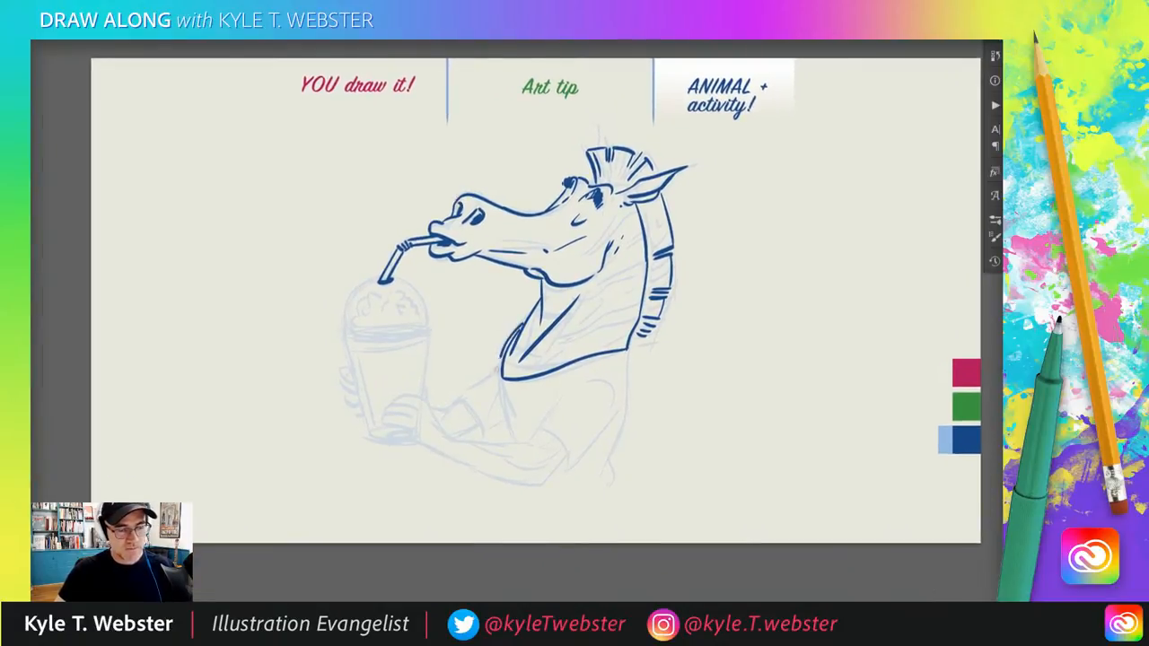
# Step: Ink the neck front, t-shirt collar and chest, sleeve, forearm and fingers around the cup
pyautogui.moveTo(520, 368); pyautogui.dragTo(499, 436)
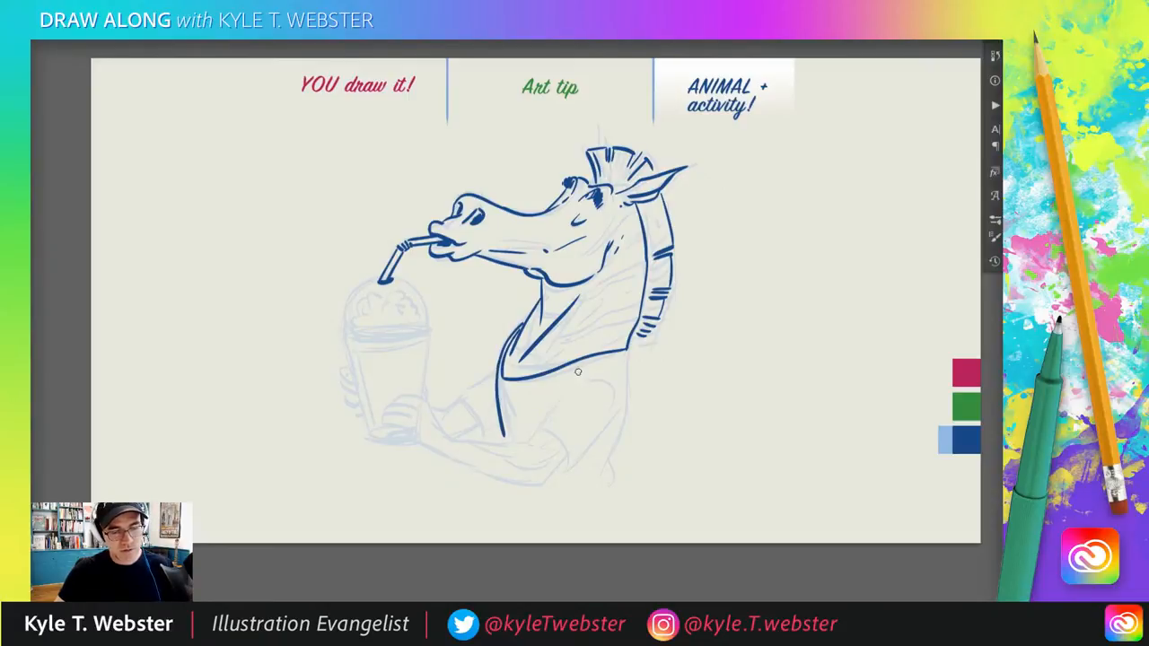
pyautogui.moveTo(579, 371); pyautogui.dragTo(564, 469)
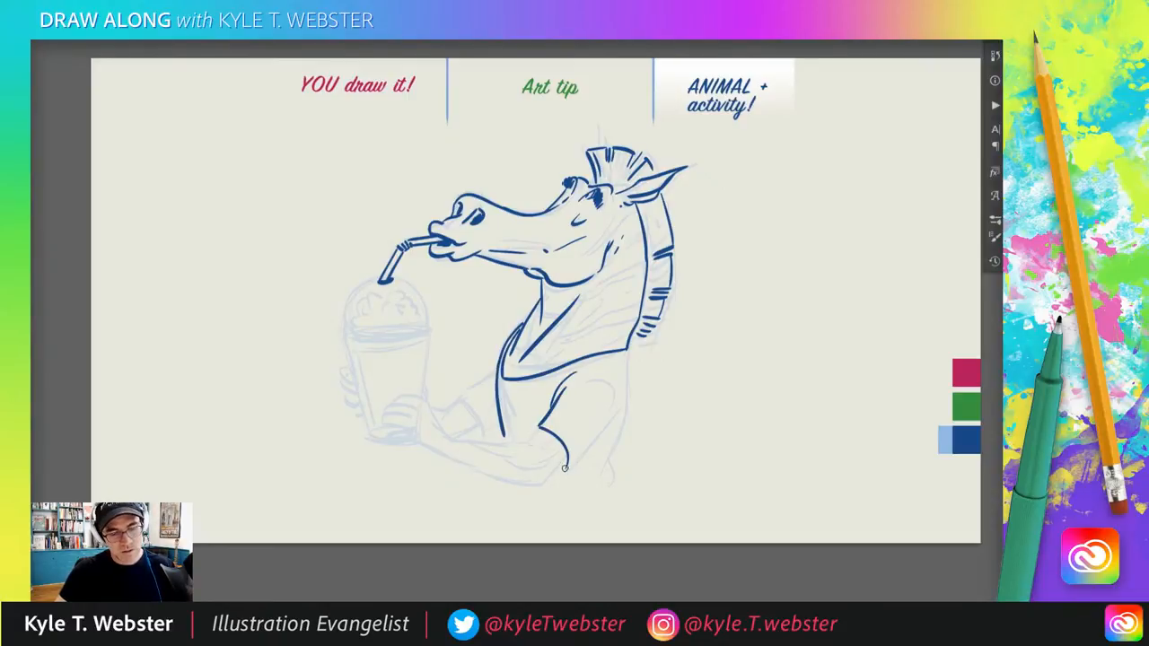
pyautogui.moveTo(565, 467); pyautogui.dragTo(600, 428)
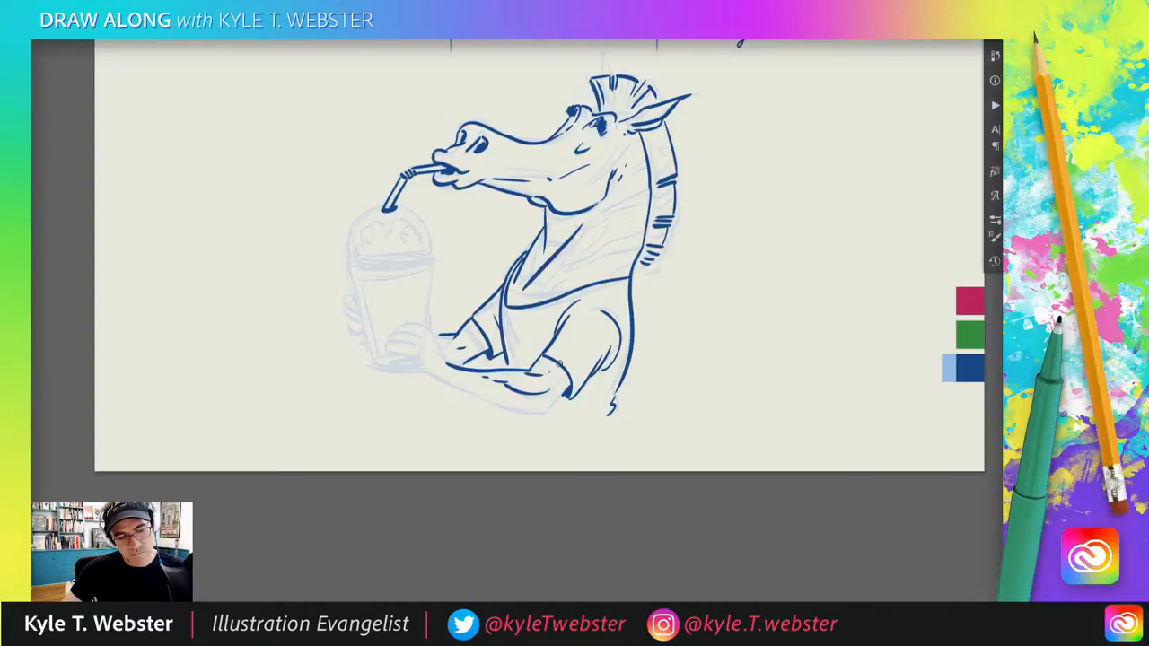
pyautogui.moveTo(552, 363); pyautogui.dragTo(525, 413)
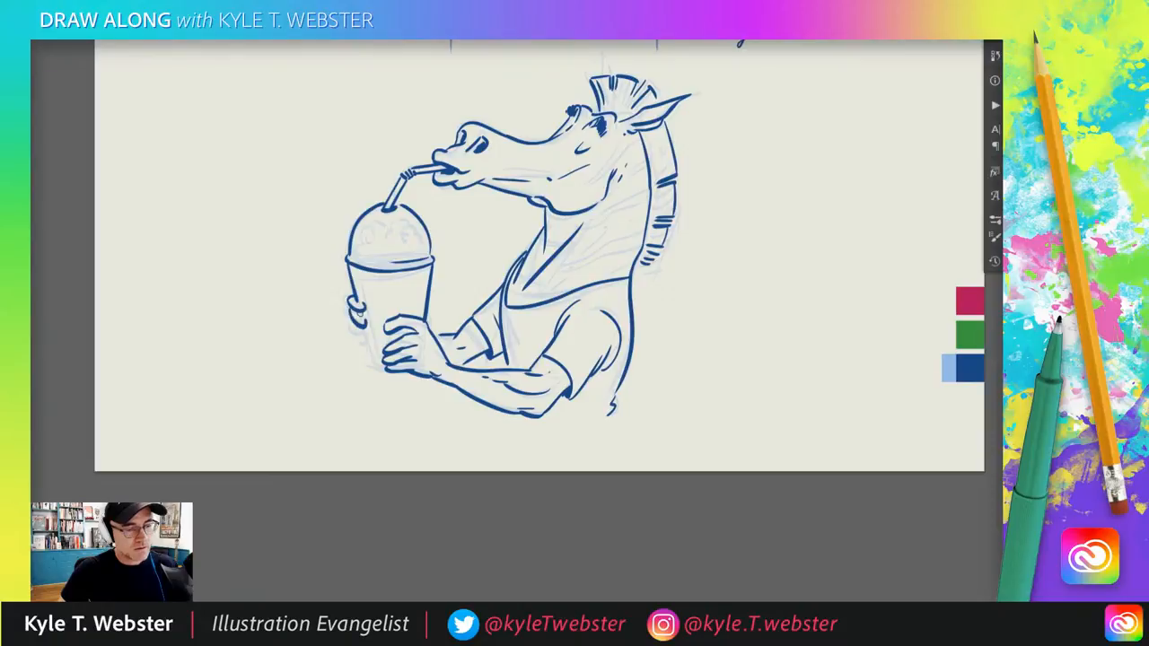
pyautogui.moveTo(368, 314); pyautogui.dragTo(373, 346)
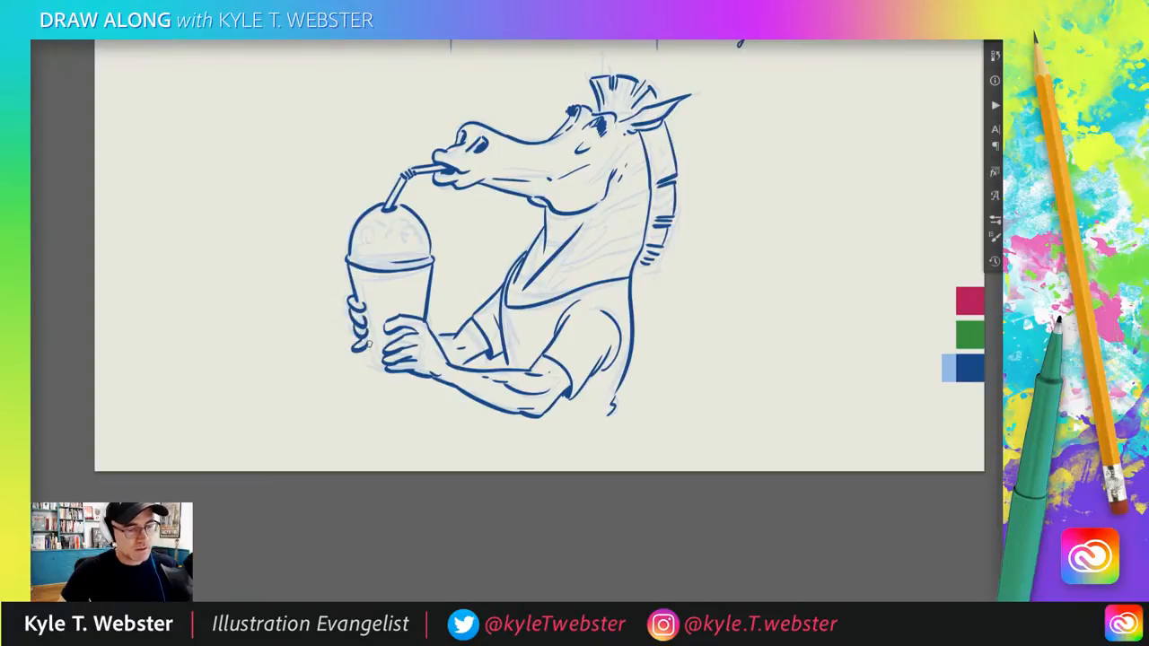